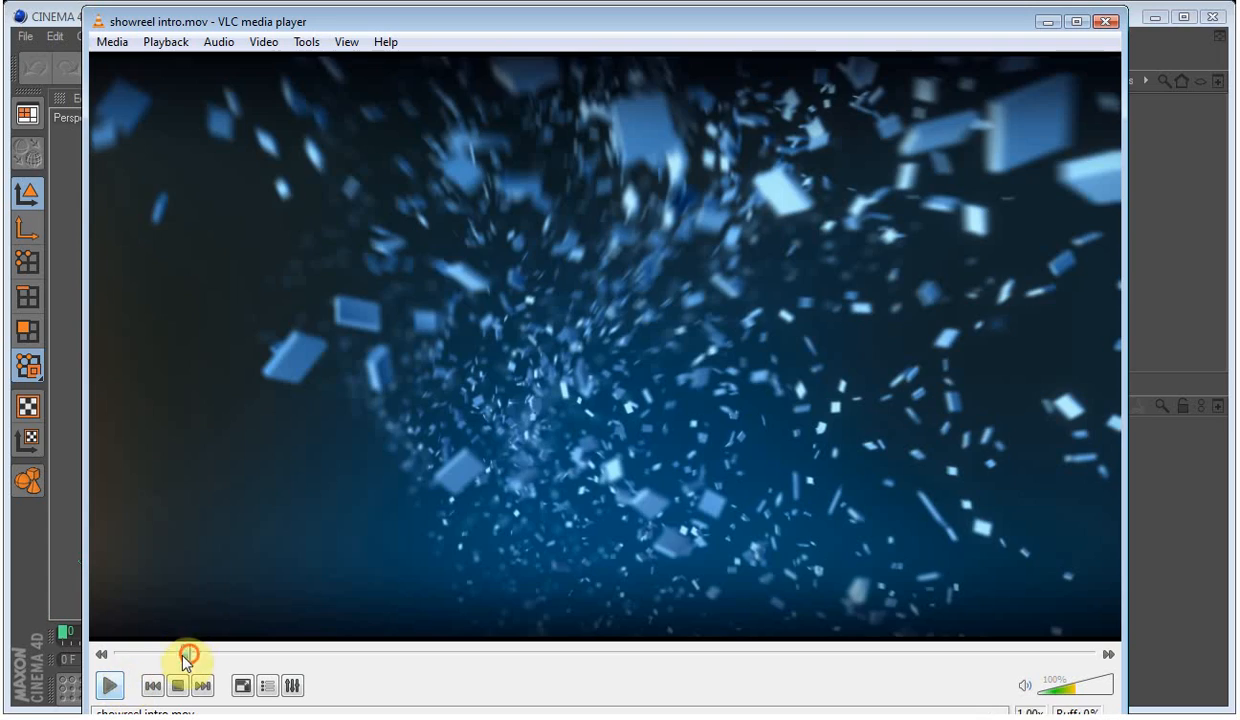
- Play the showreel intro reference clip in VLC, then stop it
{"action": "left_click", "coordinate": [108, 684]}
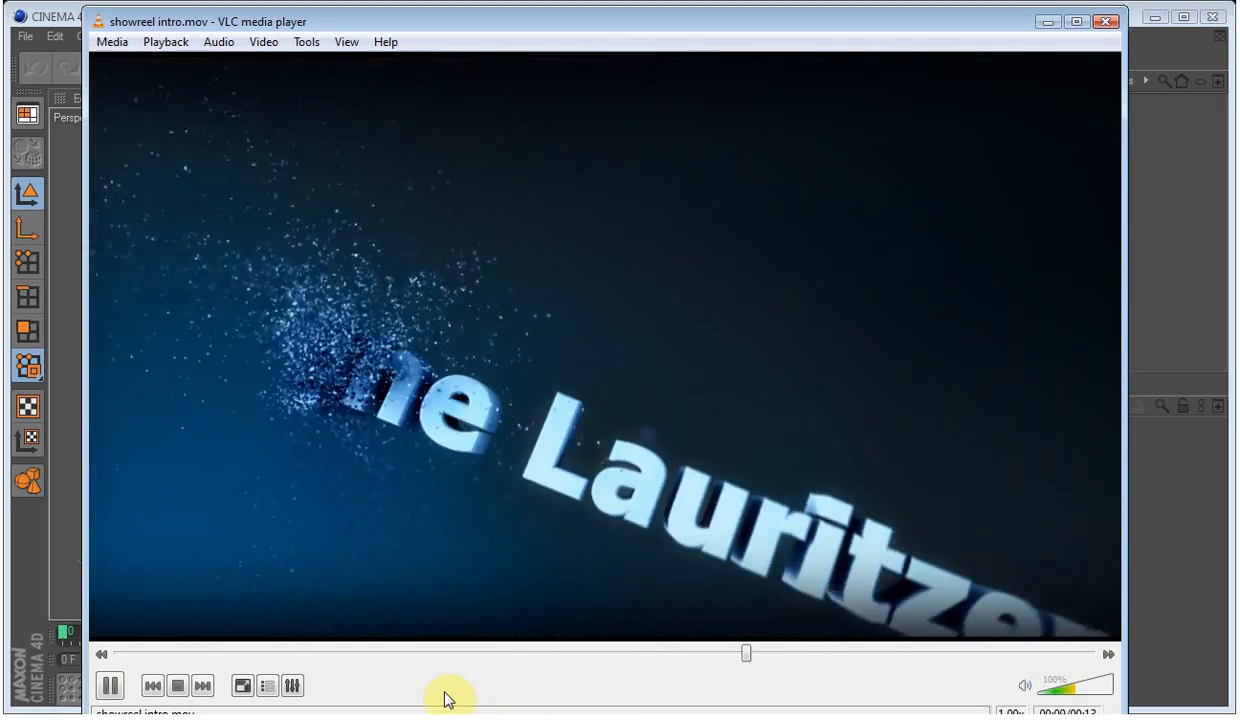
{"action": "left_click", "coordinate": [108, 684]}
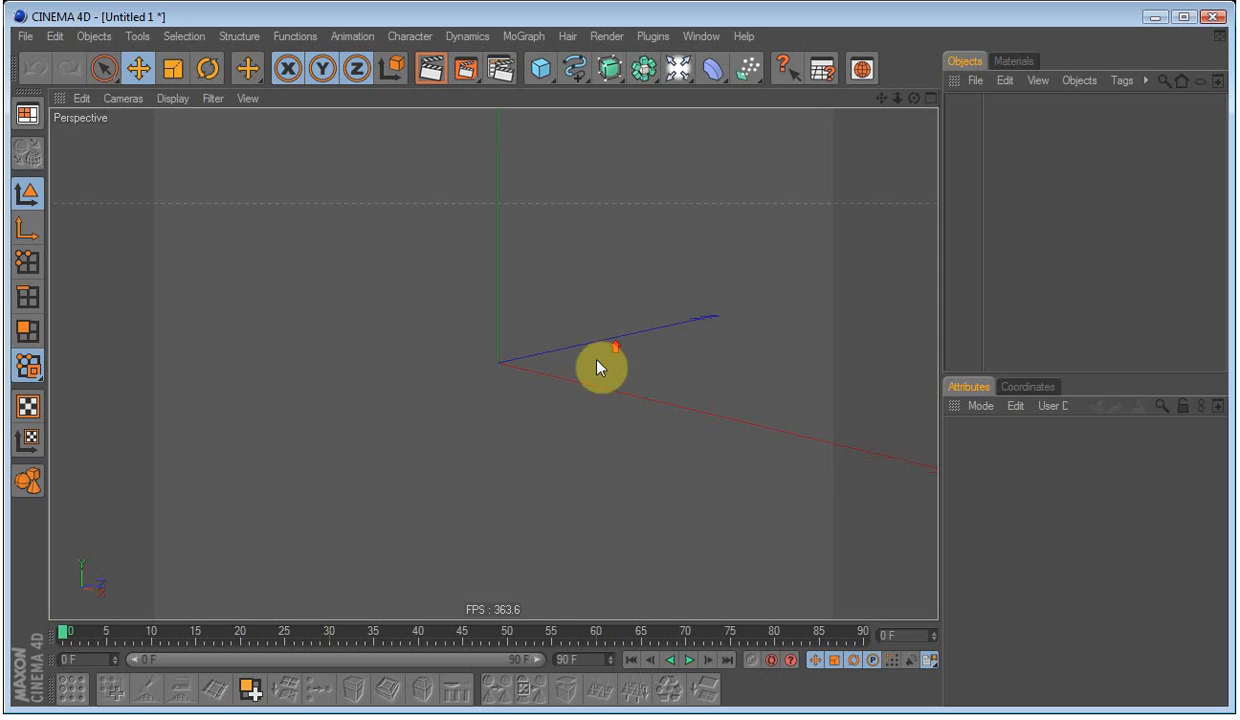
- Add a Text spline from the Spline palette into the empty scene
{"action": "left_click_drag", "start_coordinate": [600, 364], "coordinate": [590, 372]}
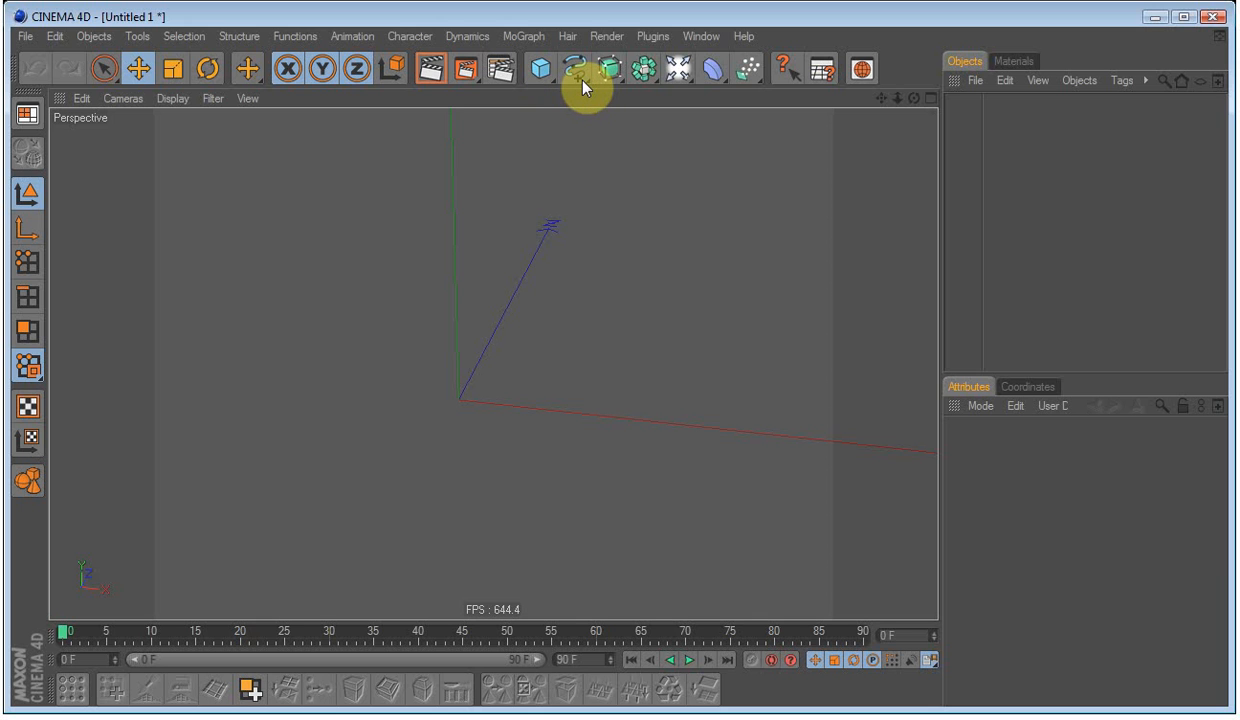
{"action": "left_click", "coordinate": [582, 70]}
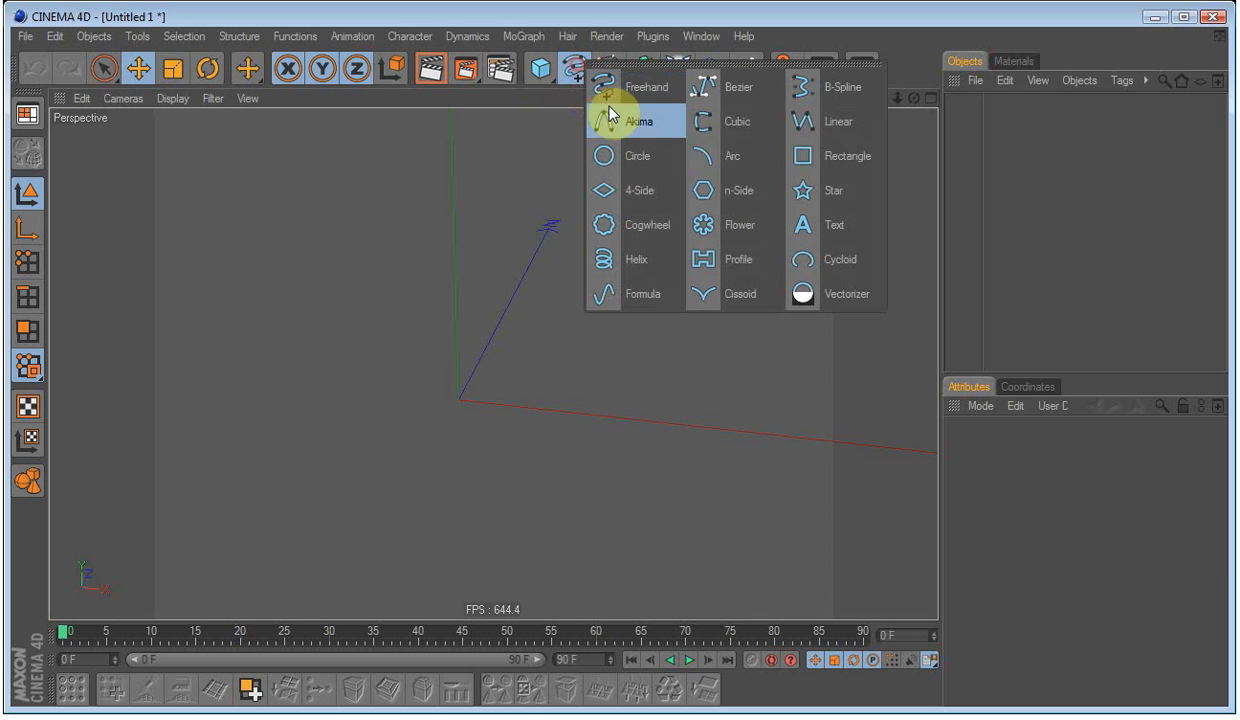
{"action": "mouse_move", "coordinate": [840, 190]}
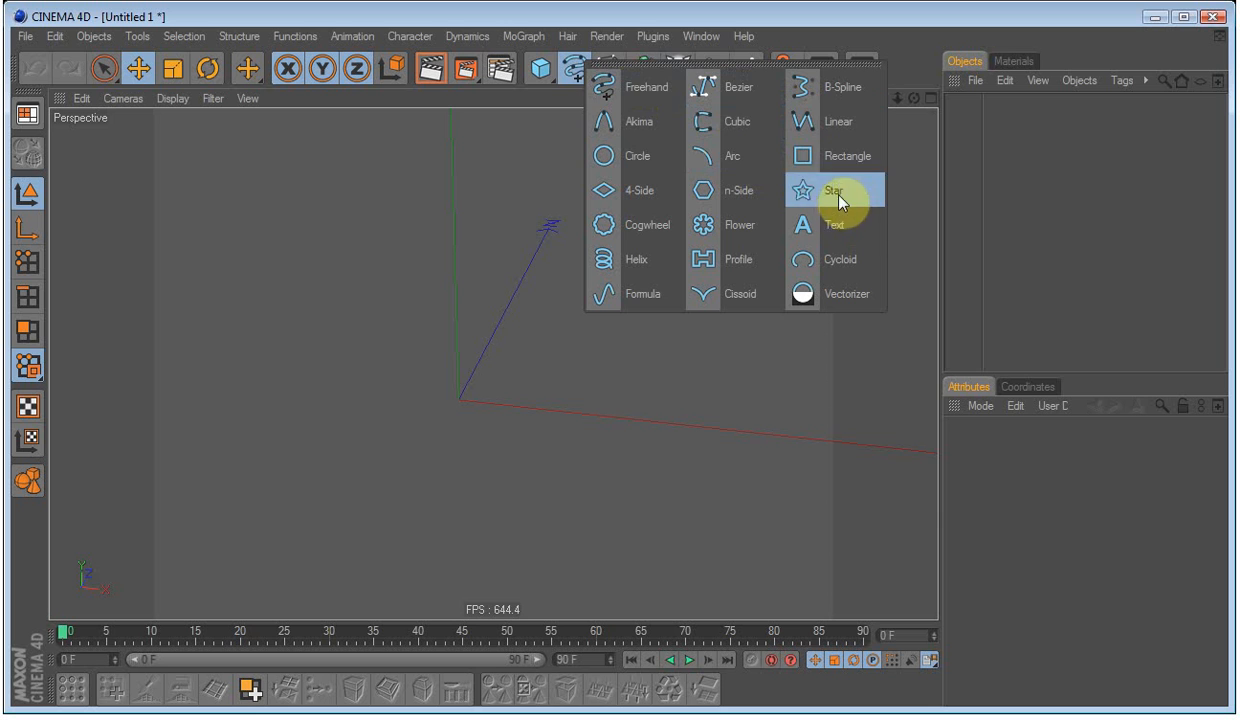
{"action": "left_click", "coordinate": [832, 224]}
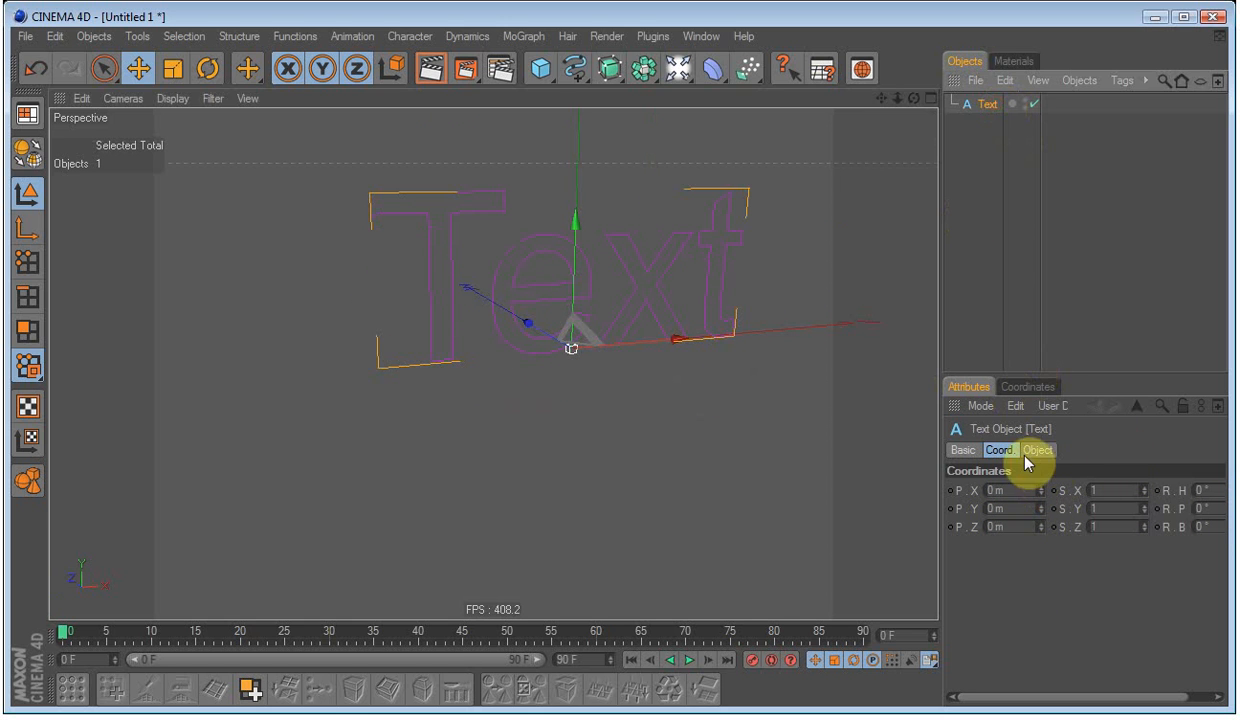
- Set the spline's text to MAXON and give it a bold font
{"action": "left_click", "coordinate": [1038, 450]}
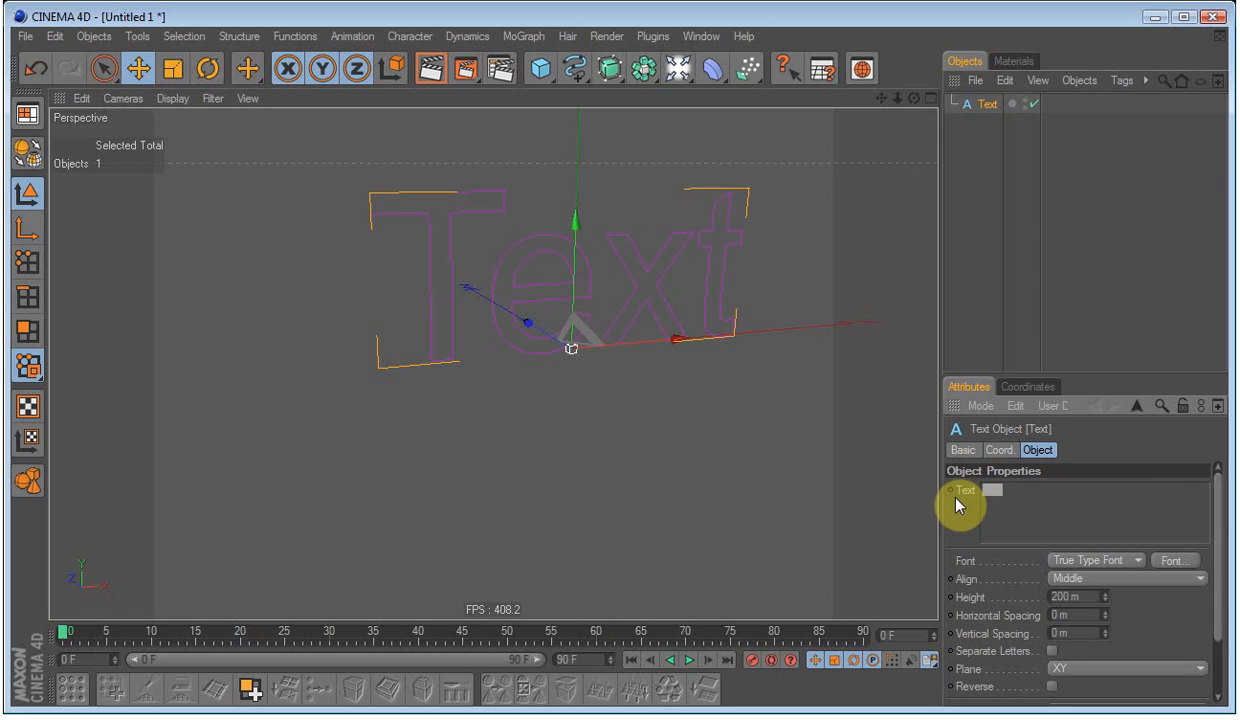
{"action": "type", "text": "MAXON"}
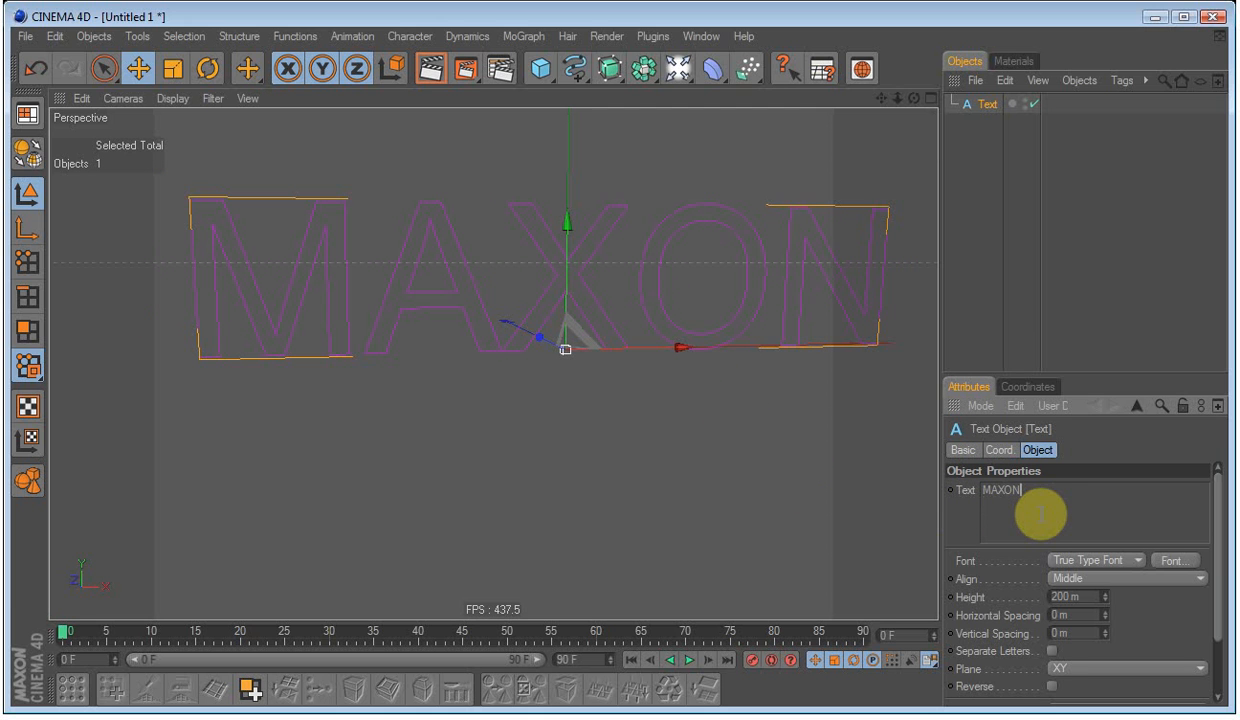
{"action": "left_click", "coordinate": [1178, 560]}
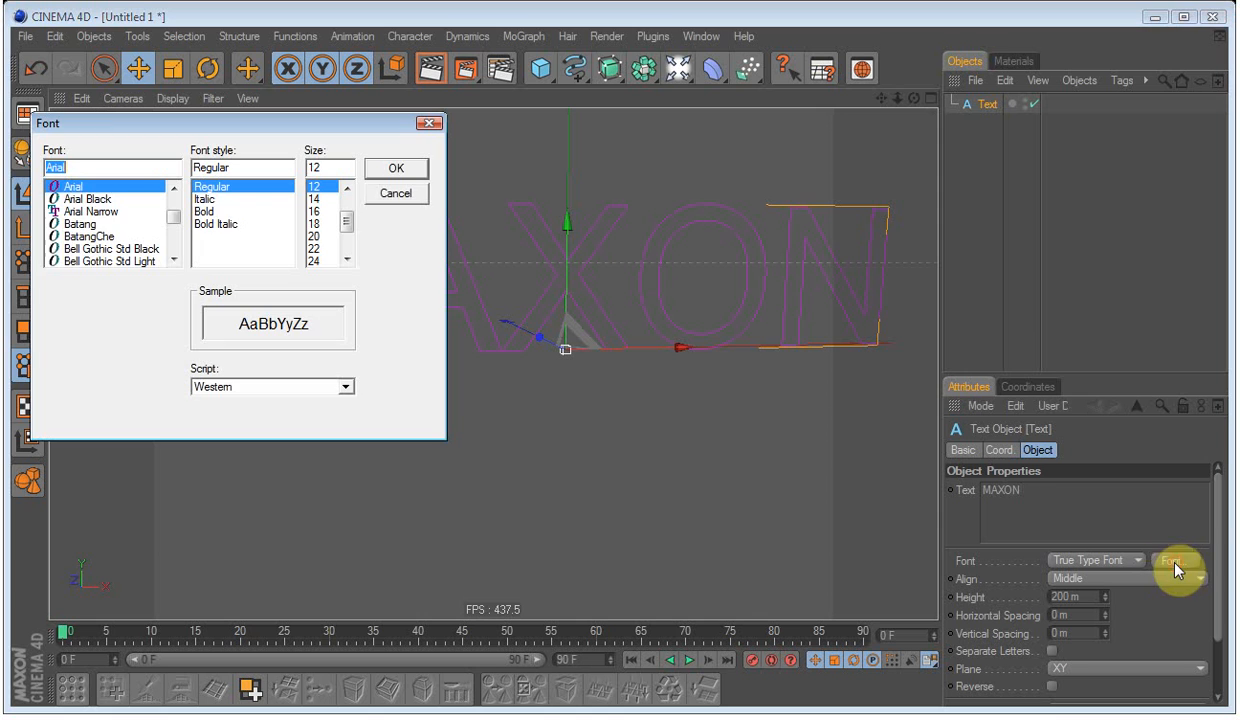
{"action": "left_click", "coordinate": [90, 212]}
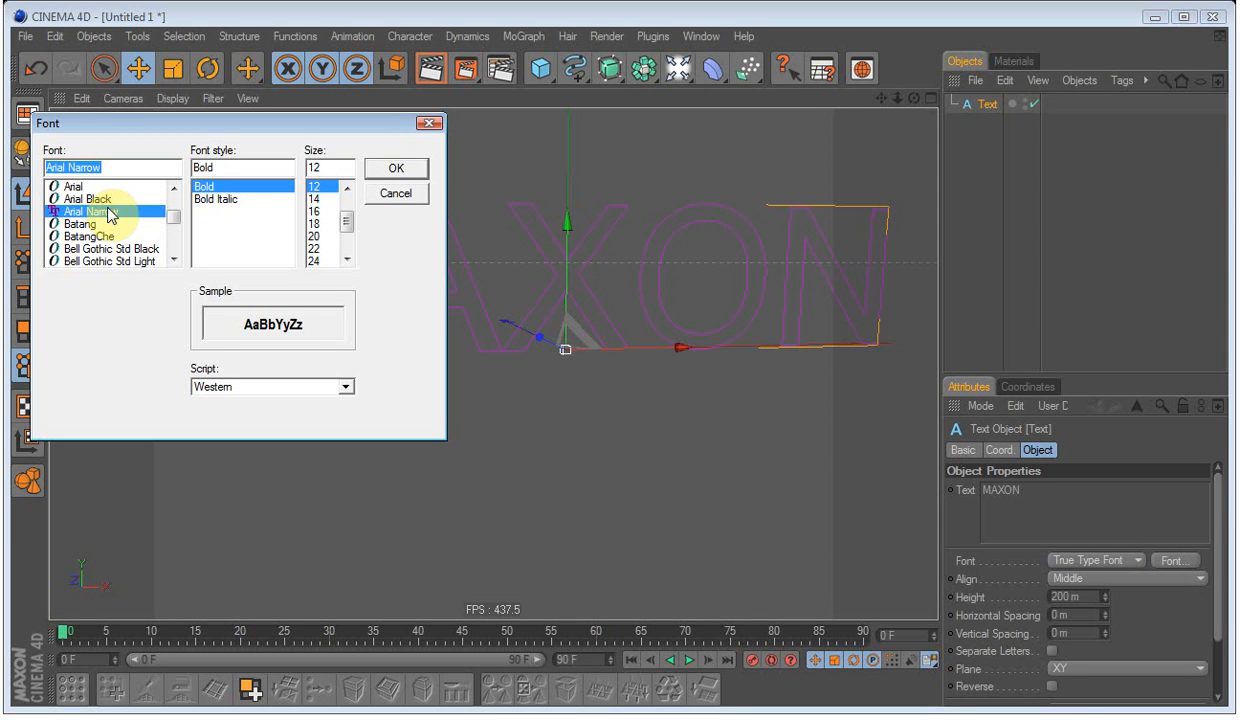
{"action": "left_click", "coordinate": [96, 248]}
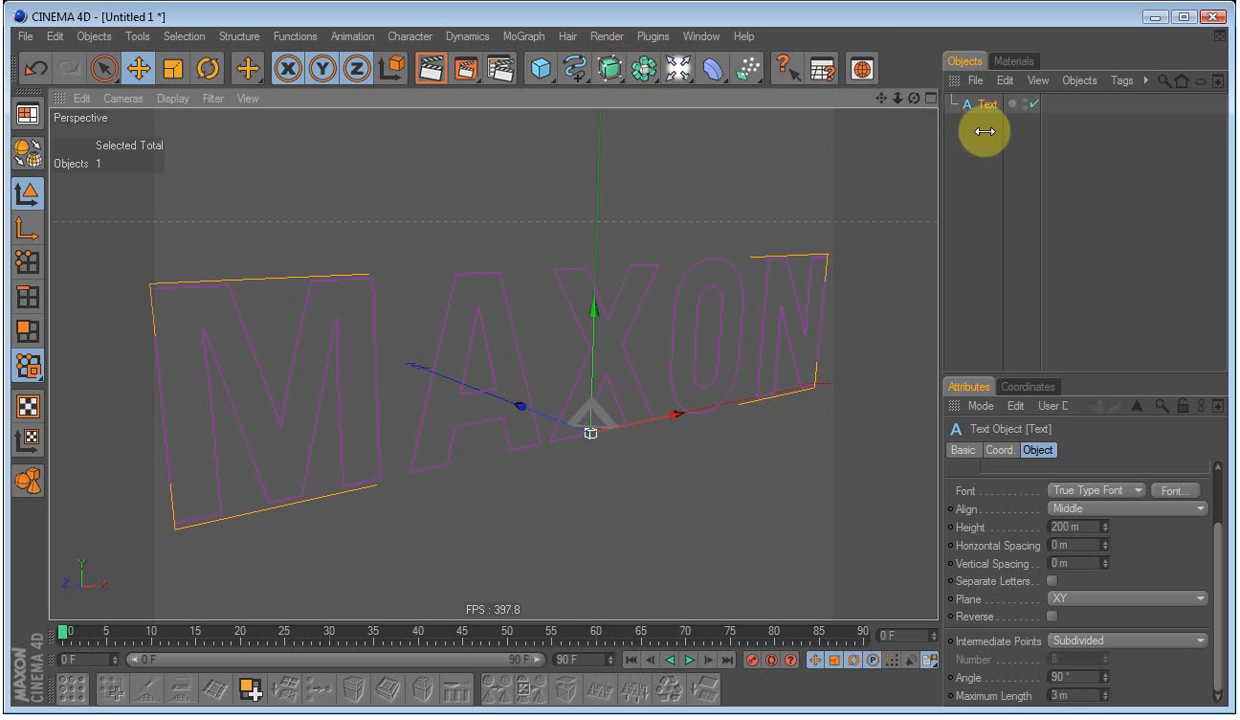
- Extrude the MAXON text with an Extrude NURBS and set its caps to Fillet Cap
{"action": "left_click", "coordinate": [602, 68]}
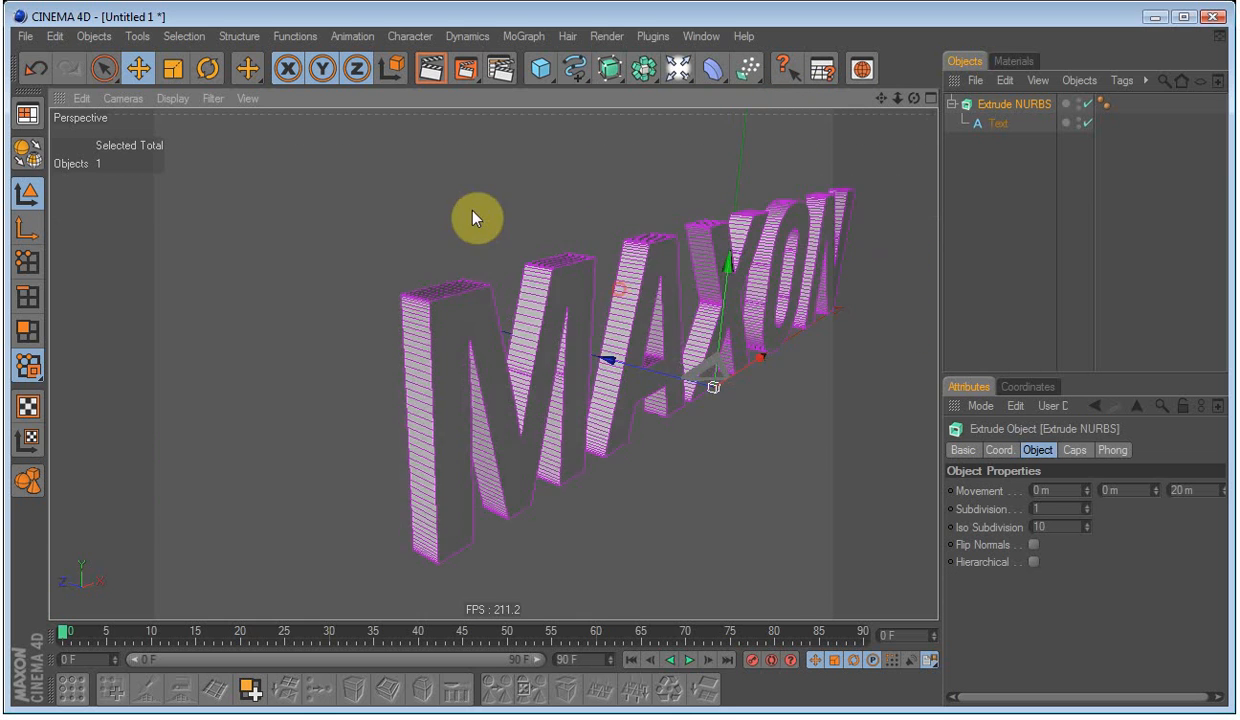
{"action": "left_click_drag", "start_coordinate": [476, 216], "coordinate": [684, 320]}
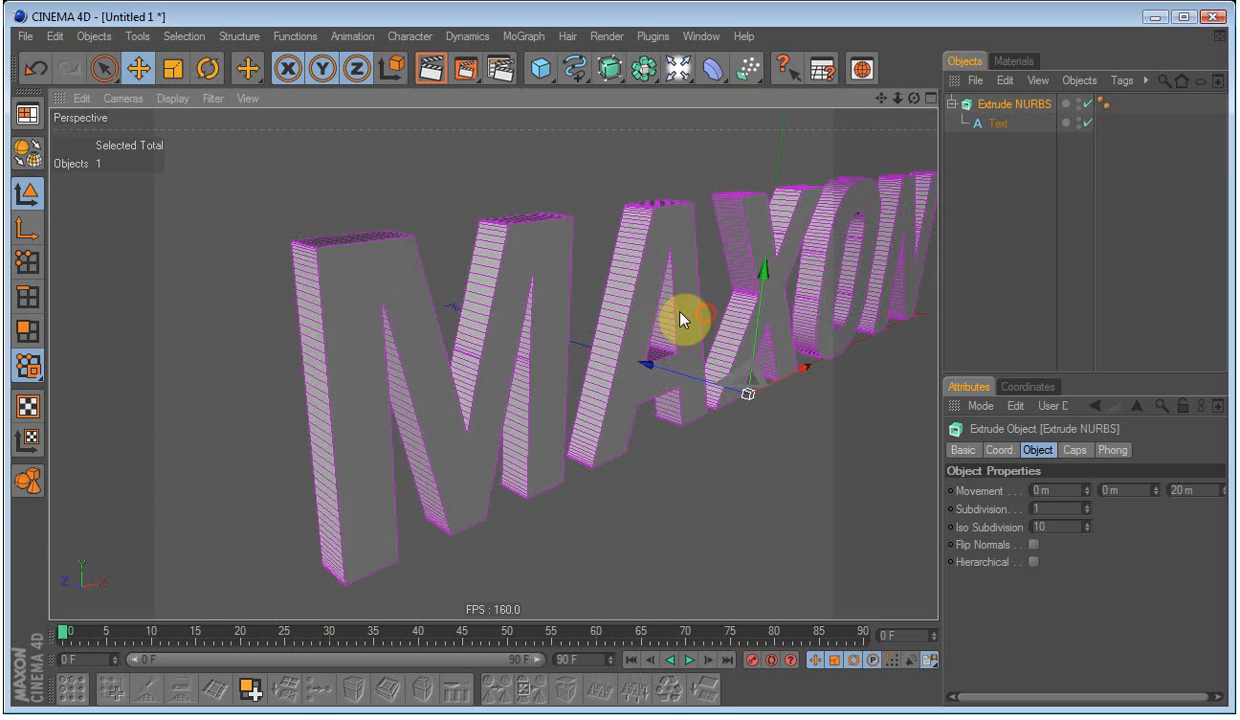
{"action": "left_click", "coordinate": [996, 122]}
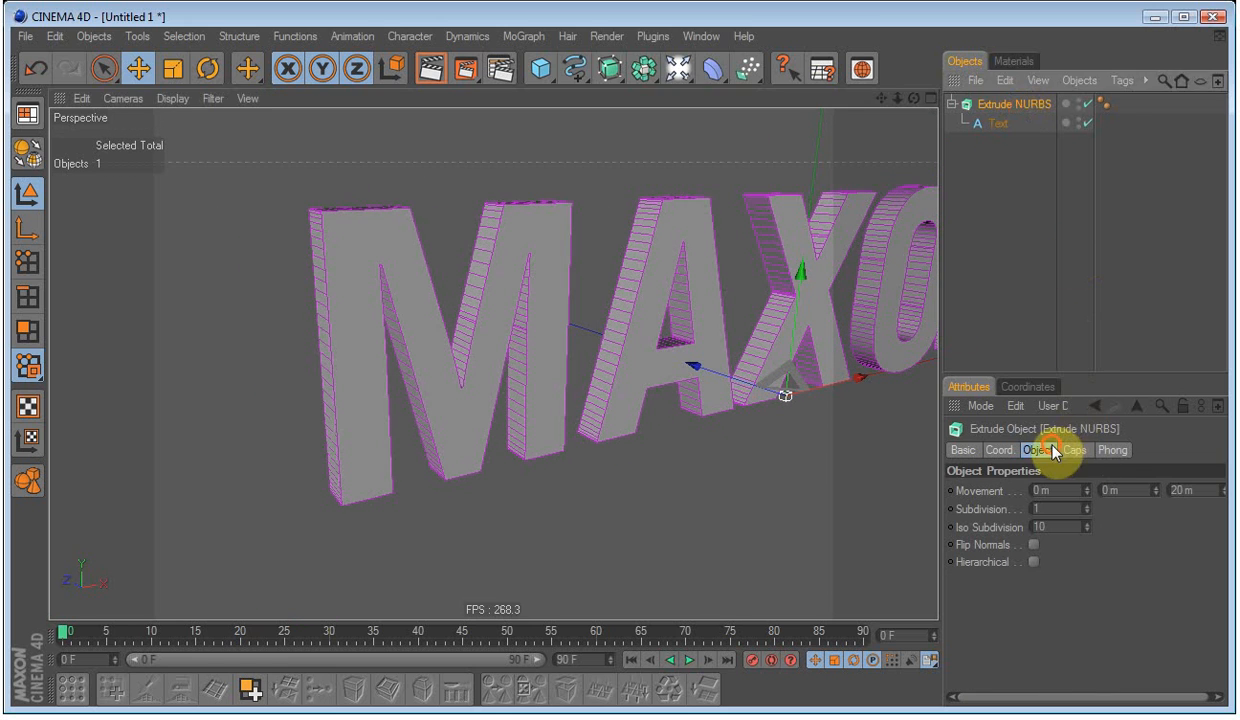
{"action": "left_click", "coordinate": [1076, 448]}
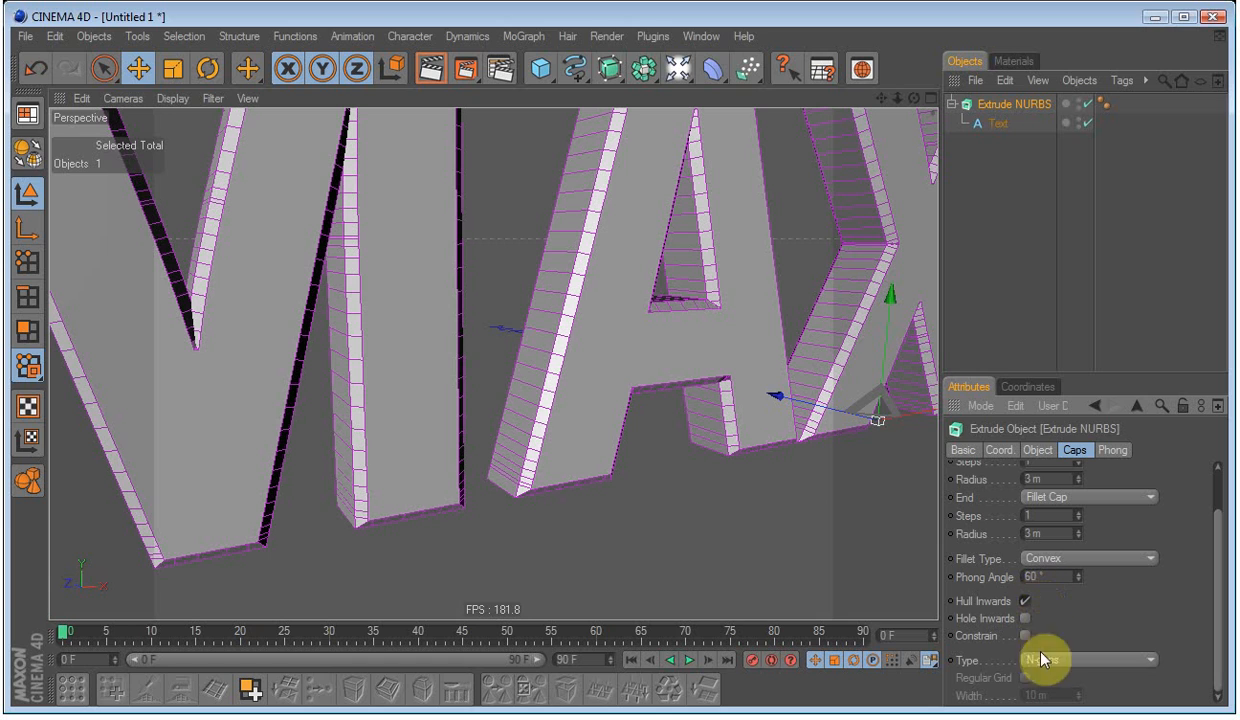
- Use quadrangle regular-grid caps, adjust the text's Maximum Length, and set extrusion Subdivision to 4
{"action": "left_click", "coordinate": [1088, 656]}
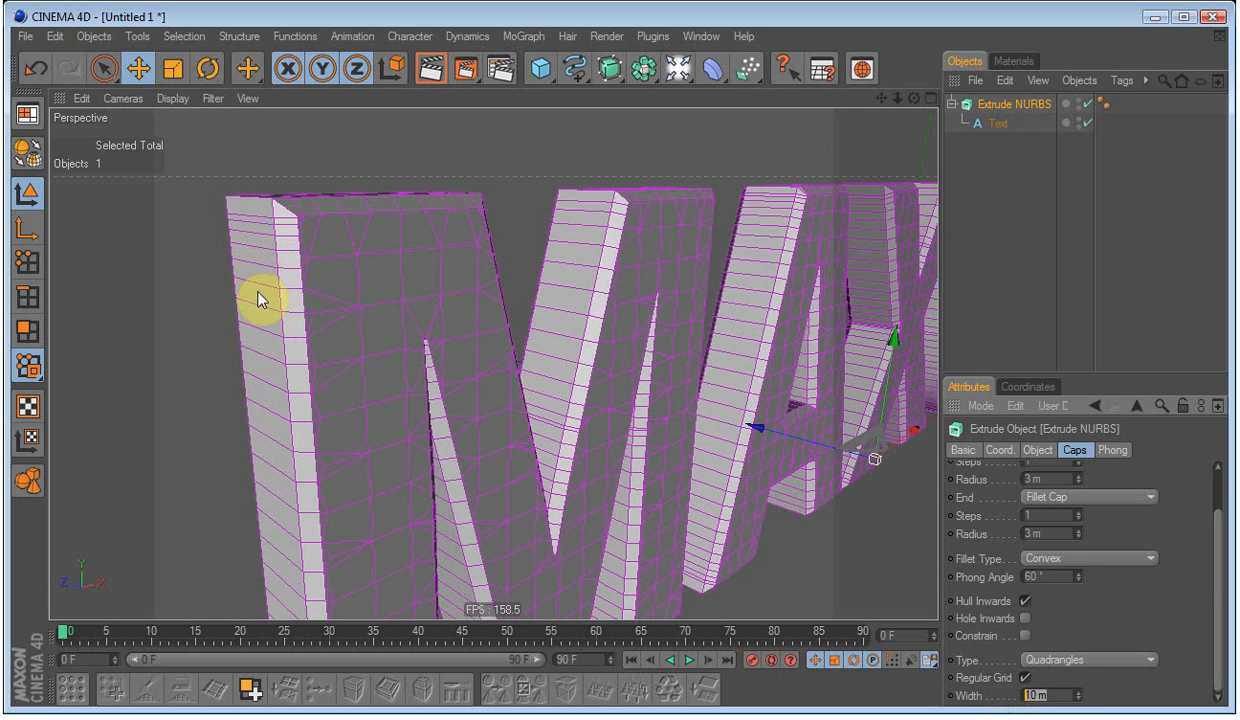
{"action": "left_click", "coordinate": [996, 122]}
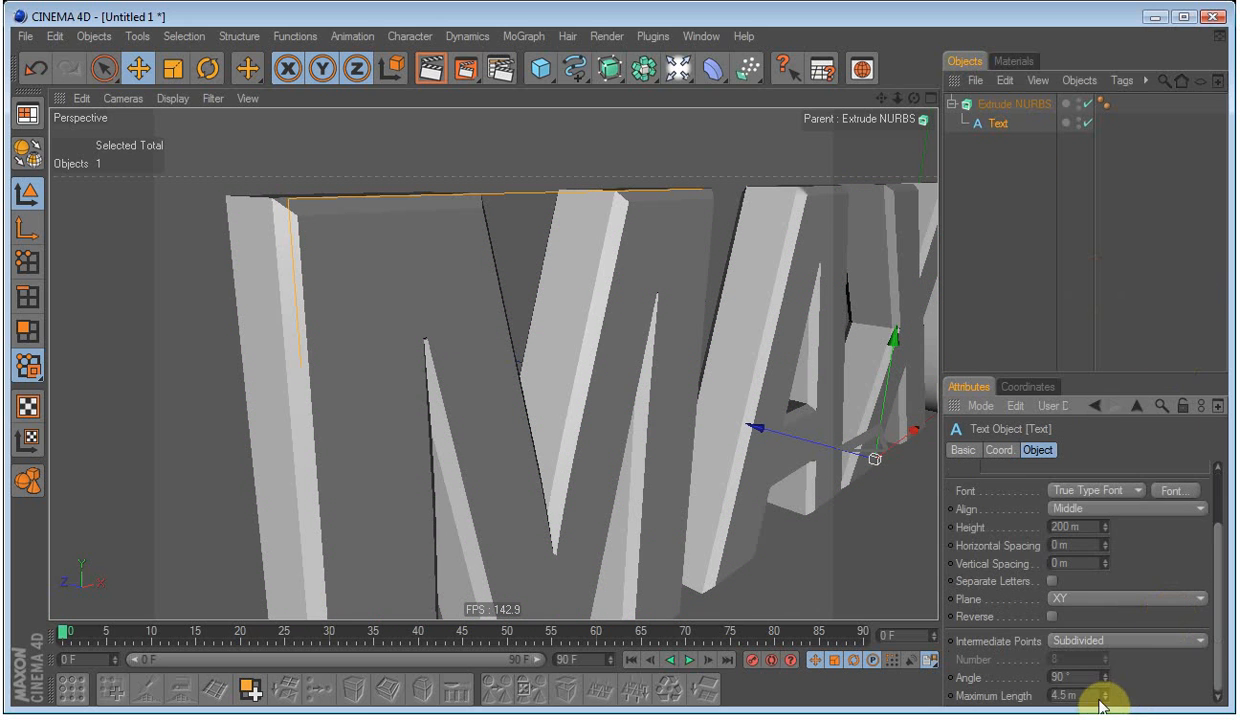
{"action": "left_click", "coordinate": [1016, 104]}
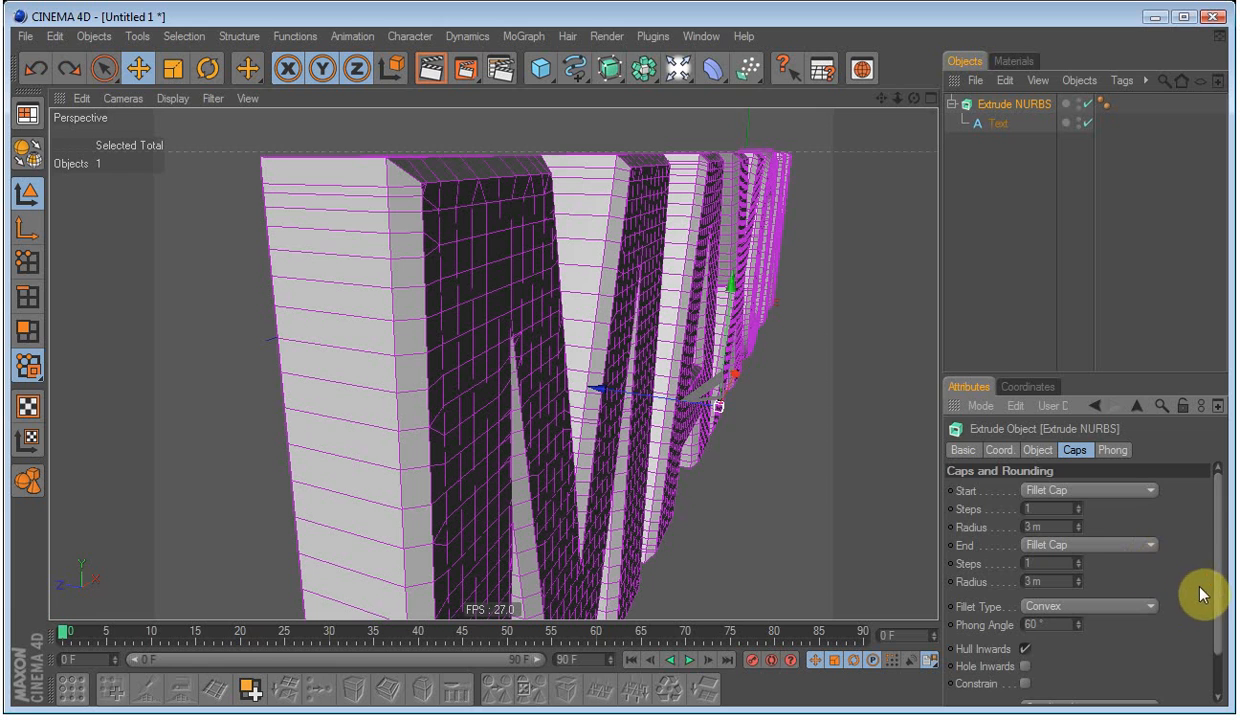
{"action": "left_click", "coordinate": [1038, 450]}
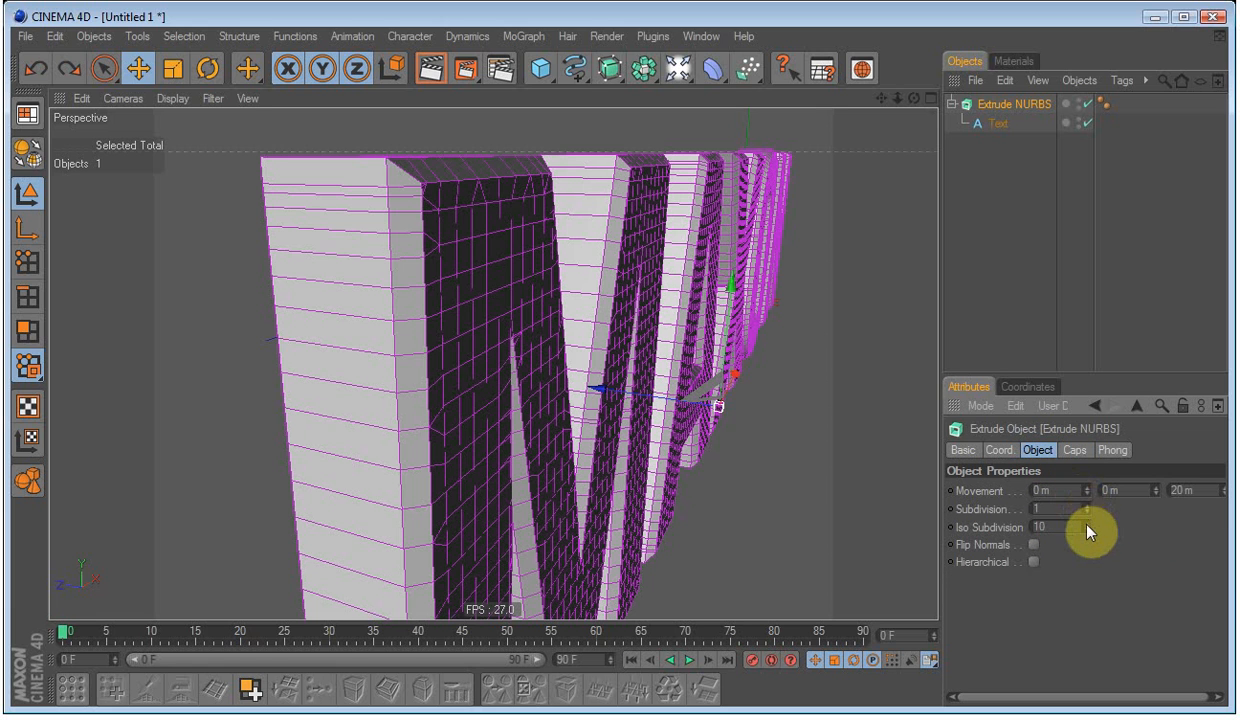
{"action": "left_click_drag", "start_coordinate": [1084, 510], "coordinate": [1084, 500]}
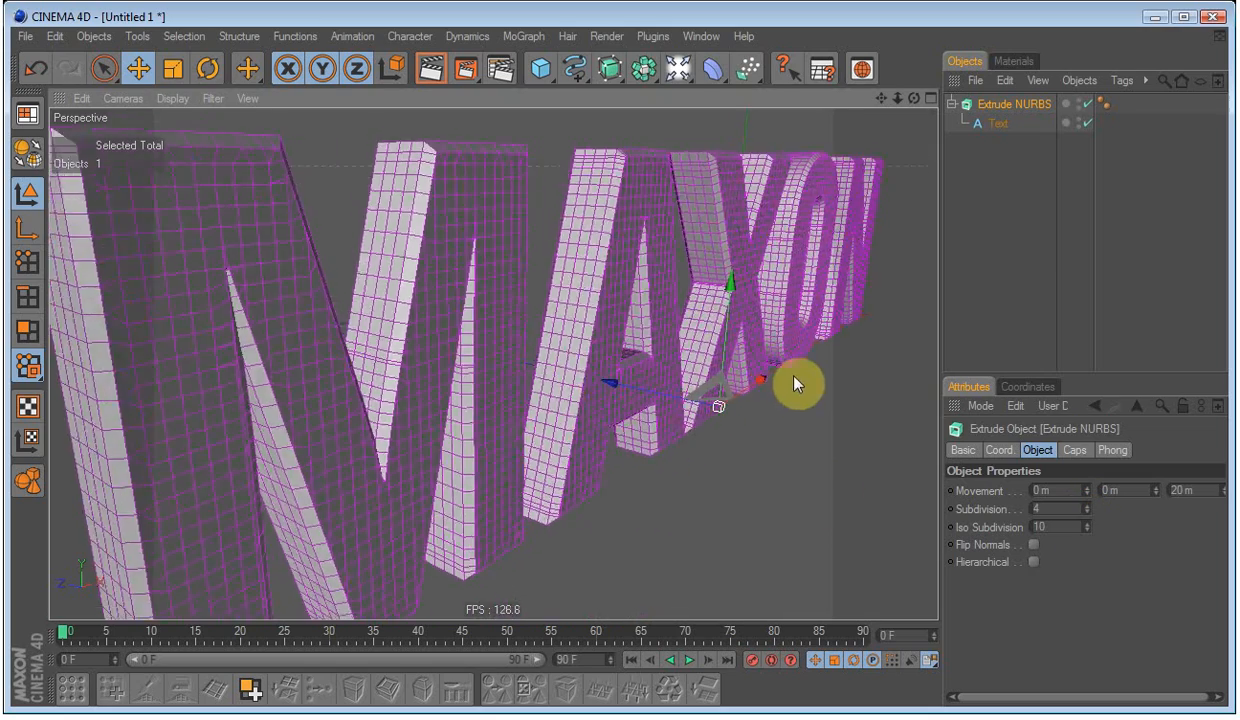
- Orbit around the subdivided MAXON letters and return to a front view
{"action": "left_click_drag", "start_coordinate": [796, 384], "coordinate": [706, 262]}
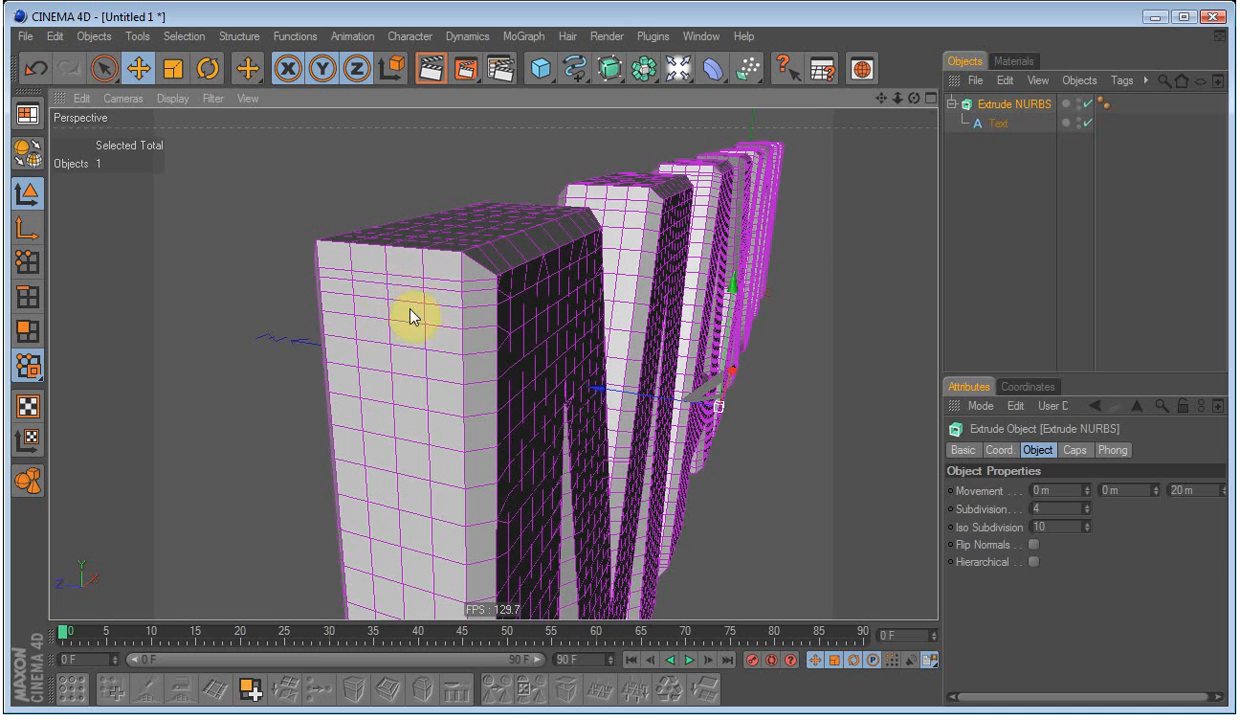
{"action": "mouse_move", "coordinate": [418, 412]}
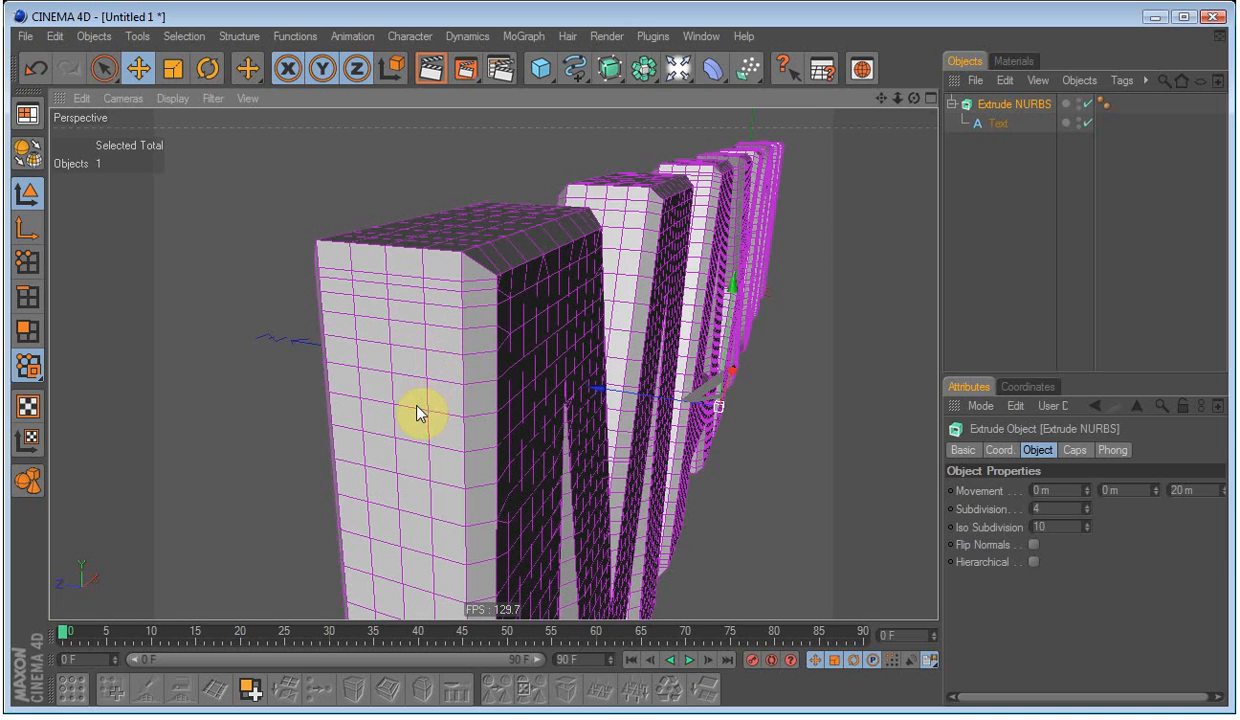
{"action": "left_click_drag", "start_coordinate": [412, 410], "coordinate": [622, 370]}
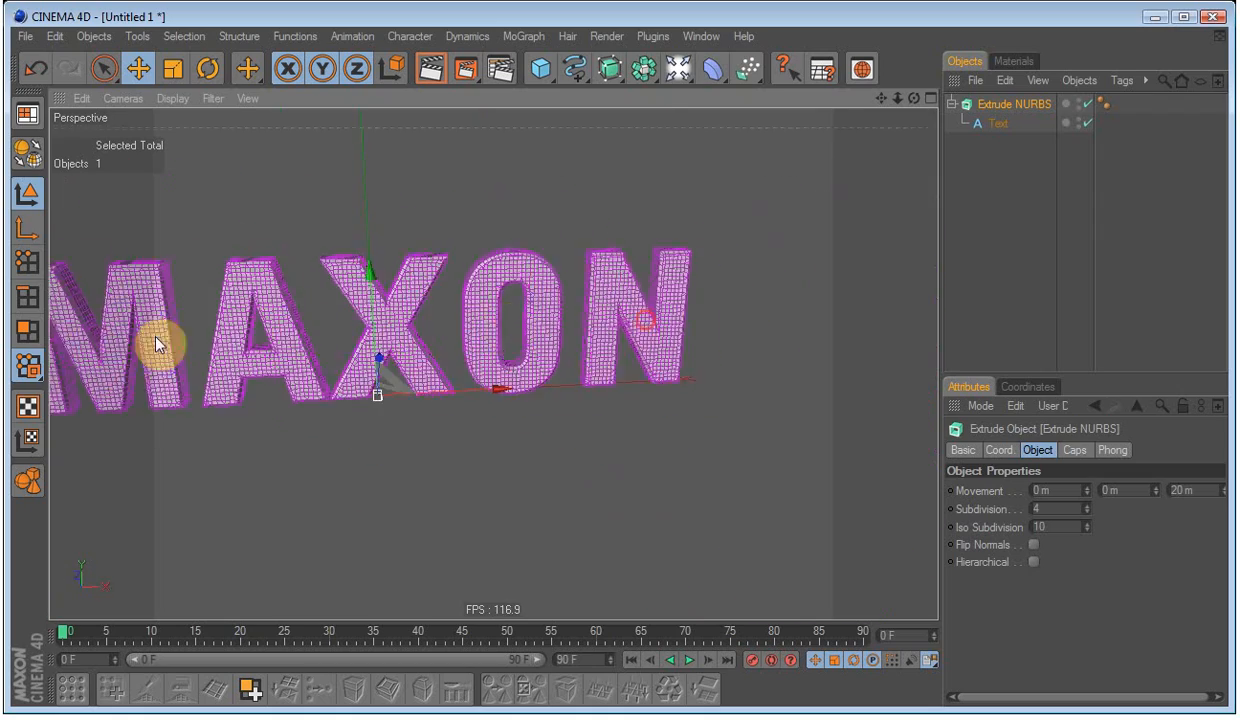
{"action": "left_click_drag", "start_coordinate": [156, 344], "coordinate": [520, 356]}
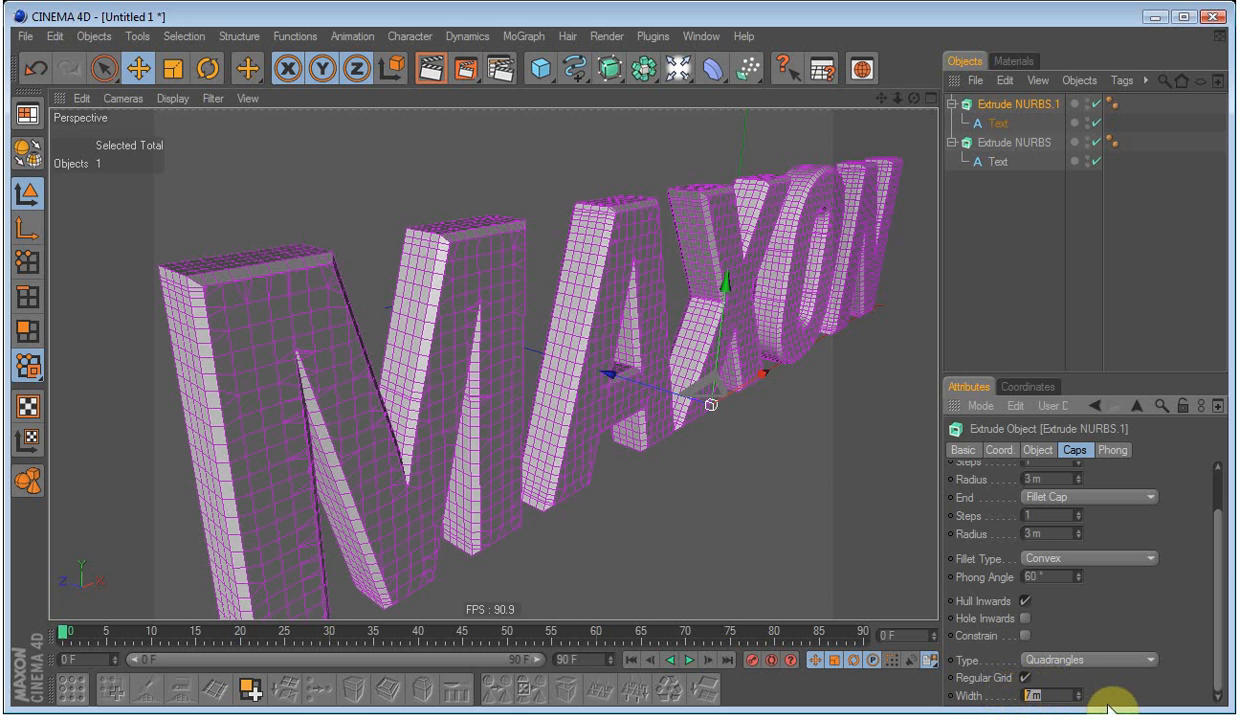
- Adjust the duplicate text's maximum segment length and make both extrusions editable polygons
{"action": "left_click", "coordinate": [966, 124]}
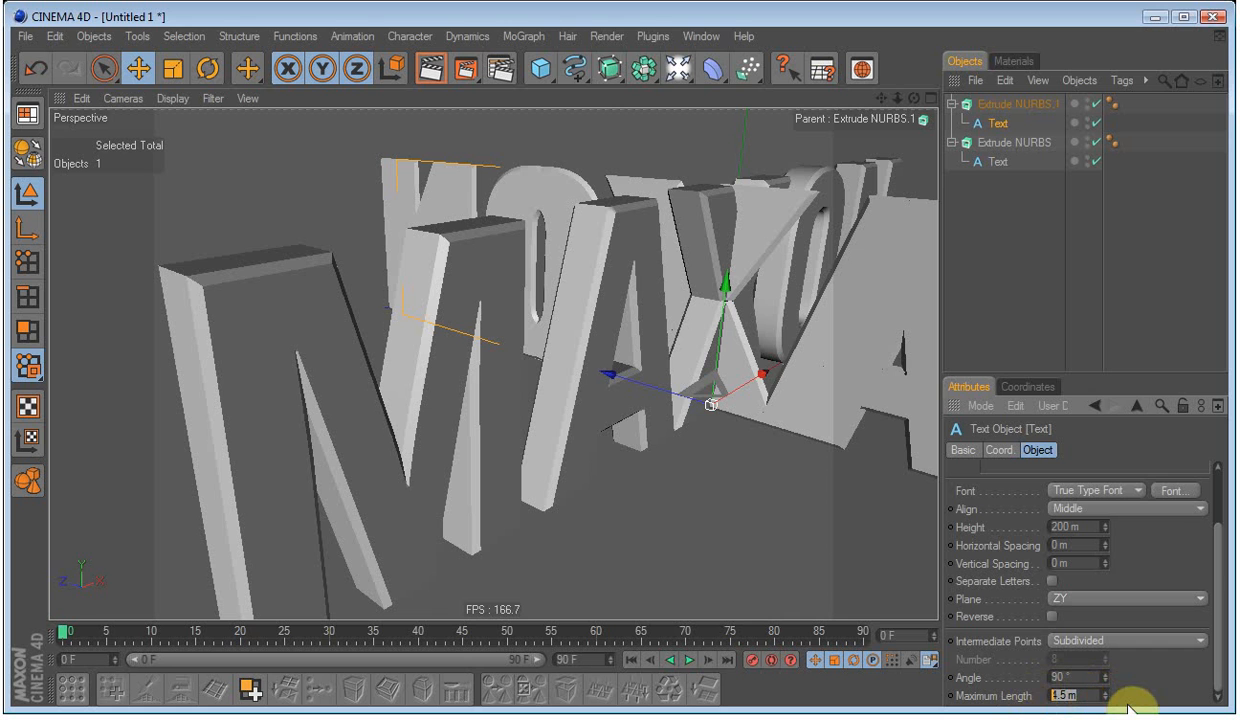
{"action": "left_click", "coordinate": [1136, 596]}
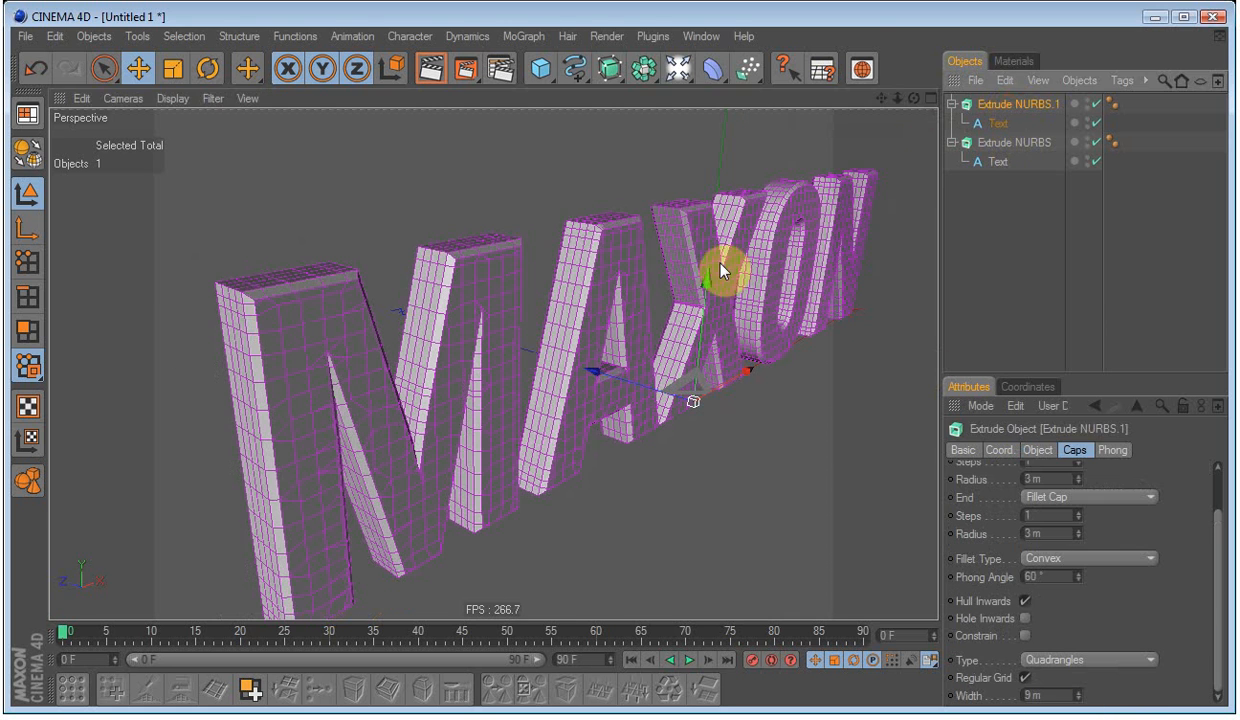
{"action": "left_click_drag", "start_coordinate": [724, 270], "coordinate": [418, 264]}
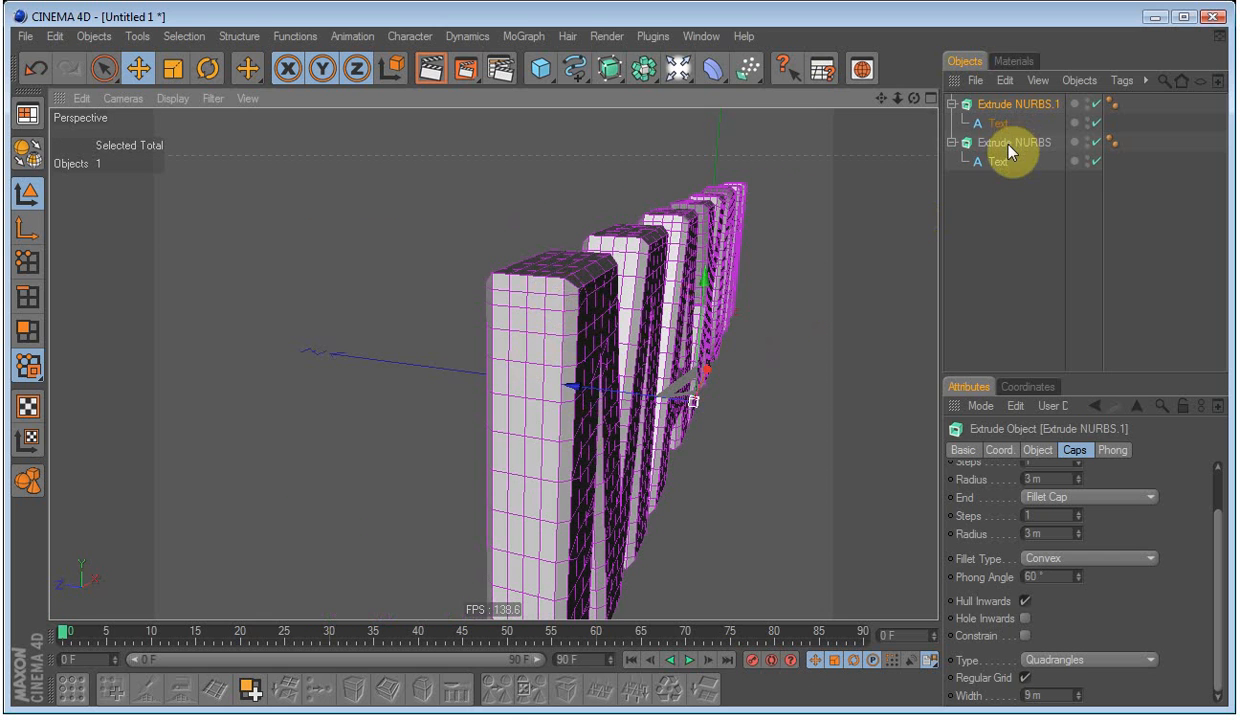
{"action": "mouse_move", "coordinate": [1052, 308]}
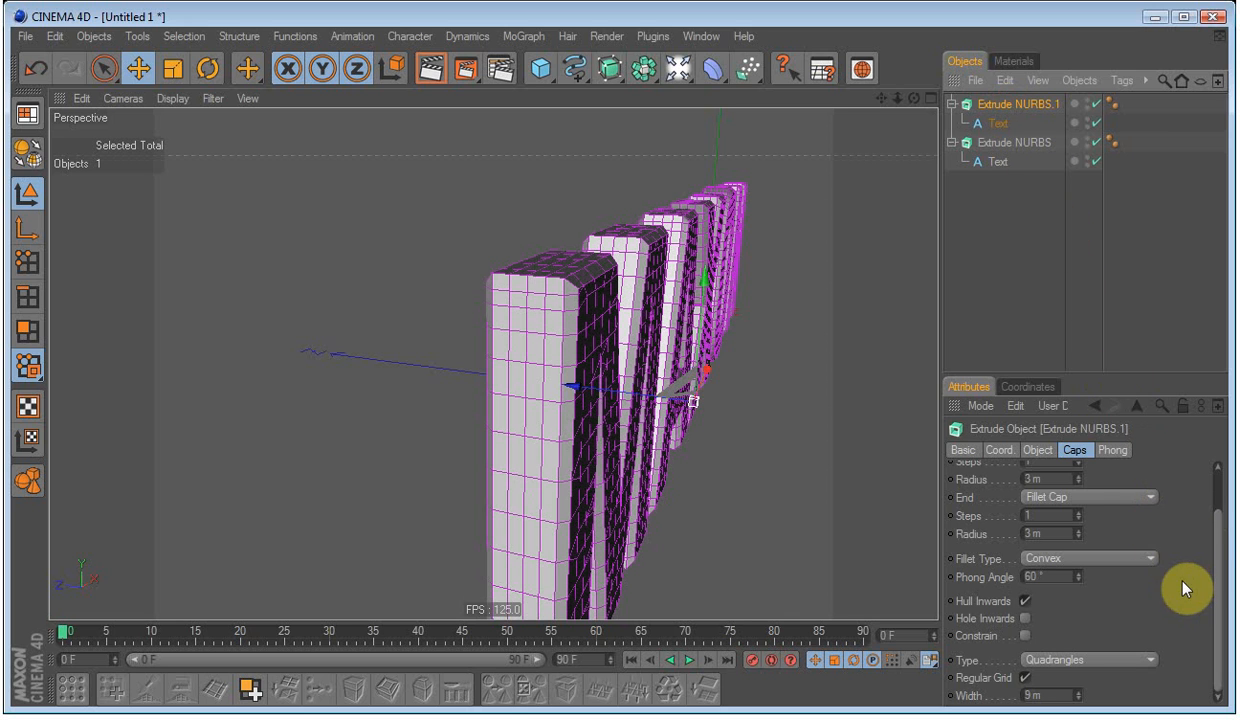
{"action": "left_click", "coordinate": [1046, 448]}
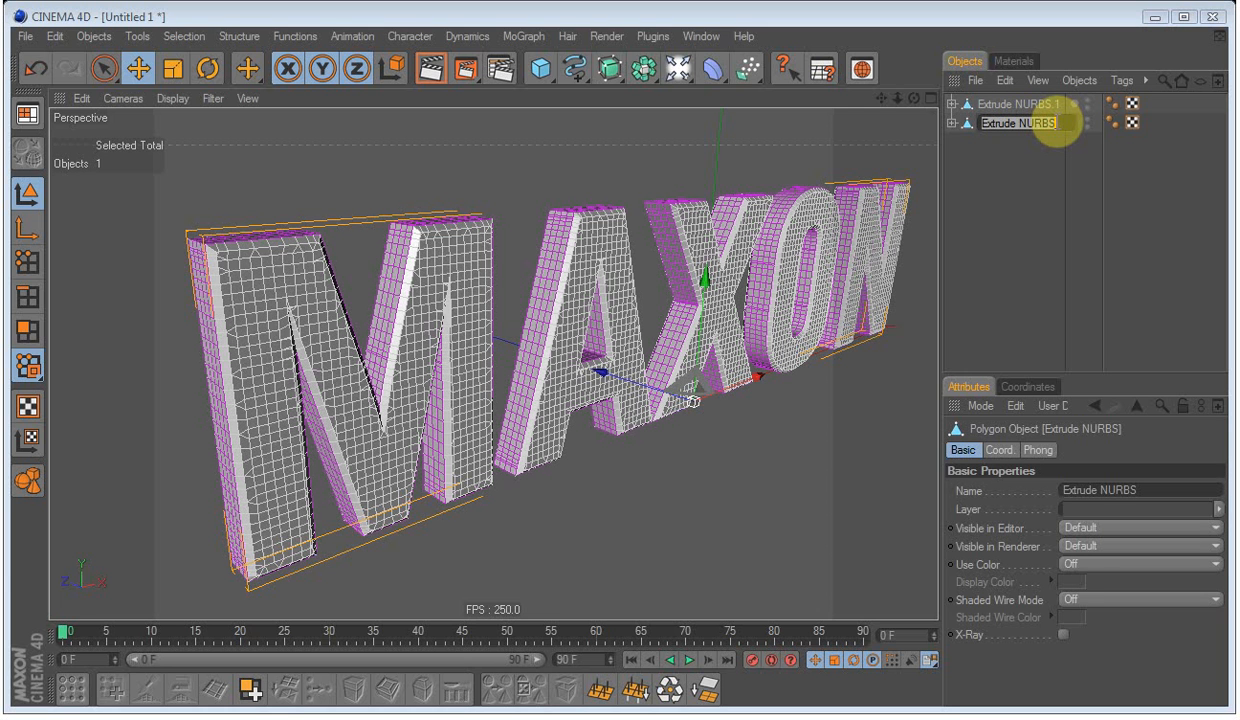
- Name the polygon objects HiPoly and LowPoly and fold all hierarchies in the Object Manager
{"action": "type", "text": "HiPoly"}
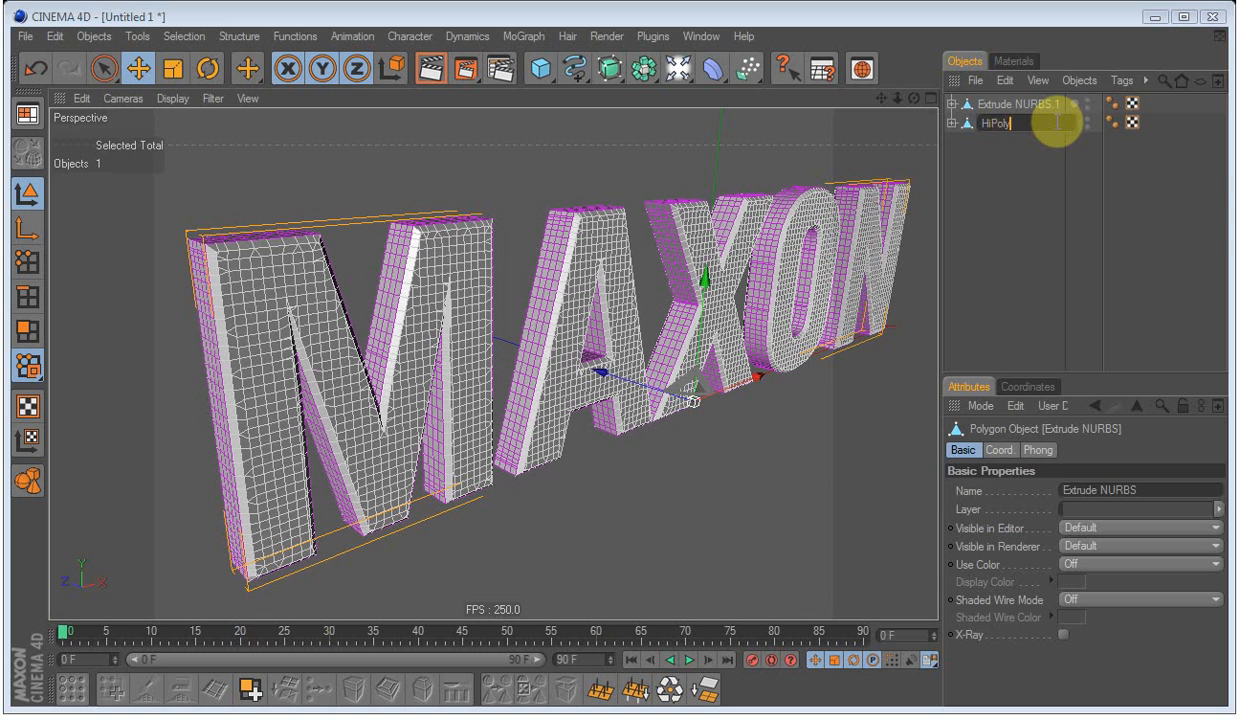
{"action": "right_click", "coordinate": [1034, 104]}
{"action": "type", "text": "LowPoly"}
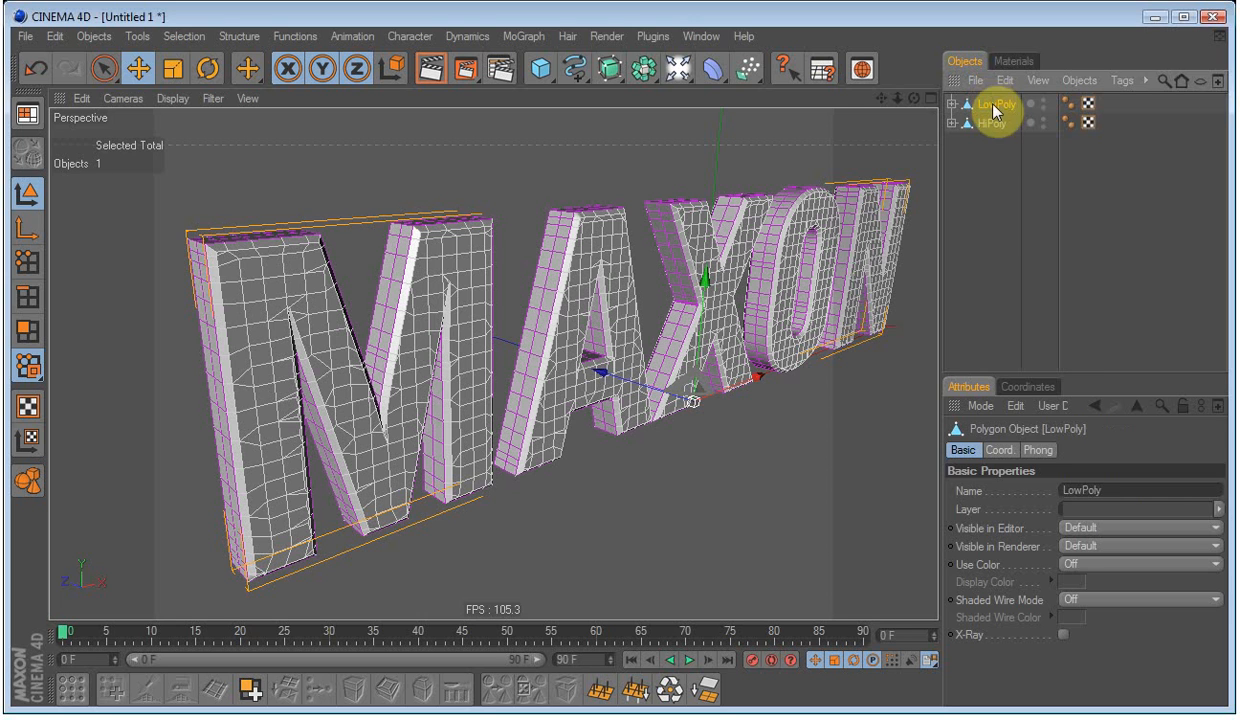
{"action": "right_click", "coordinate": [996, 132]}
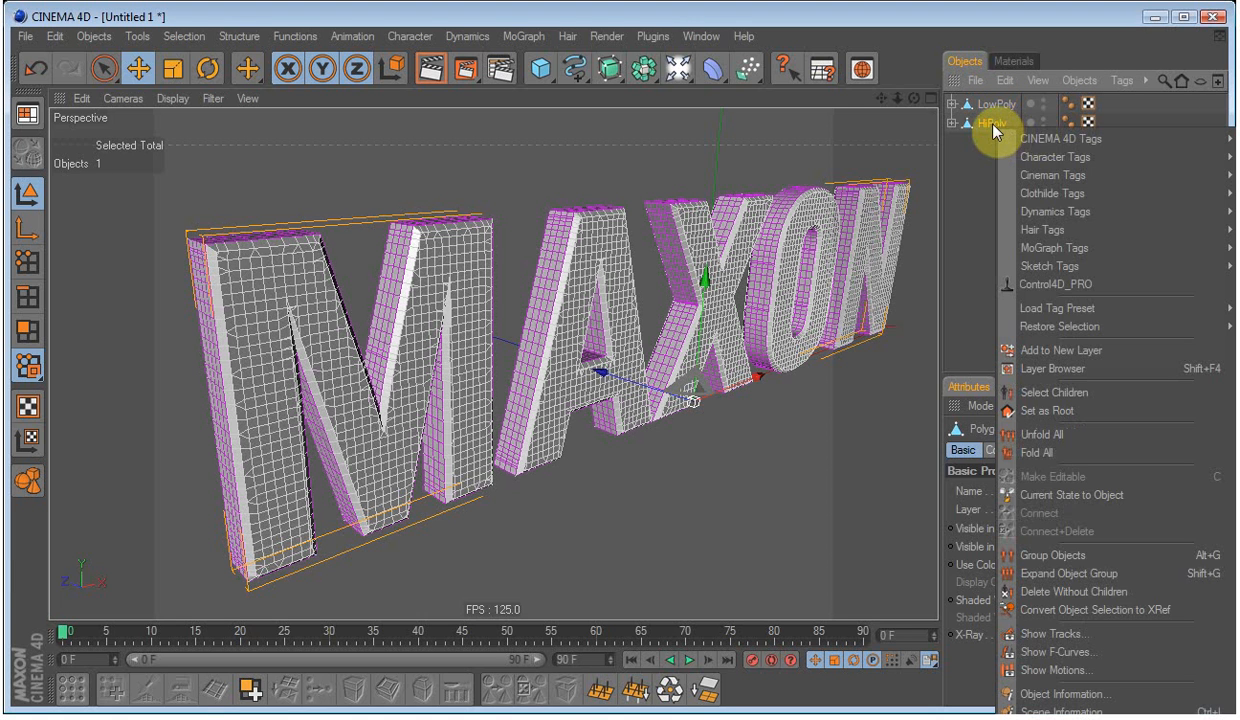
{"action": "mouse_move", "coordinate": [1048, 388]}
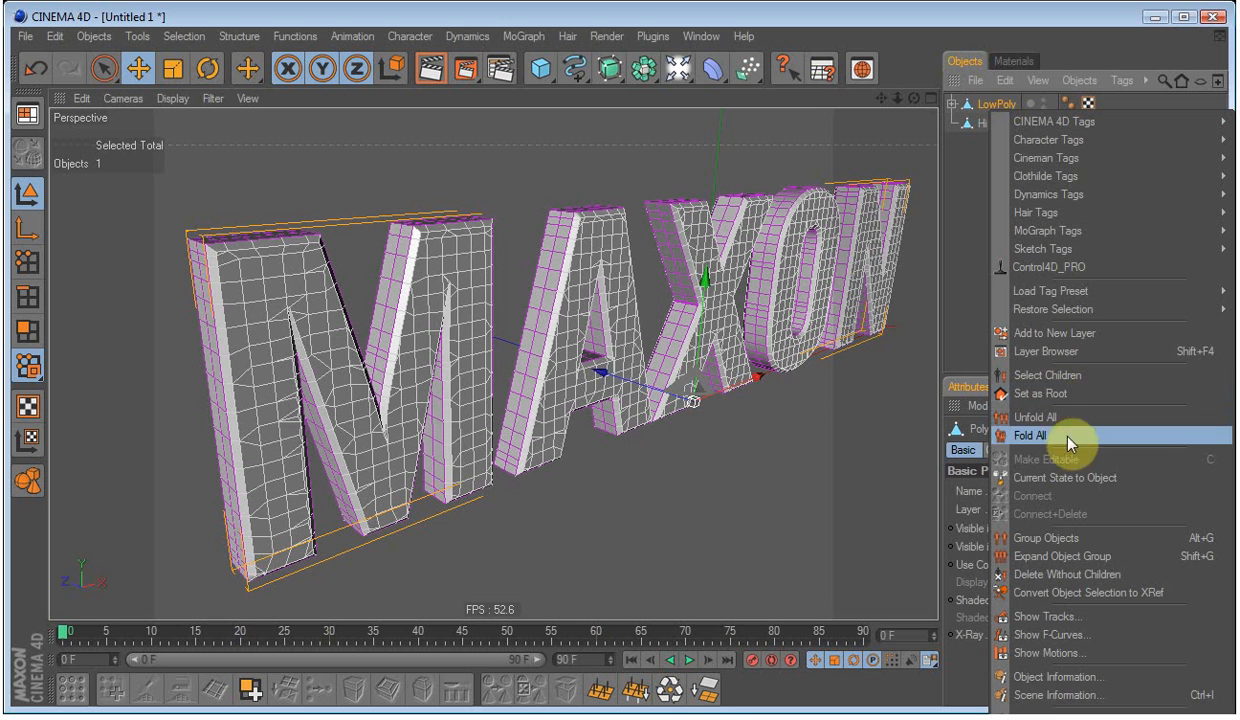
{"action": "left_click", "coordinate": [1036, 436]}
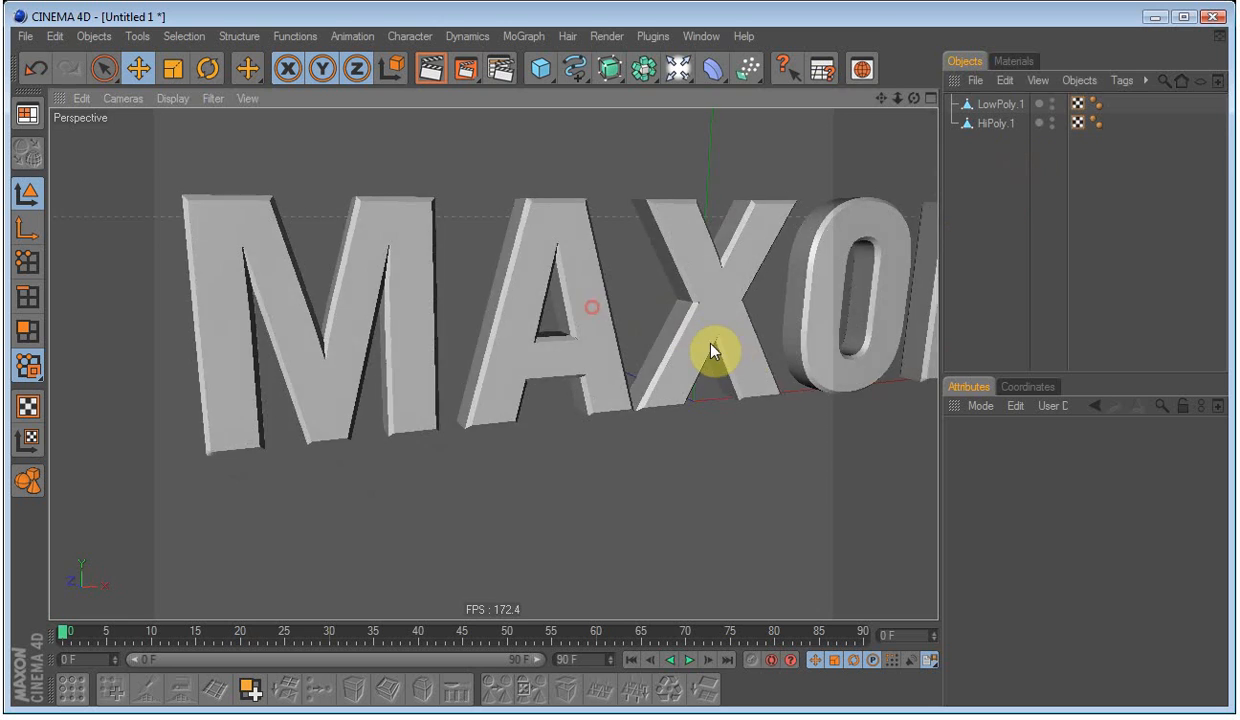
{"action": "left_click", "coordinate": [992, 124]}
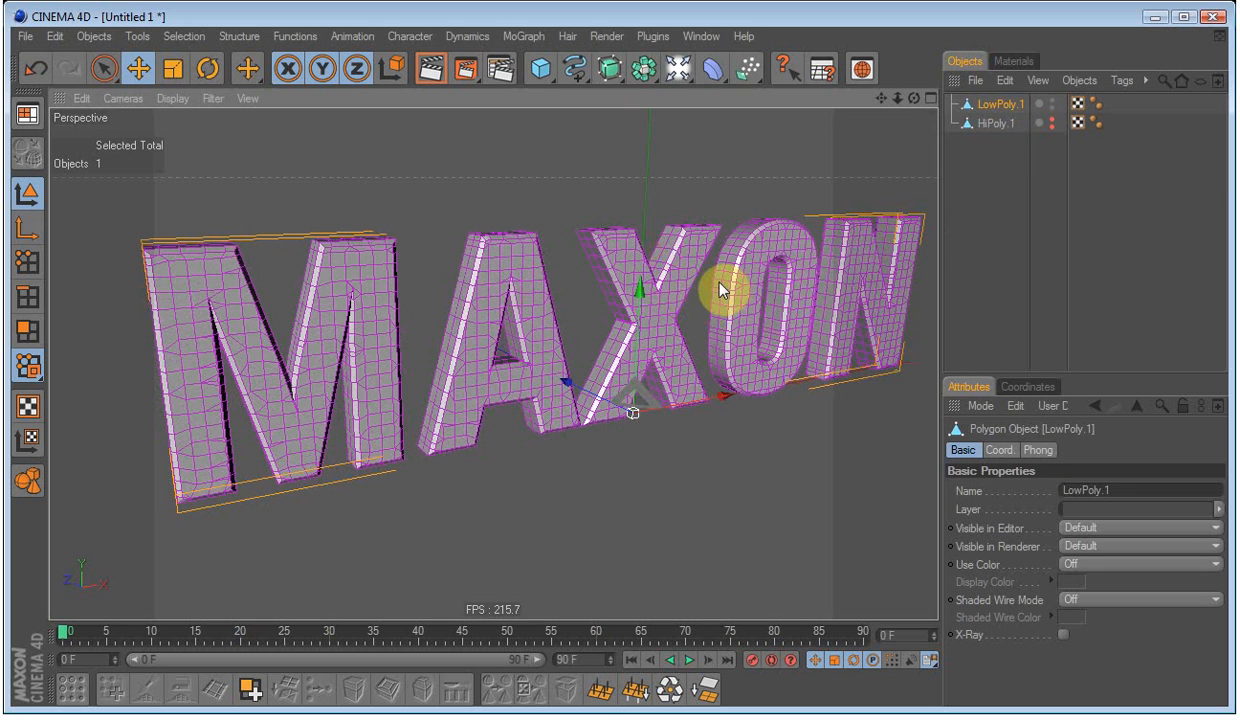
{"action": "mouse_move", "coordinate": [230, 220]}
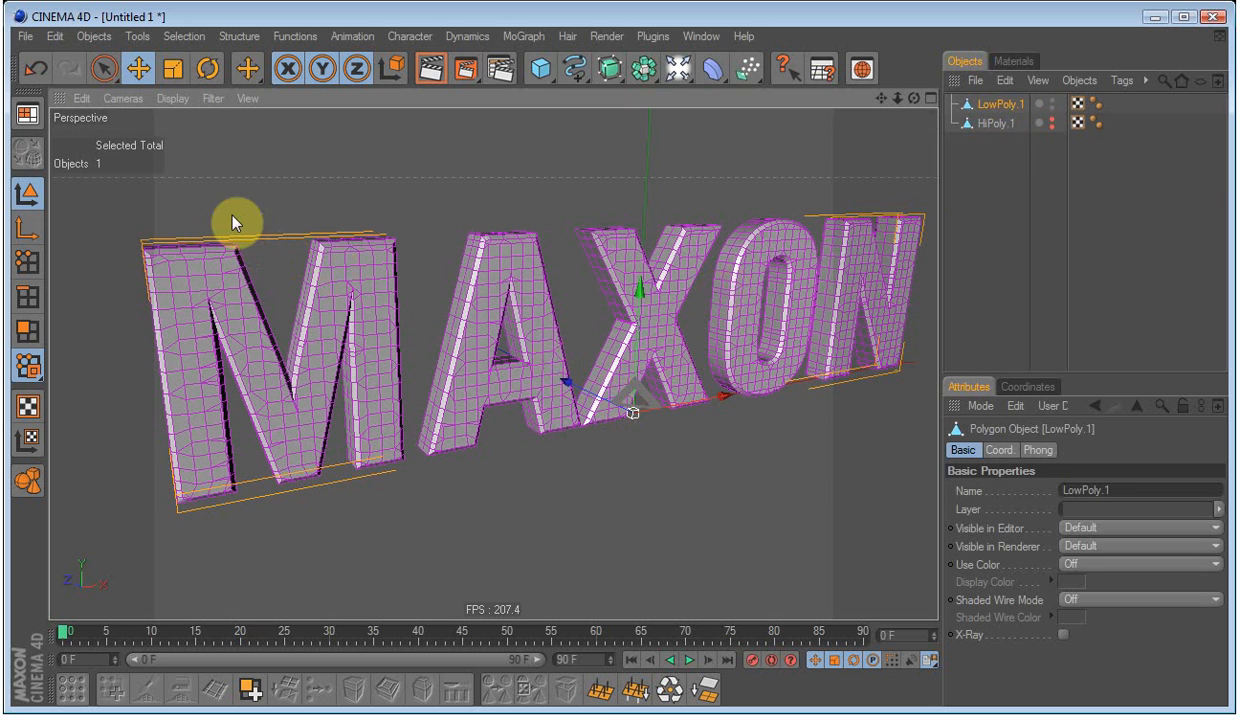
{"action": "mouse_move", "coordinate": [792, 496]}
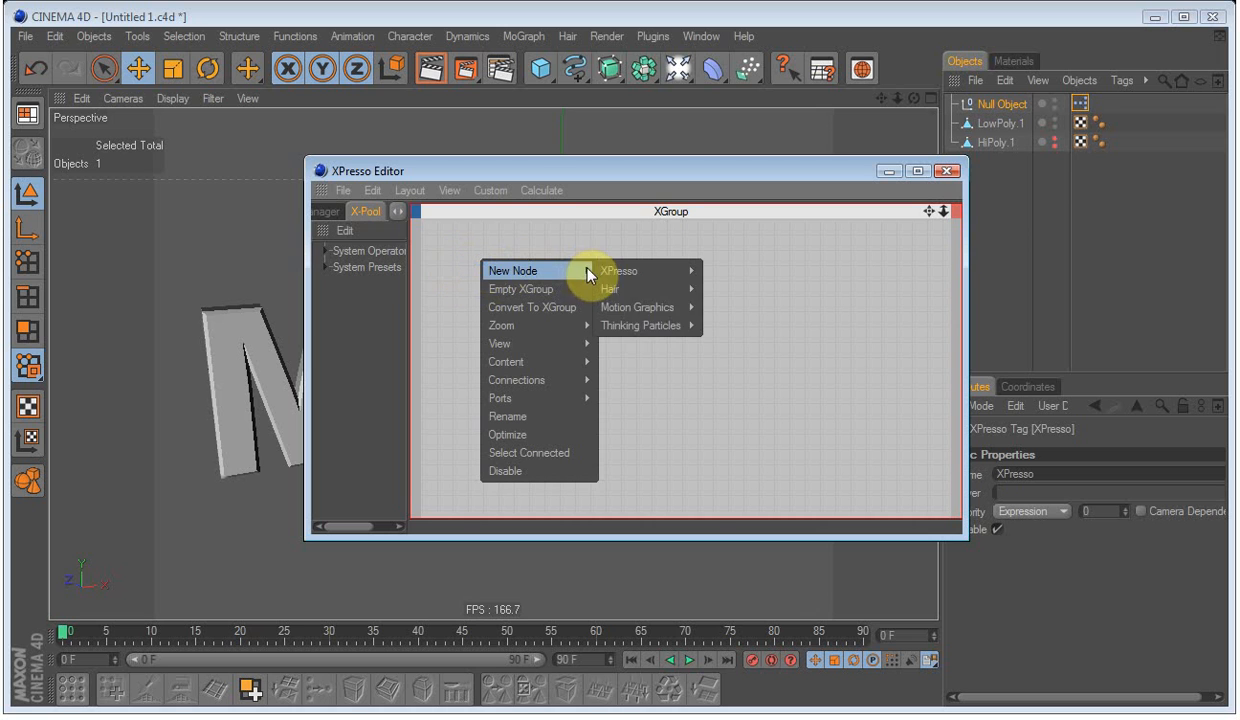
{"action": "mouse_move", "coordinate": [640, 324]}
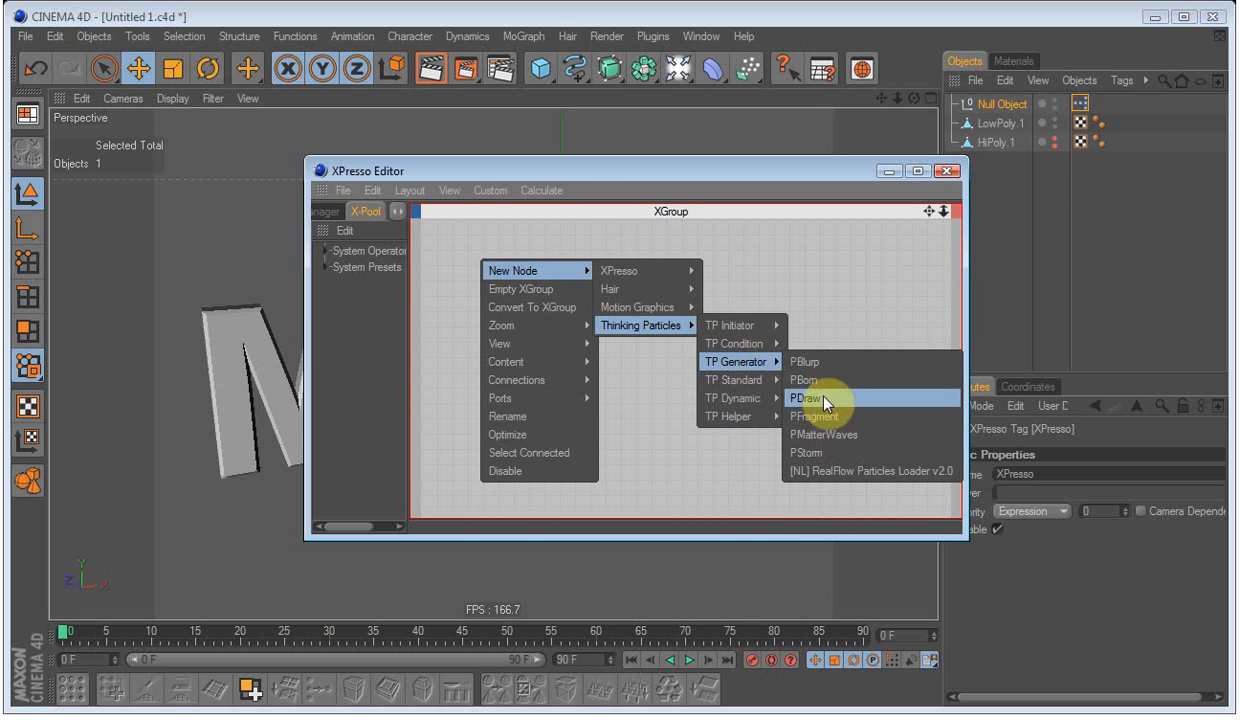
- Add PDraw and PGroup nodes to the null's XPresso graph
{"action": "left_click", "coordinate": [804, 396]}
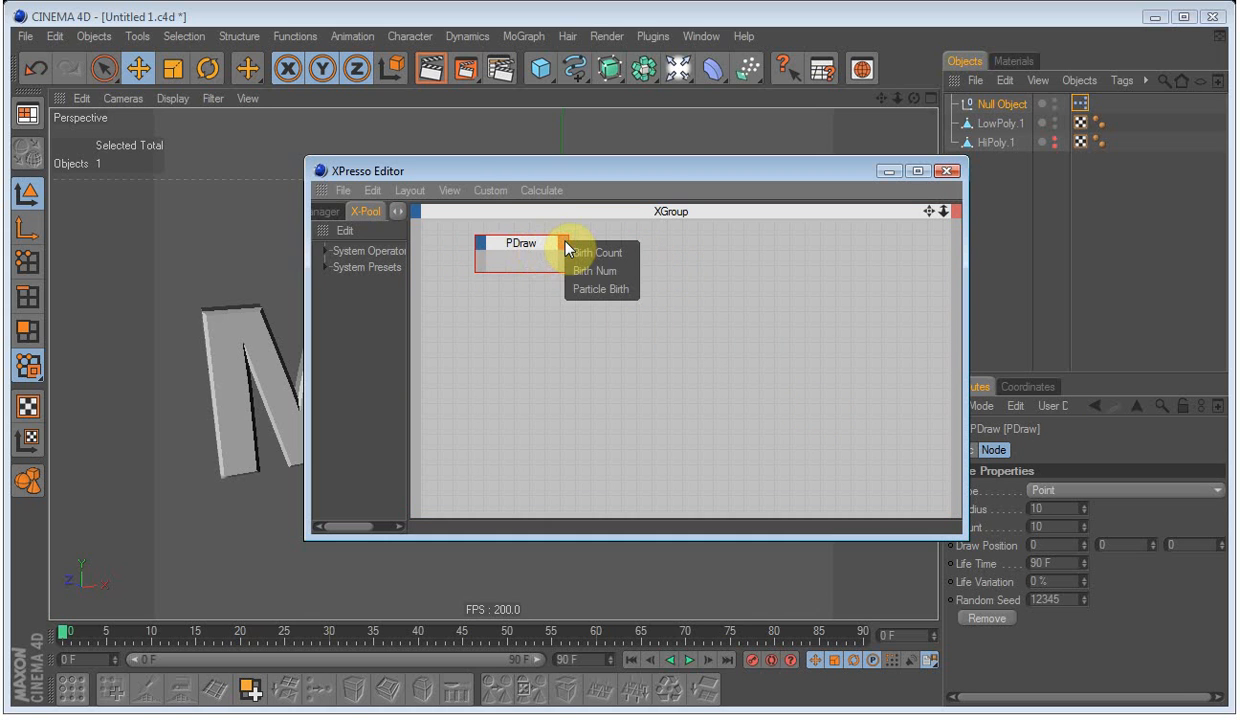
{"action": "mouse_move", "coordinate": [600, 288]}
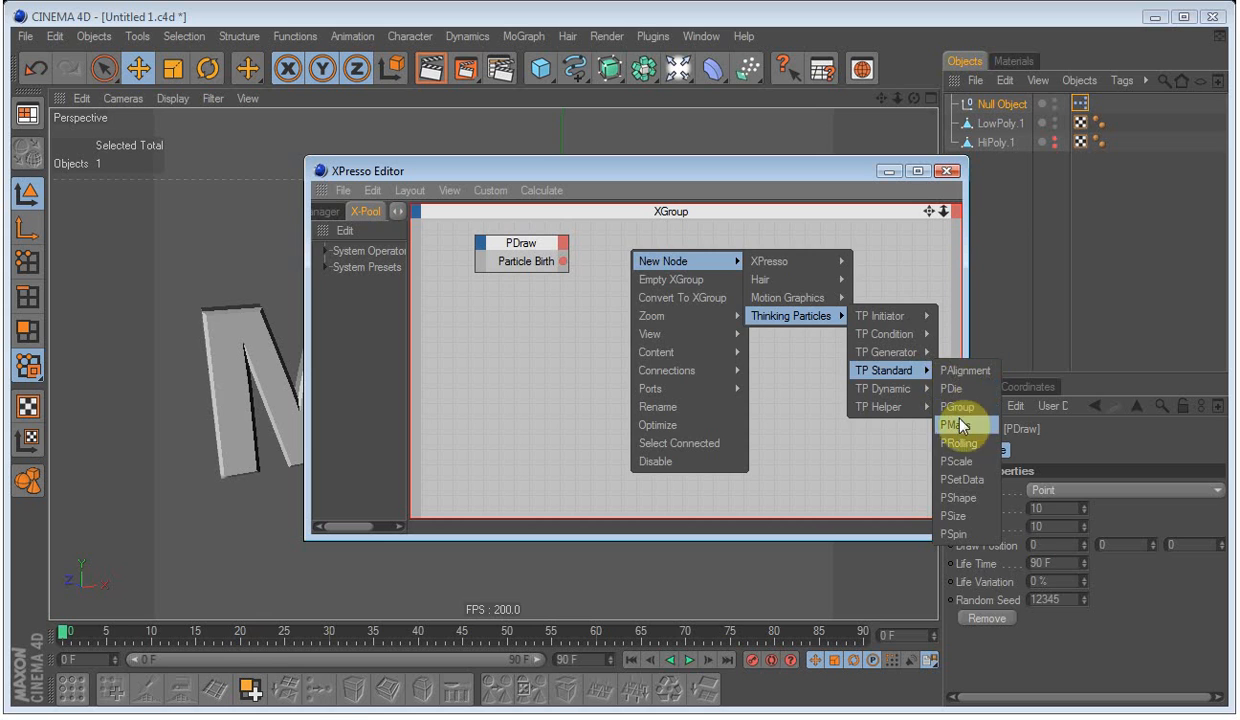
{"action": "left_click", "coordinate": [956, 408]}
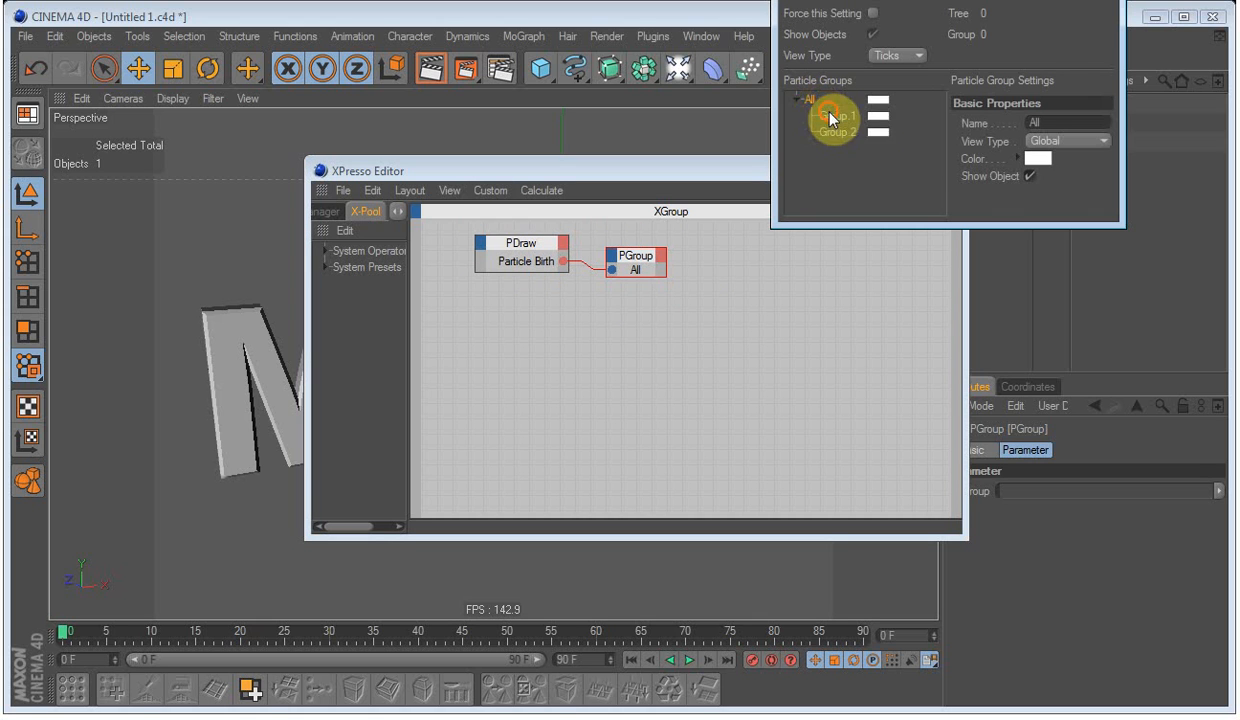
- Create Thinking Particles groups Mesh and Particles, colouring Particles green
{"action": "left_click", "coordinate": [826, 124]}
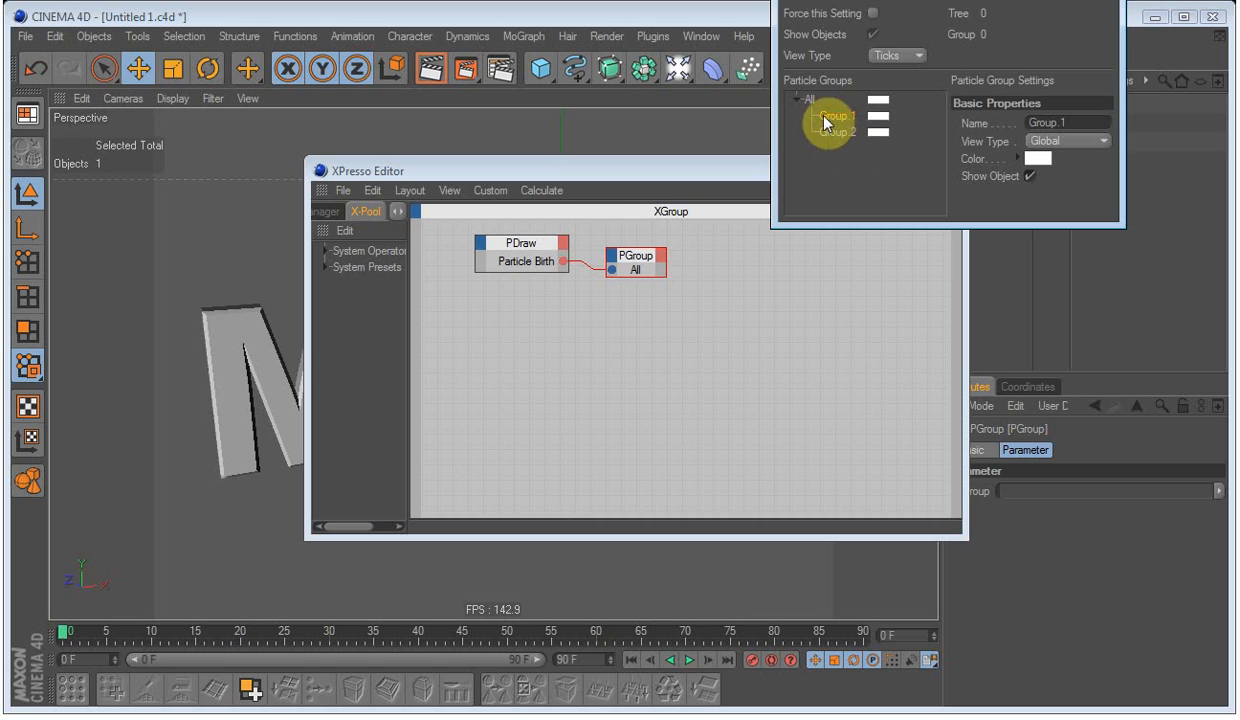
{"action": "type", "text": "Mesh"}
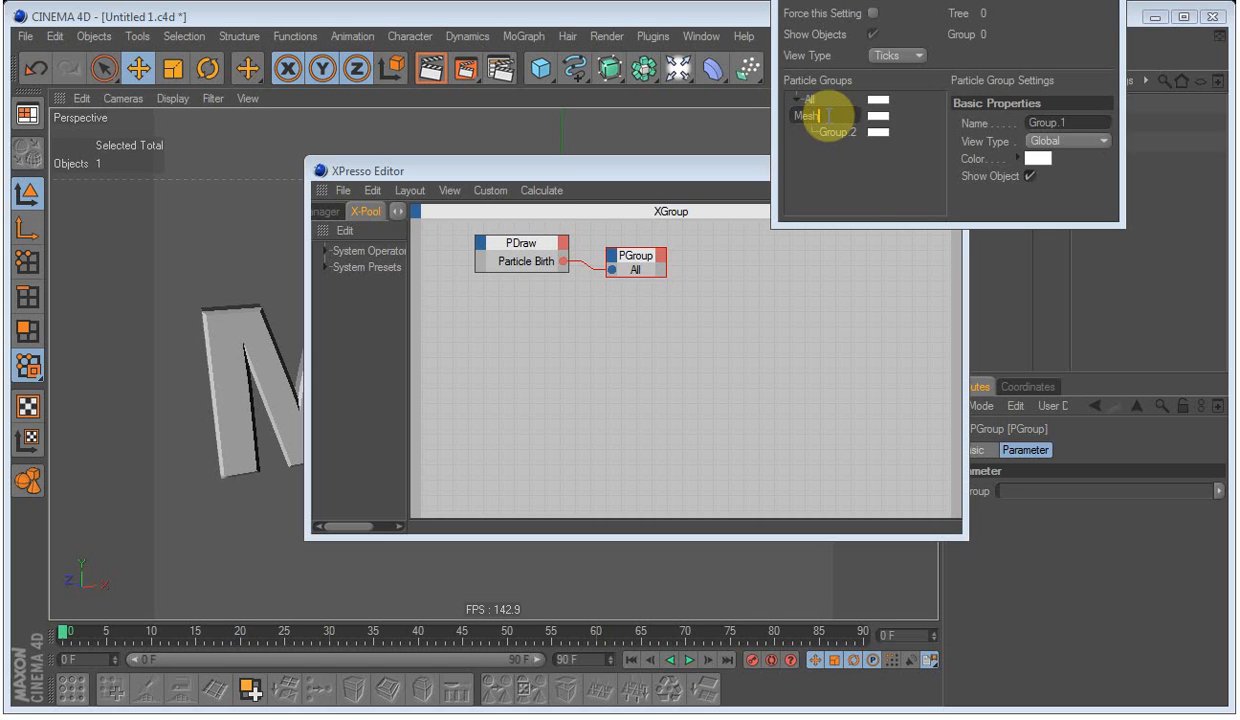
{"action": "left_click", "coordinate": [828, 132]}
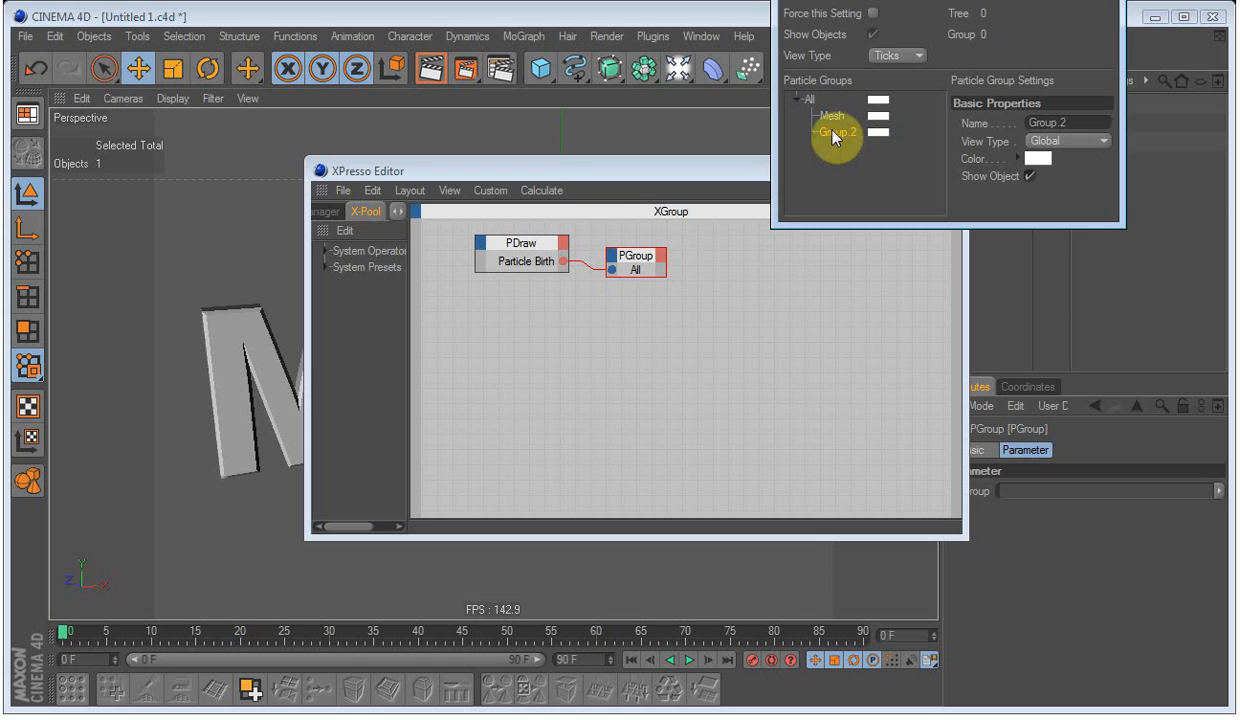
{"action": "double_click", "coordinate": [830, 132]}
{"action": "type", "text": "Particles"}
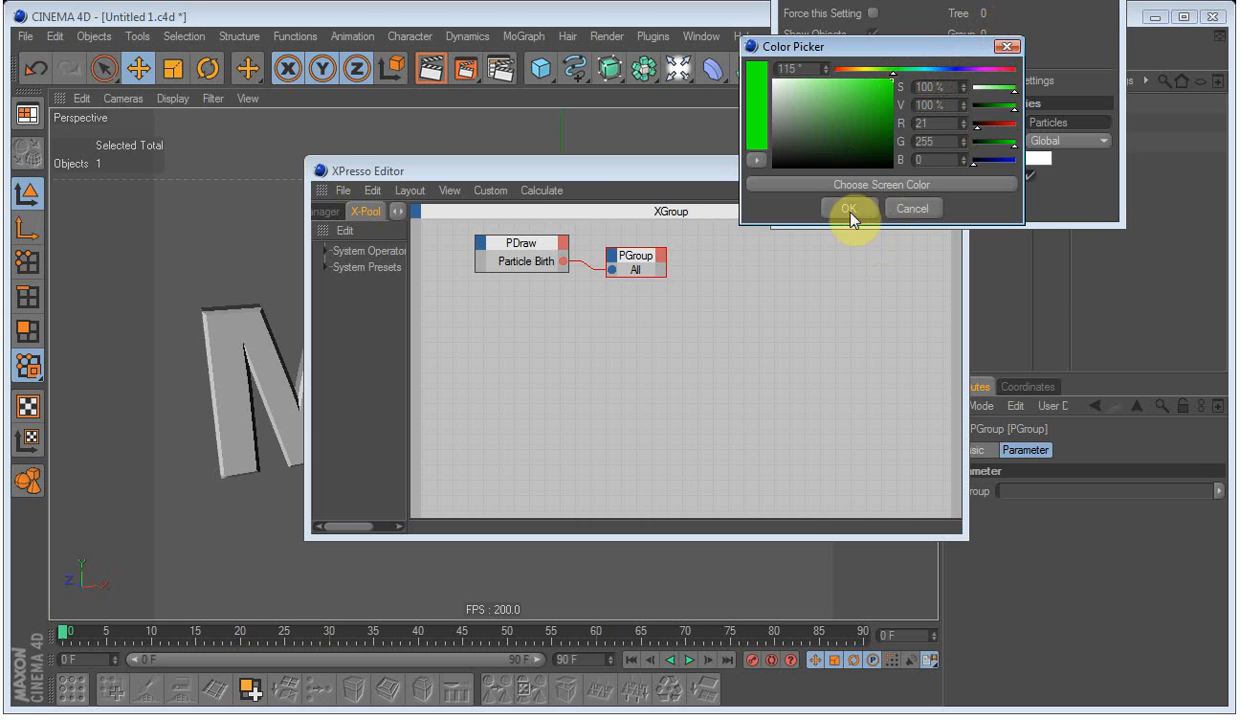
{"action": "left_click", "coordinate": [848, 206]}
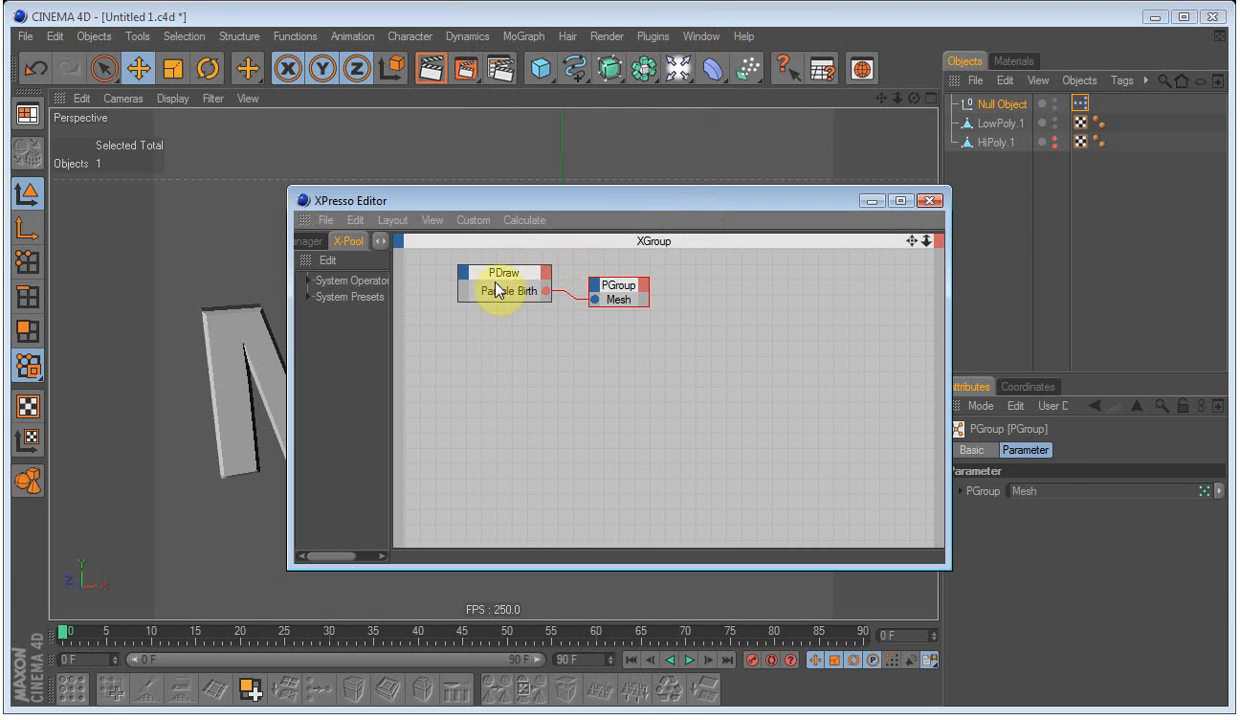
- Close the XPresso Editor, return the viewport to Perspective, then reopen the null's graph
{"action": "left_click", "coordinate": [504, 288]}
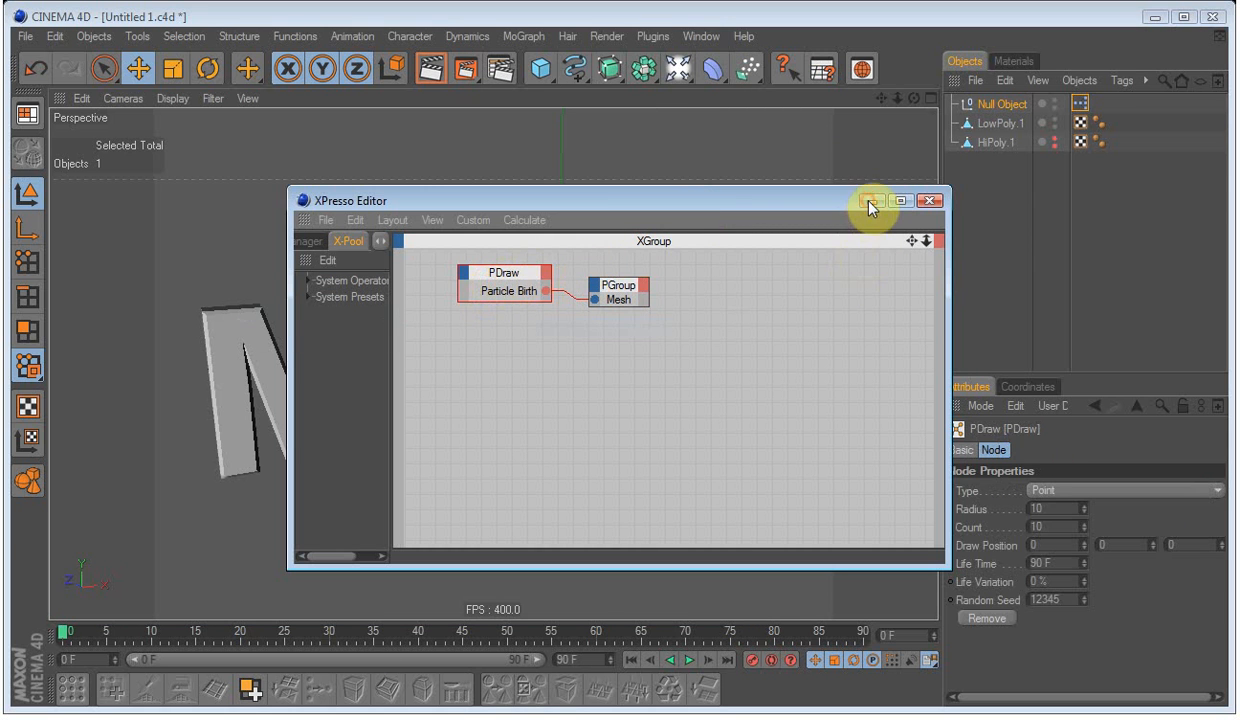
{"action": "left_click", "coordinate": [872, 200]}
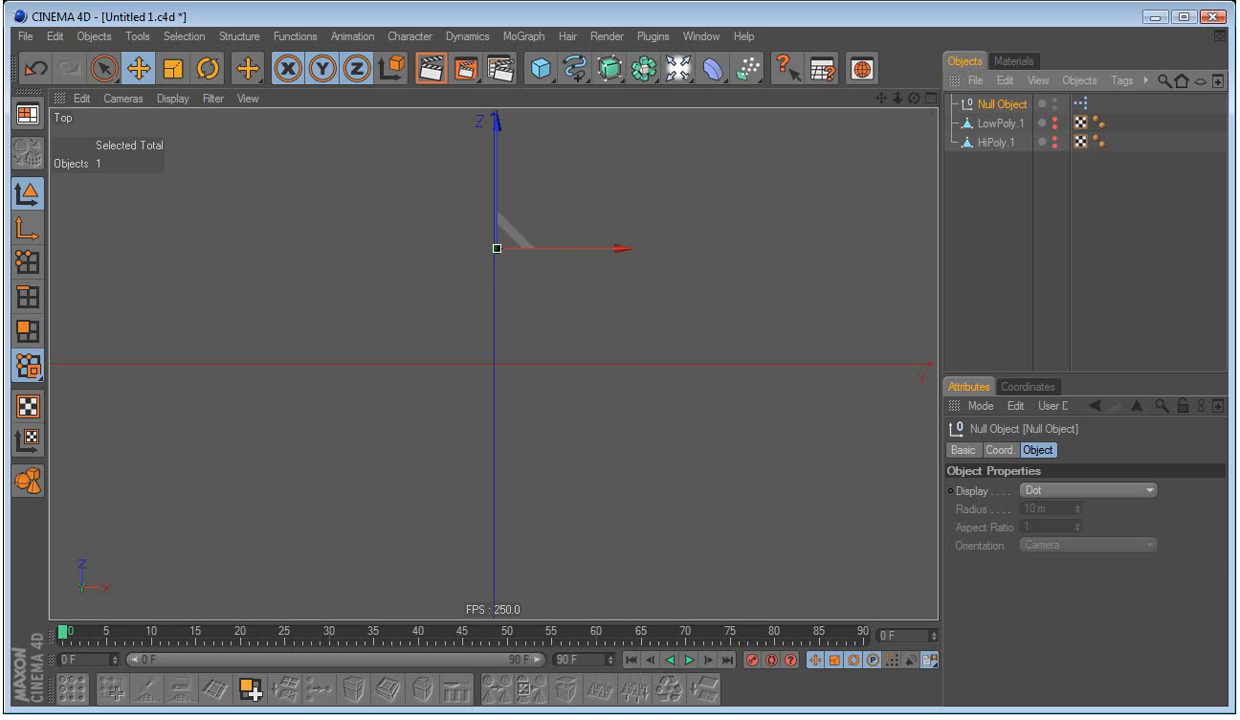
{"action": "left_click", "coordinate": [92, 36]}
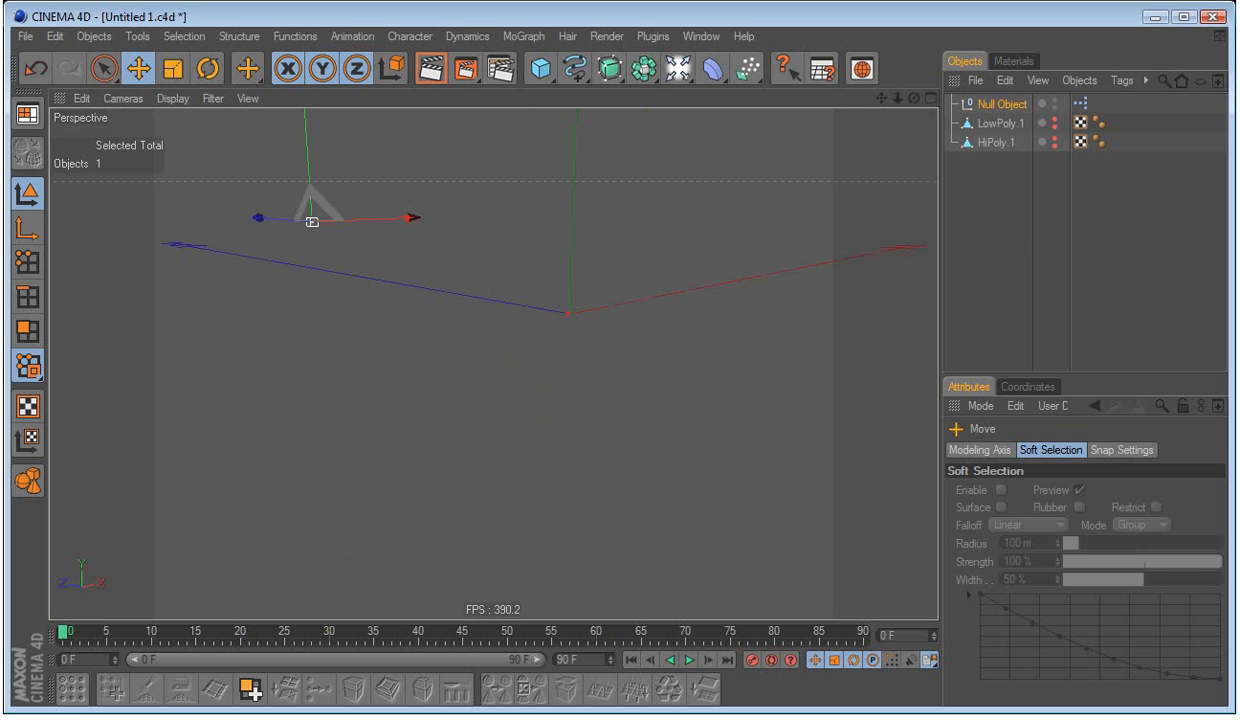
{"action": "right_click", "coordinate": [500, 360]}
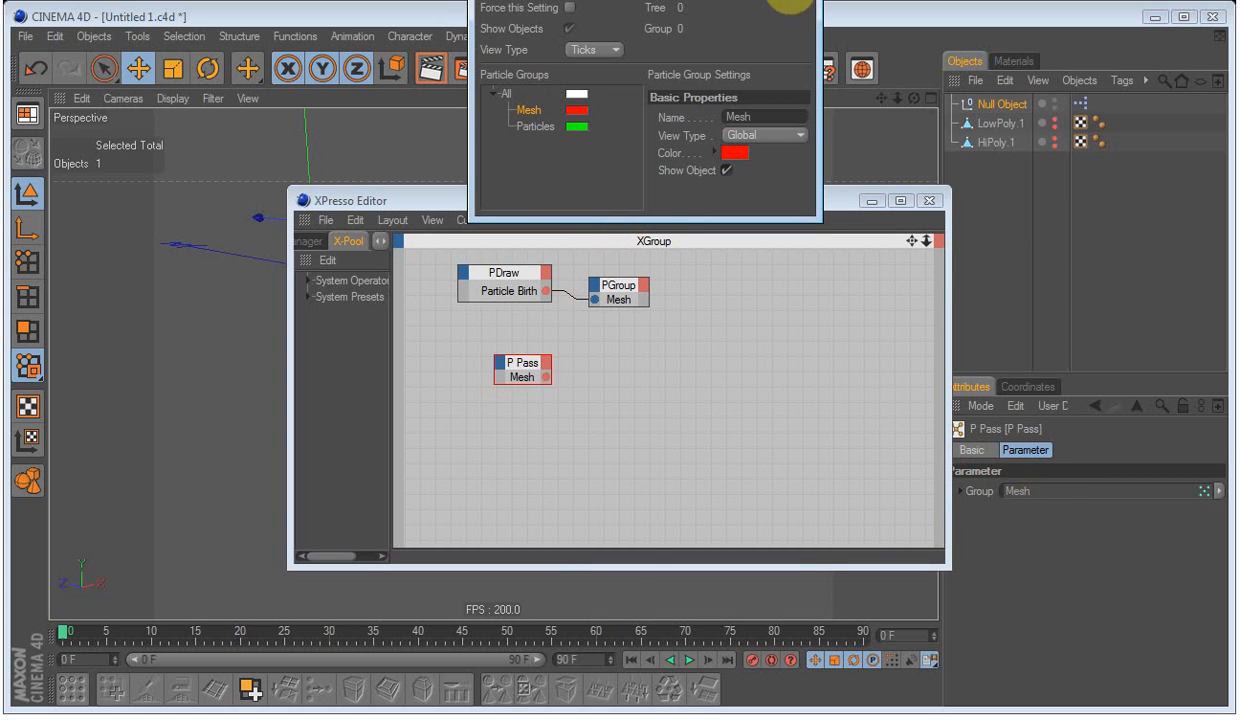
- Add a P Pass node reading Mesh and a PShape node using LowPoly.1
{"action": "left_click", "coordinate": [506, 368]}
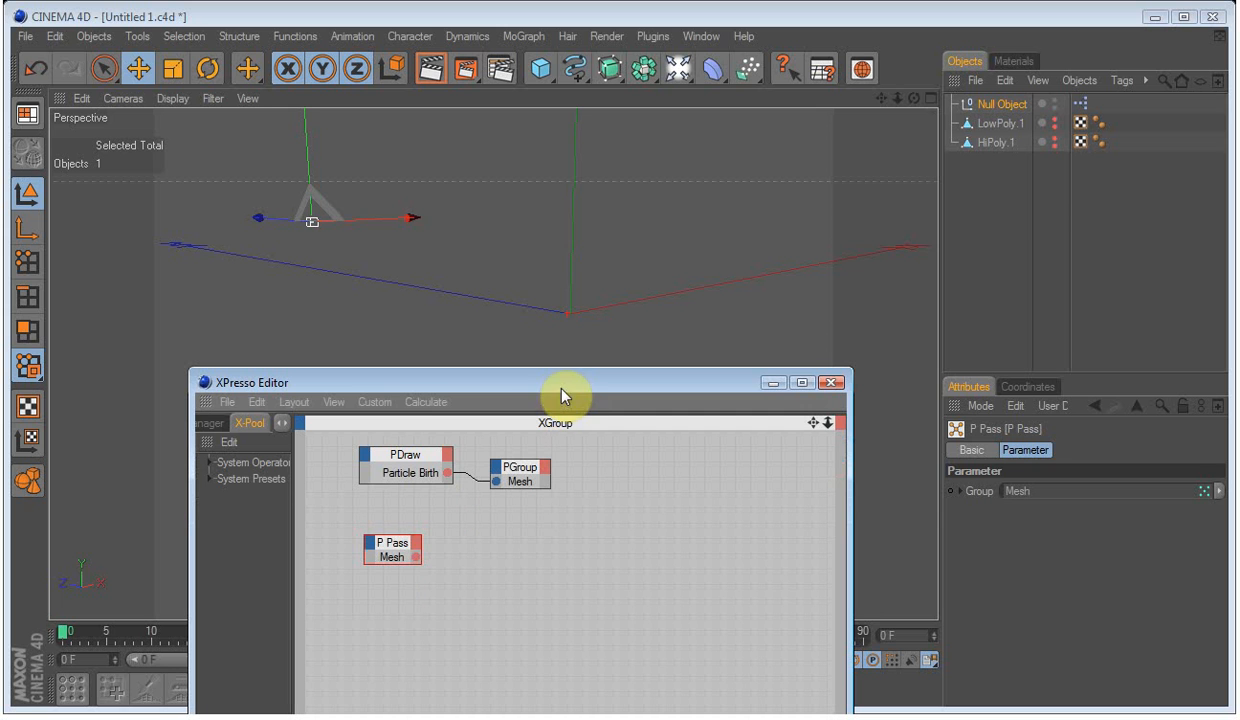
{"action": "left_click_drag", "start_coordinate": [564, 392], "coordinate": [602, 352]}
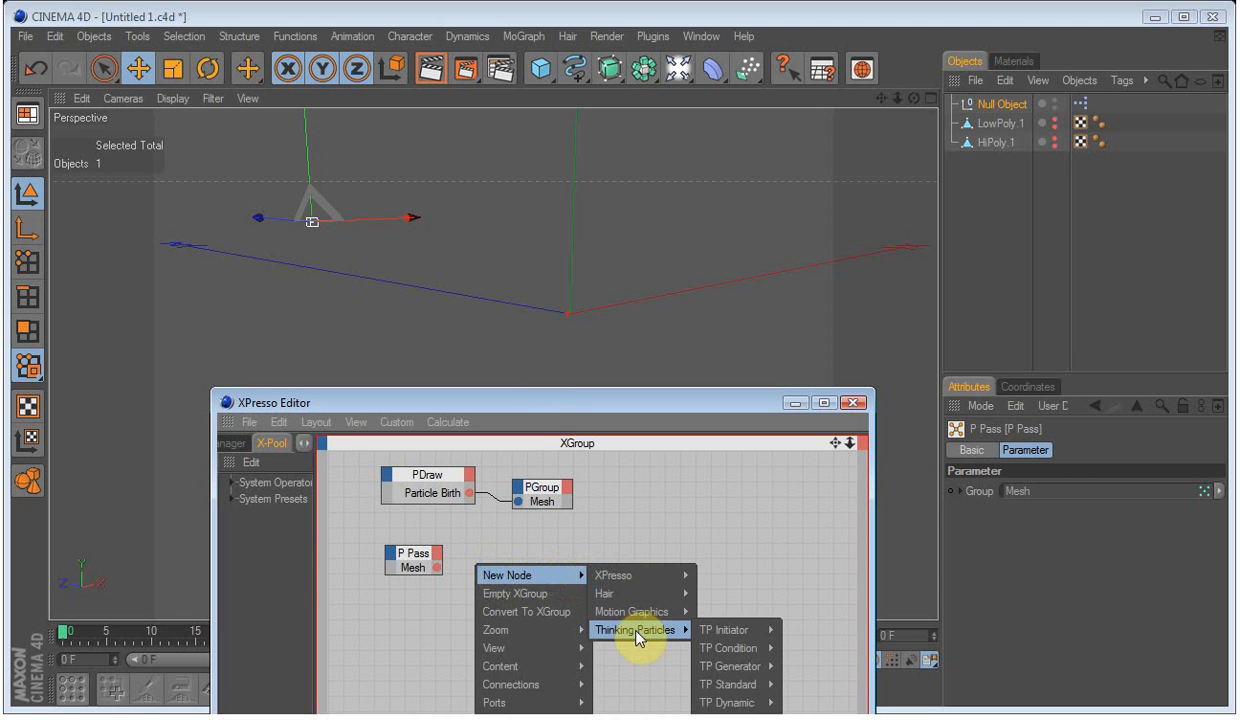
{"action": "mouse_move", "coordinate": [722, 686]}
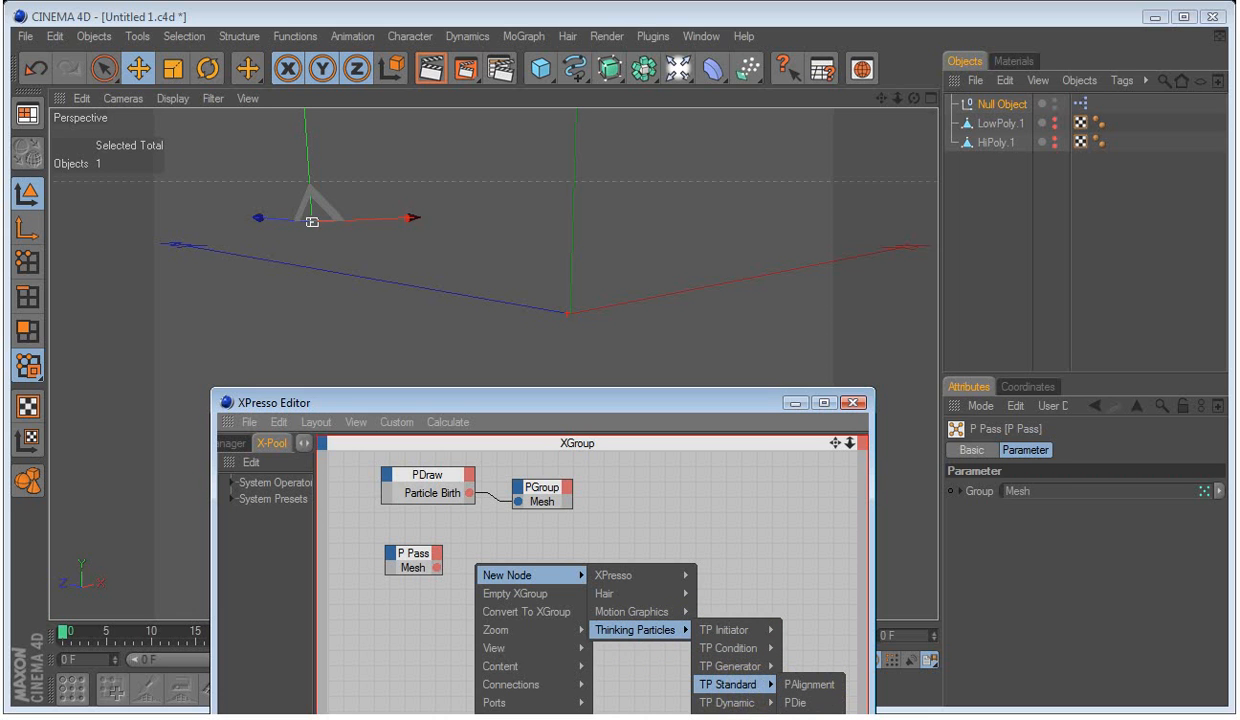
{"action": "left_click", "coordinate": [808, 700]}
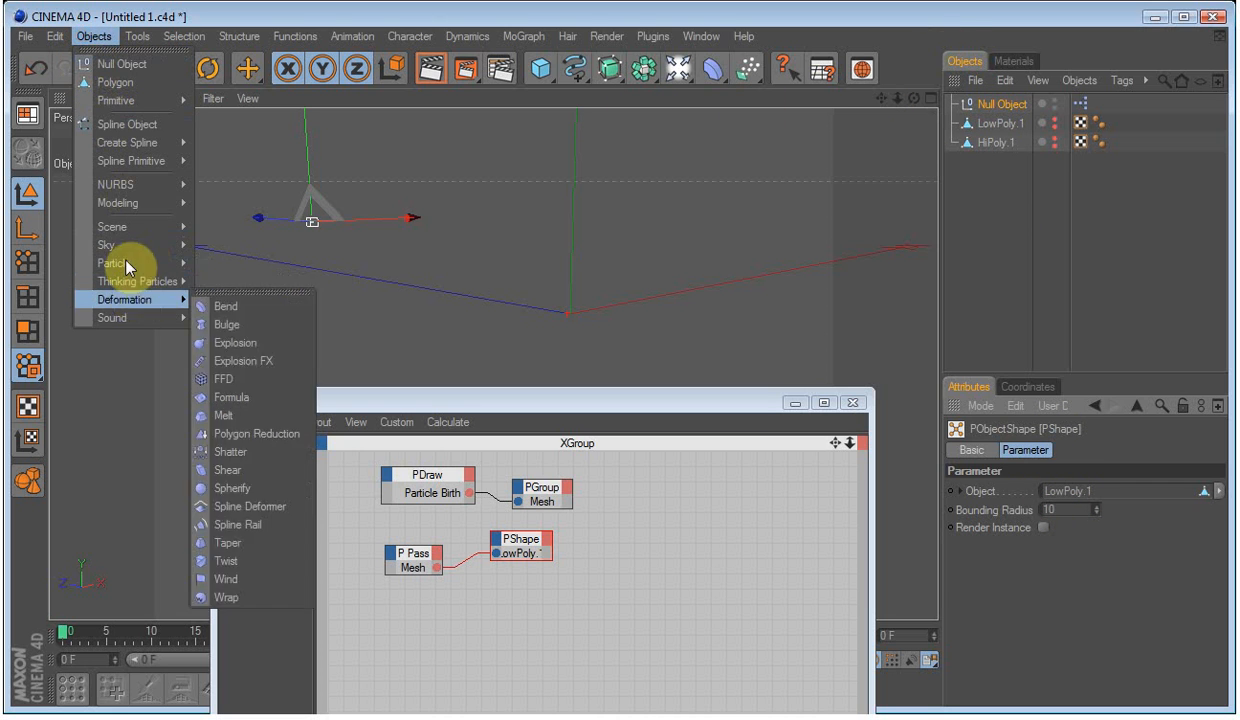
{"action": "mouse_move", "coordinate": [112, 228]}
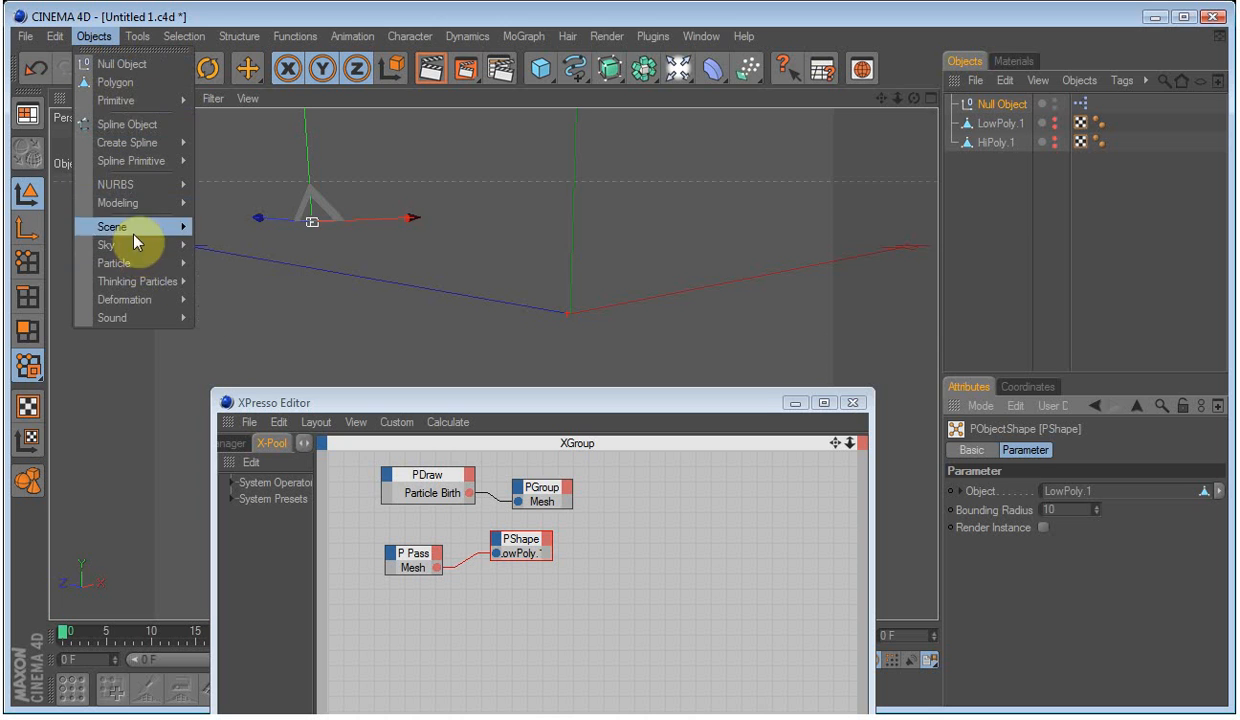
- Assign the Mesh particle group to the Particle Geometry object and orbit to view the MAXON text
{"action": "left_click", "coordinate": [114, 242]}
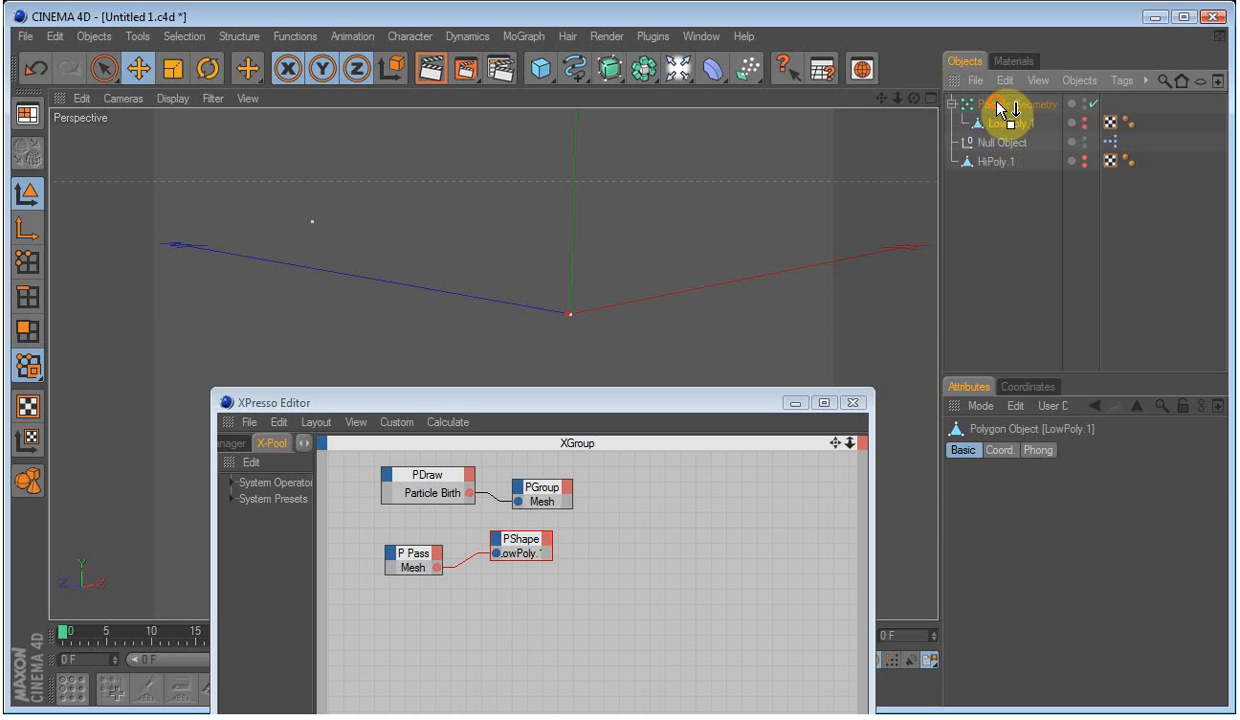
{"action": "left_click", "coordinate": [1020, 104]}
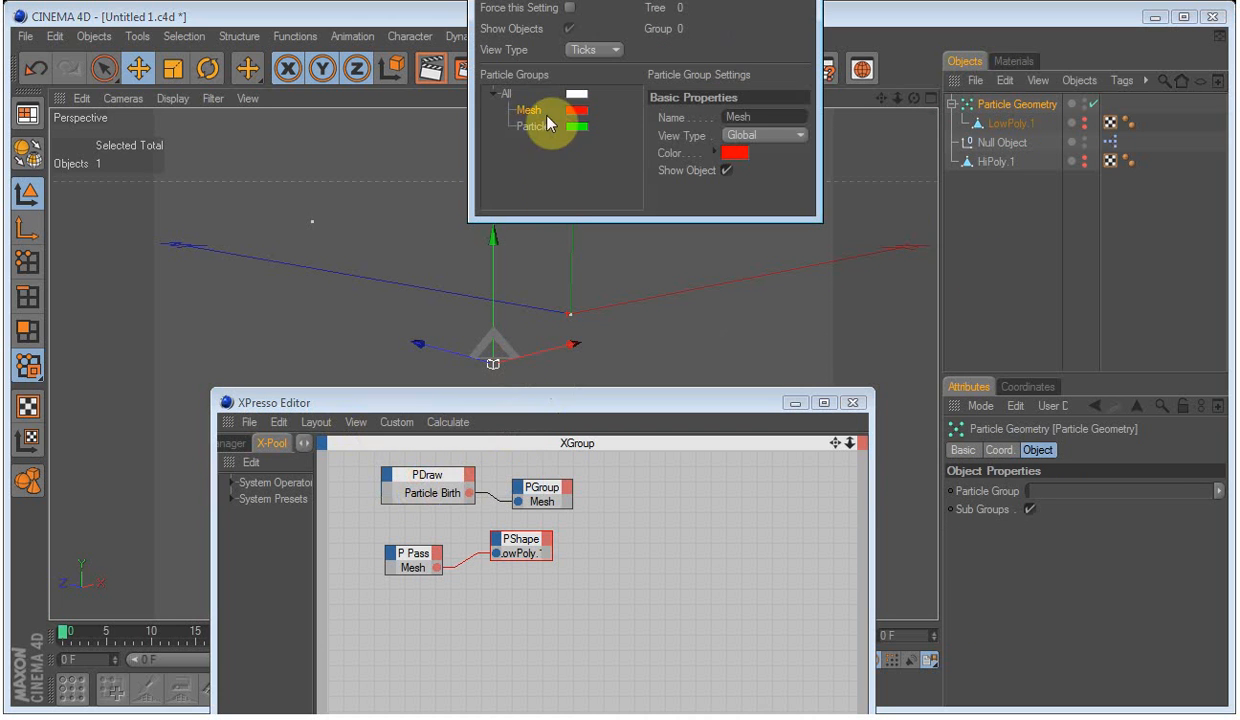
{"action": "left_click", "coordinate": [530, 110]}
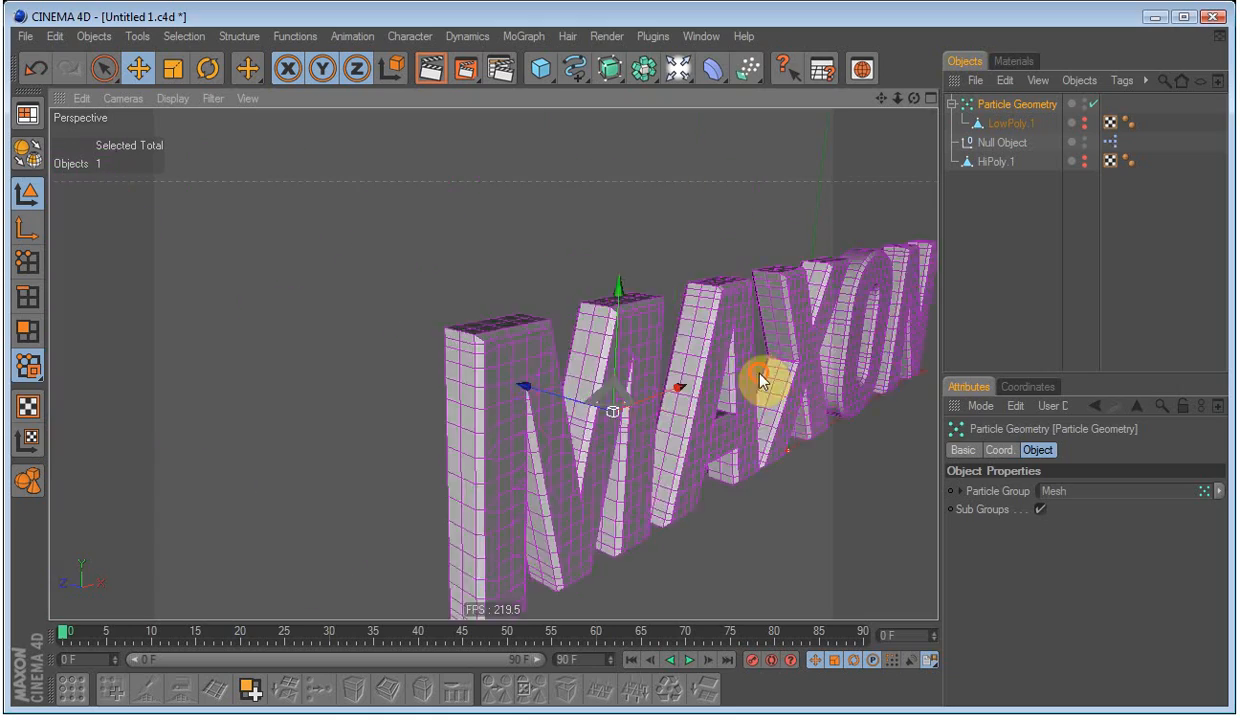
{"action": "left_click_drag", "start_coordinate": [740, 380], "coordinate": [640, 400]}
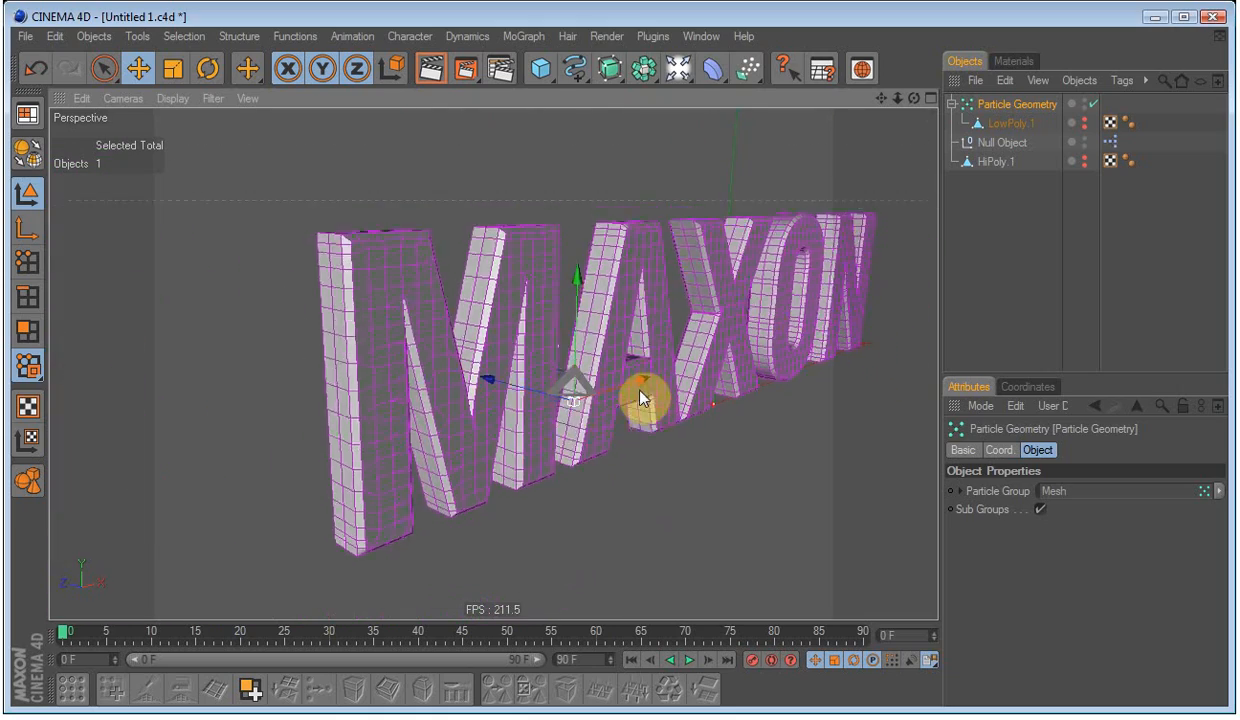
{"action": "left_click_drag", "start_coordinate": [640, 398], "coordinate": [644, 378]}
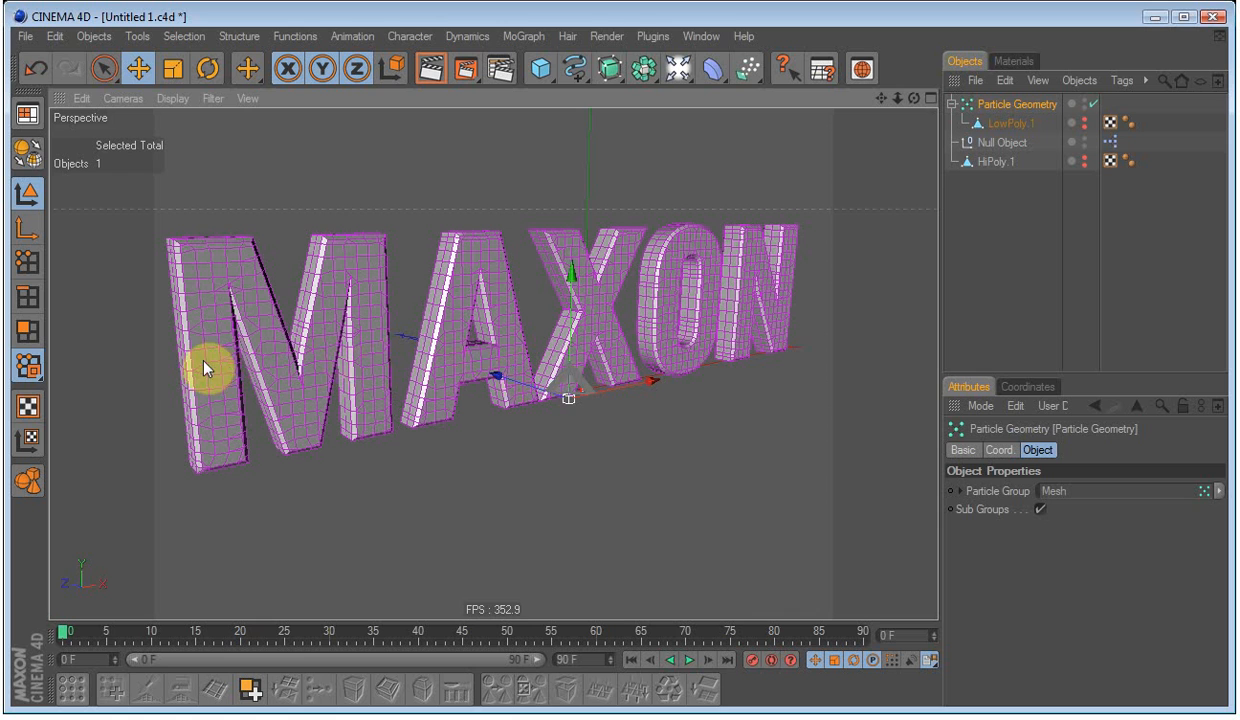
{"action": "mouse_move", "coordinate": [630, 262]}
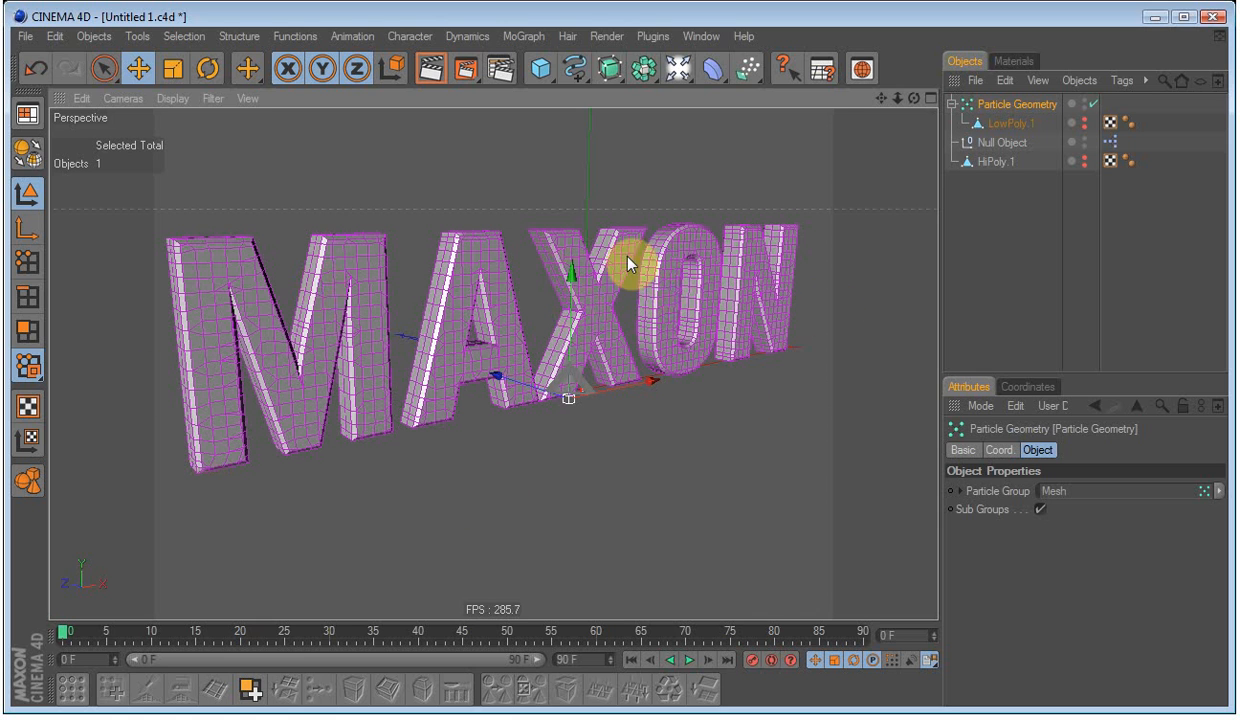
{"action": "mouse_move", "coordinate": [376, 296]}
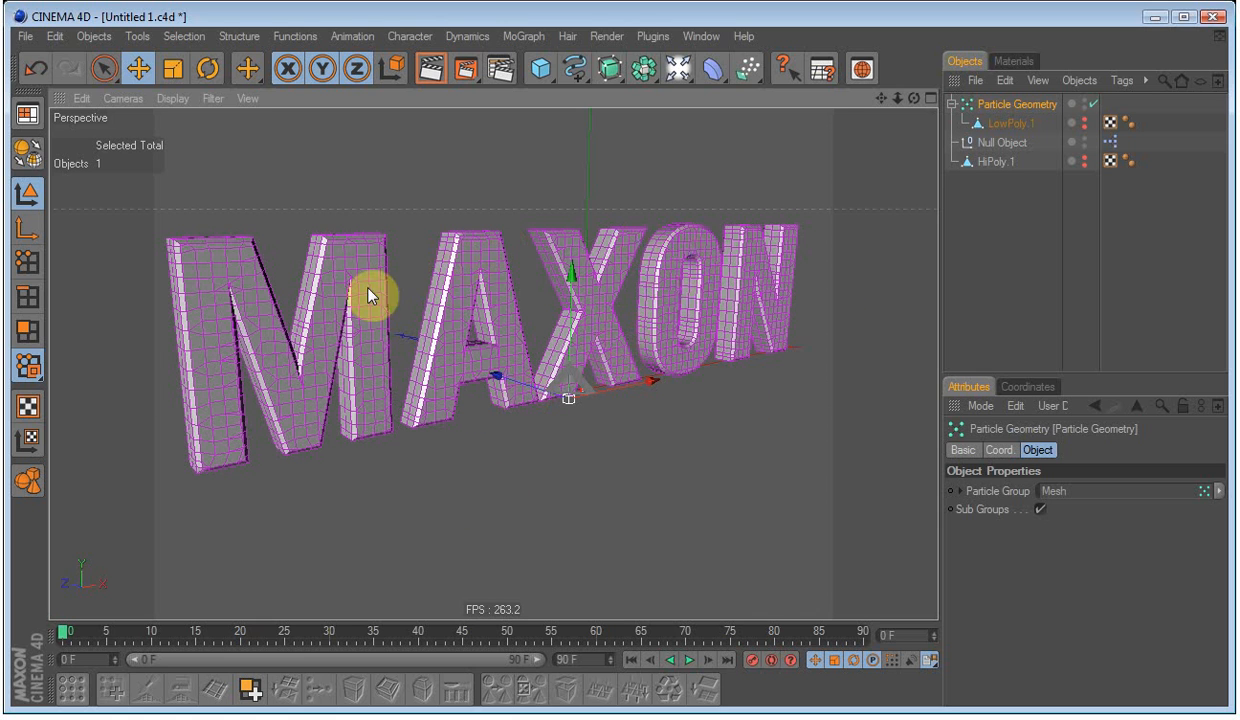
{"action": "left_click_drag", "start_coordinate": [380, 290], "coordinate": [664, 320]}
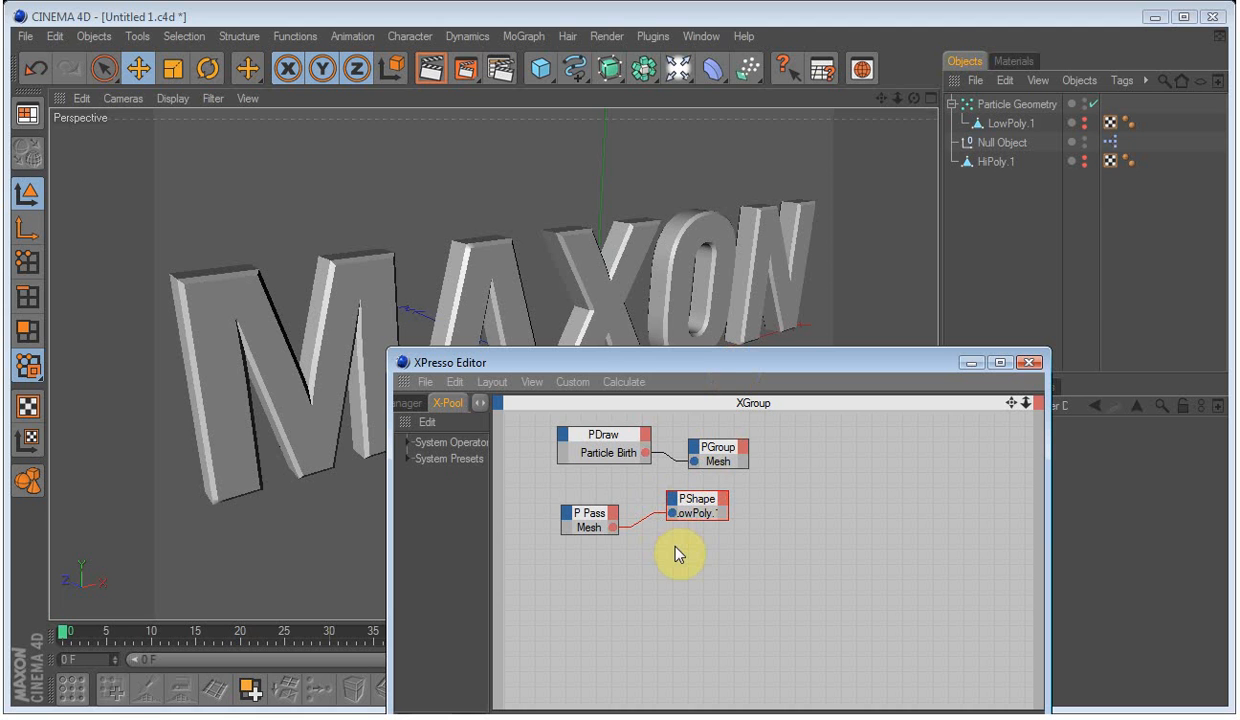
- Add a PFragment node and feed the P Pass Mesh particles into it
{"action": "right_click", "coordinate": [678, 552]}
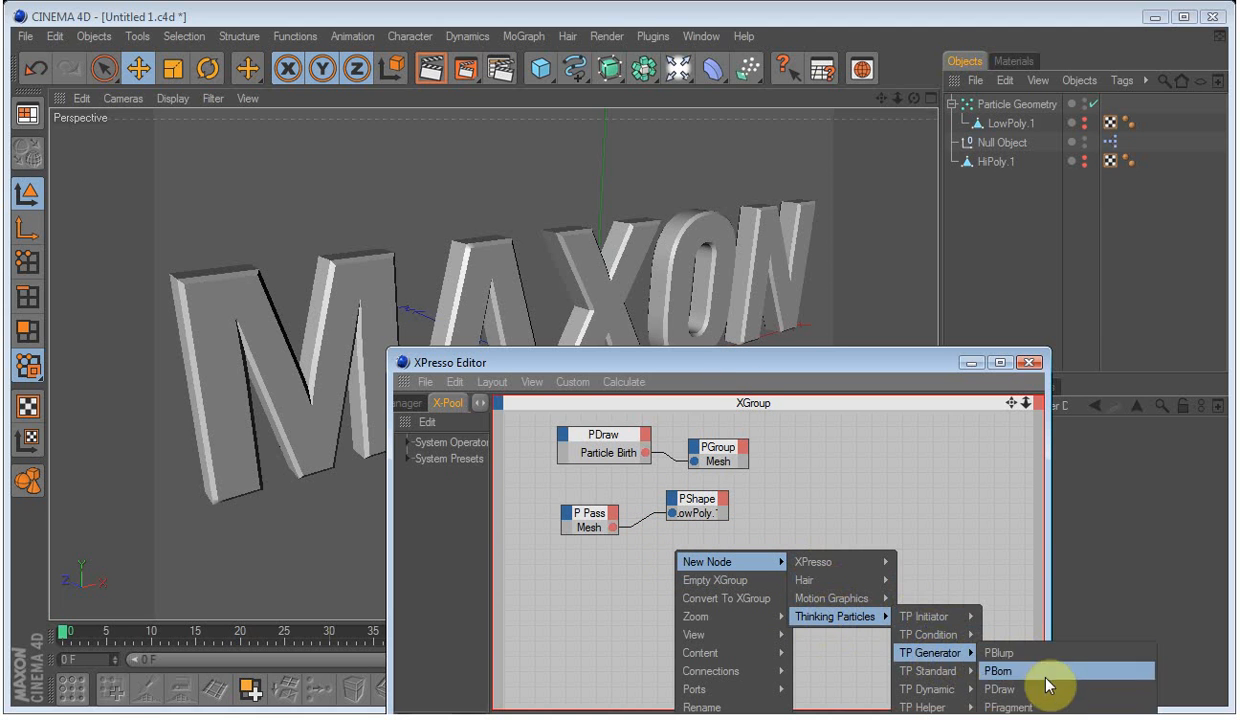
{"action": "left_click", "coordinate": [1020, 708]}
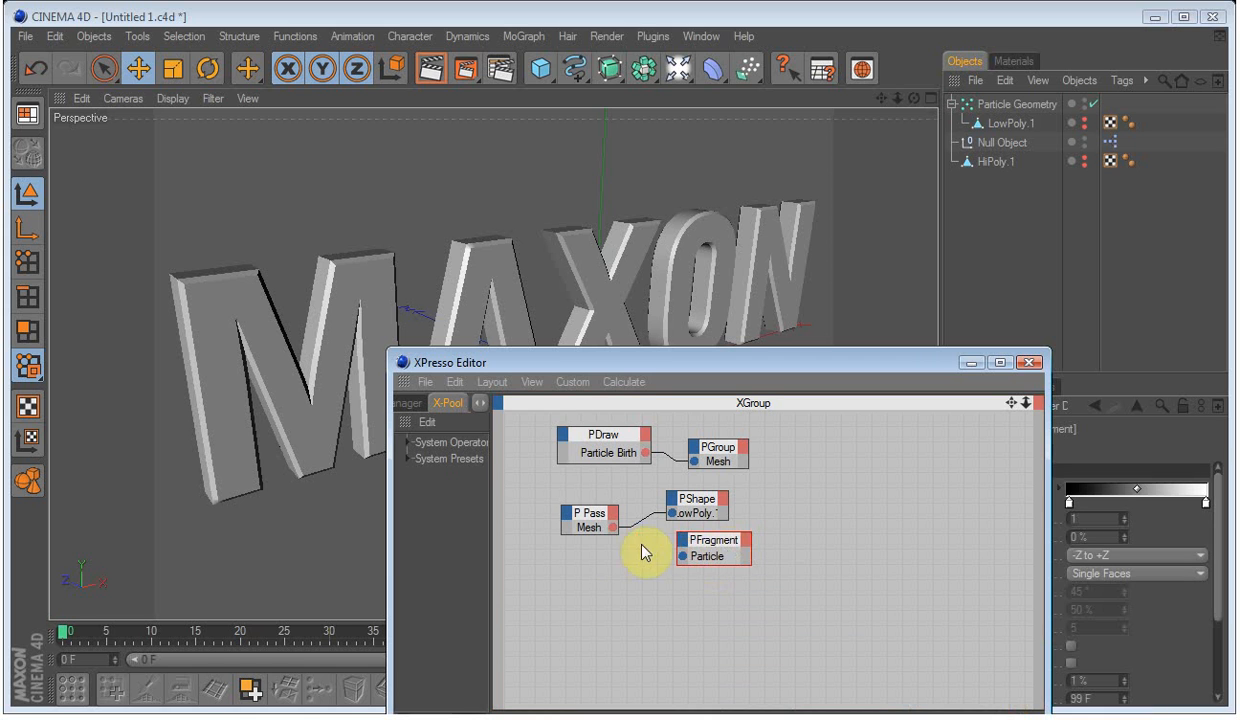
{"action": "left_click_drag", "start_coordinate": [616, 526], "coordinate": [704, 548]}
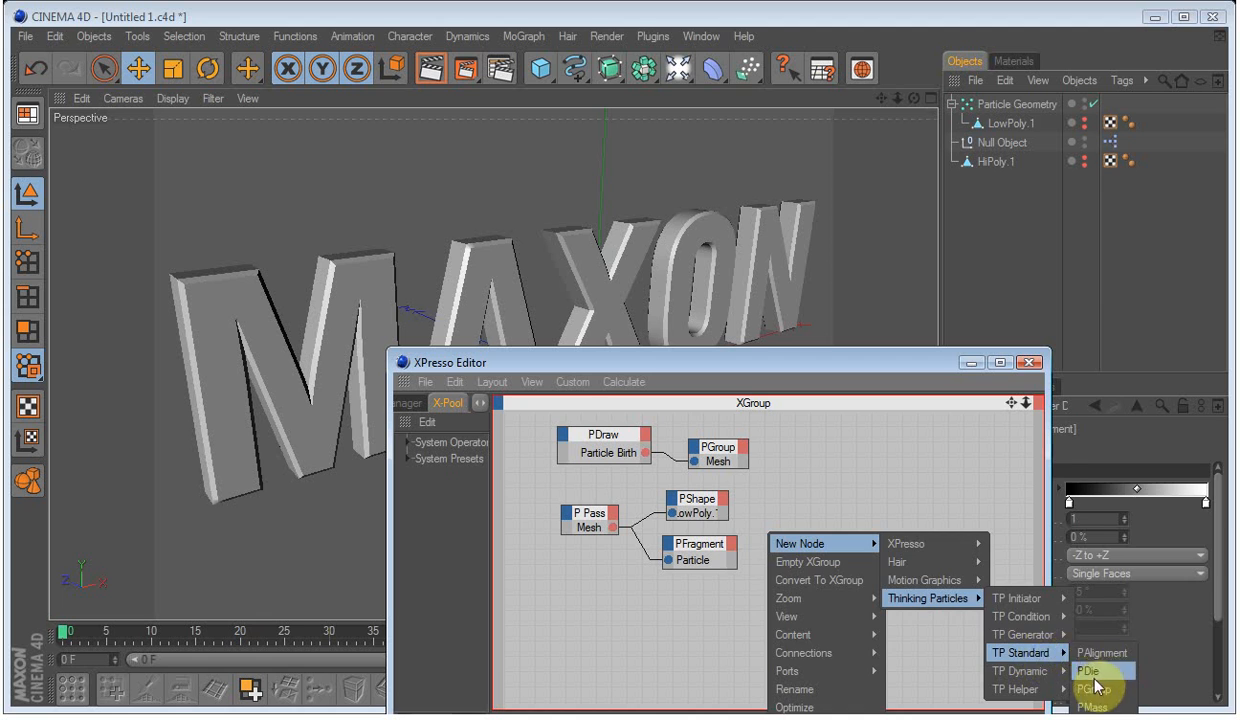
- Add a PGroup node and route PFragment's Particle Born output to the Particles group
{"action": "left_click", "coordinate": [1090, 672]}
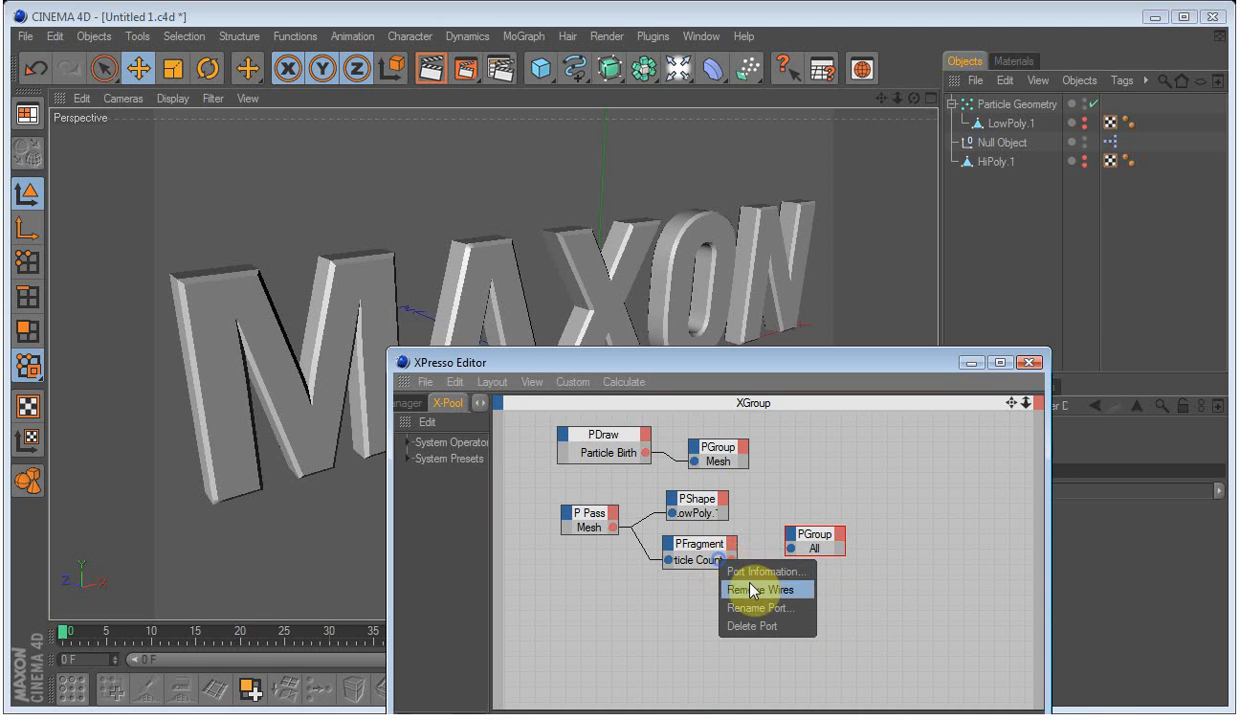
{"action": "left_click", "coordinate": [762, 588]}
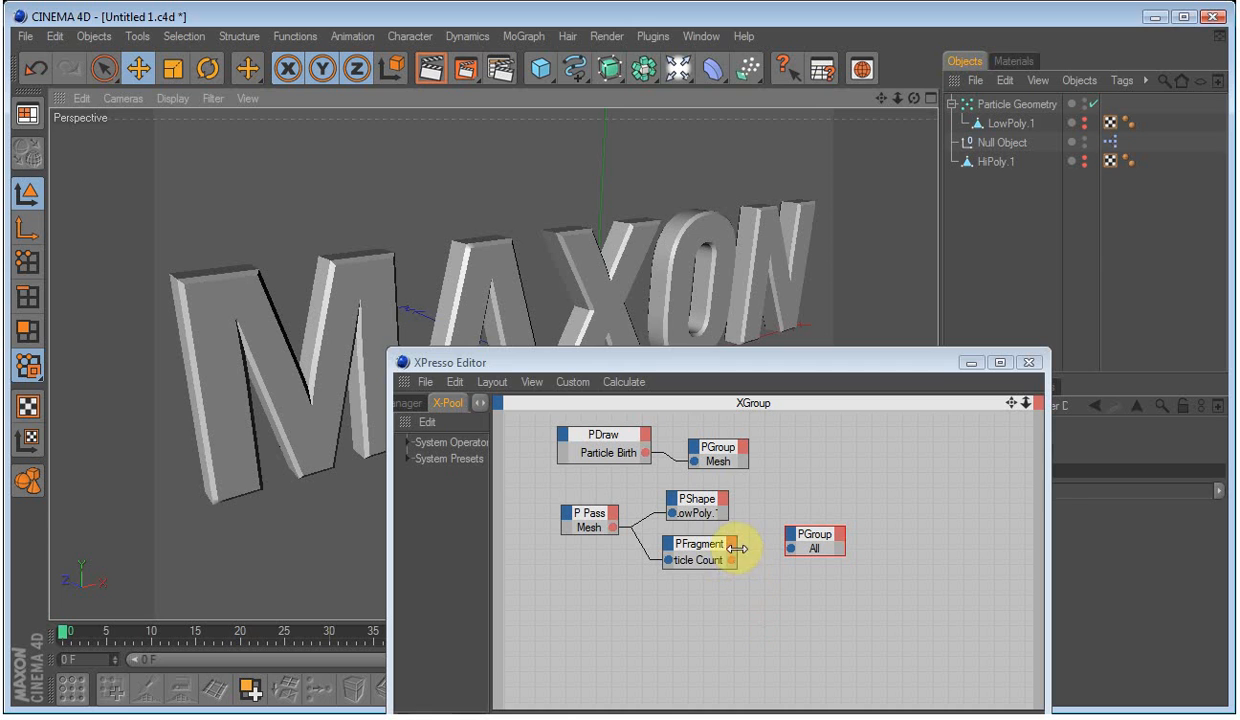
{"action": "left_click", "coordinate": [712, 544]}
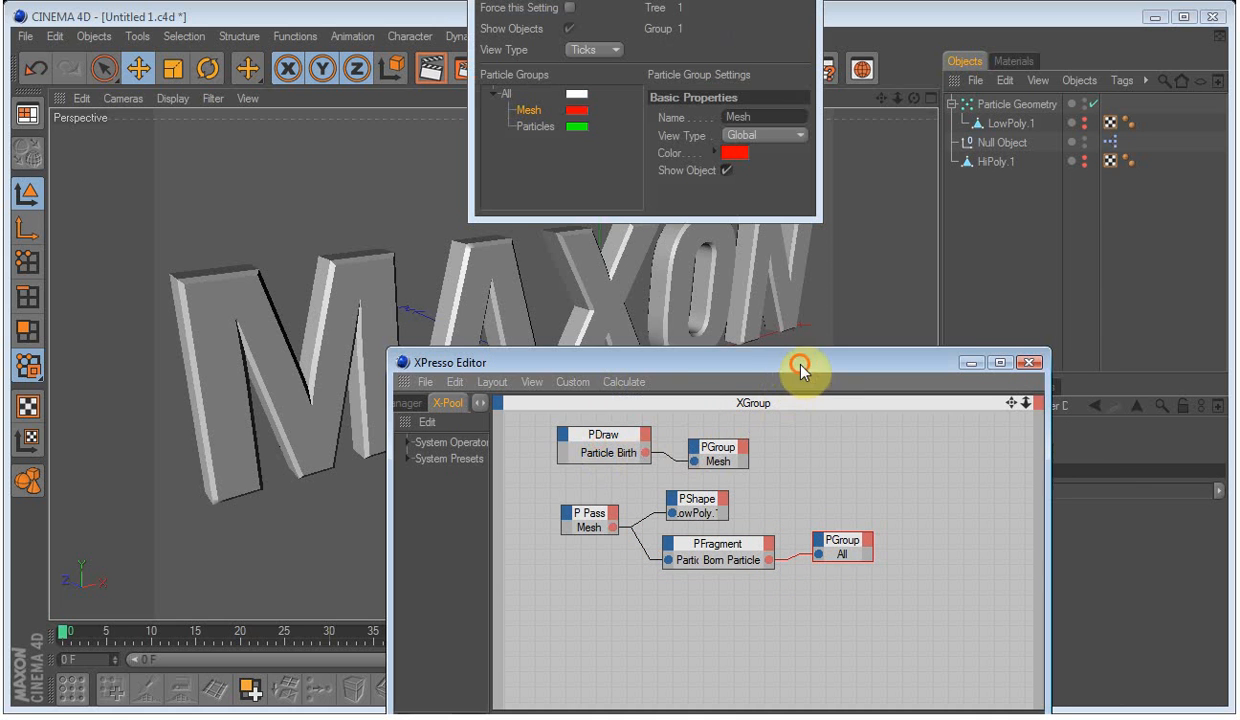
{"action": "left_click", "coordinate": [538, 124]}
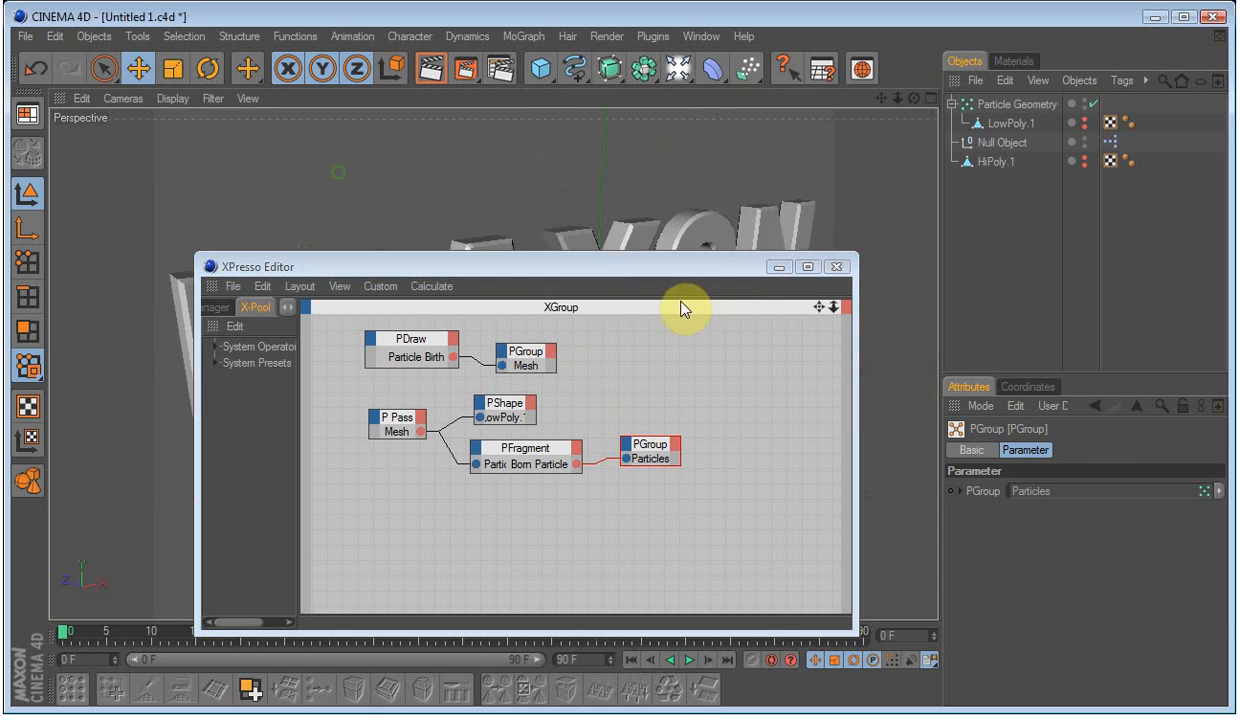
{"action": "left_click", "coordinate": [524, 448]}
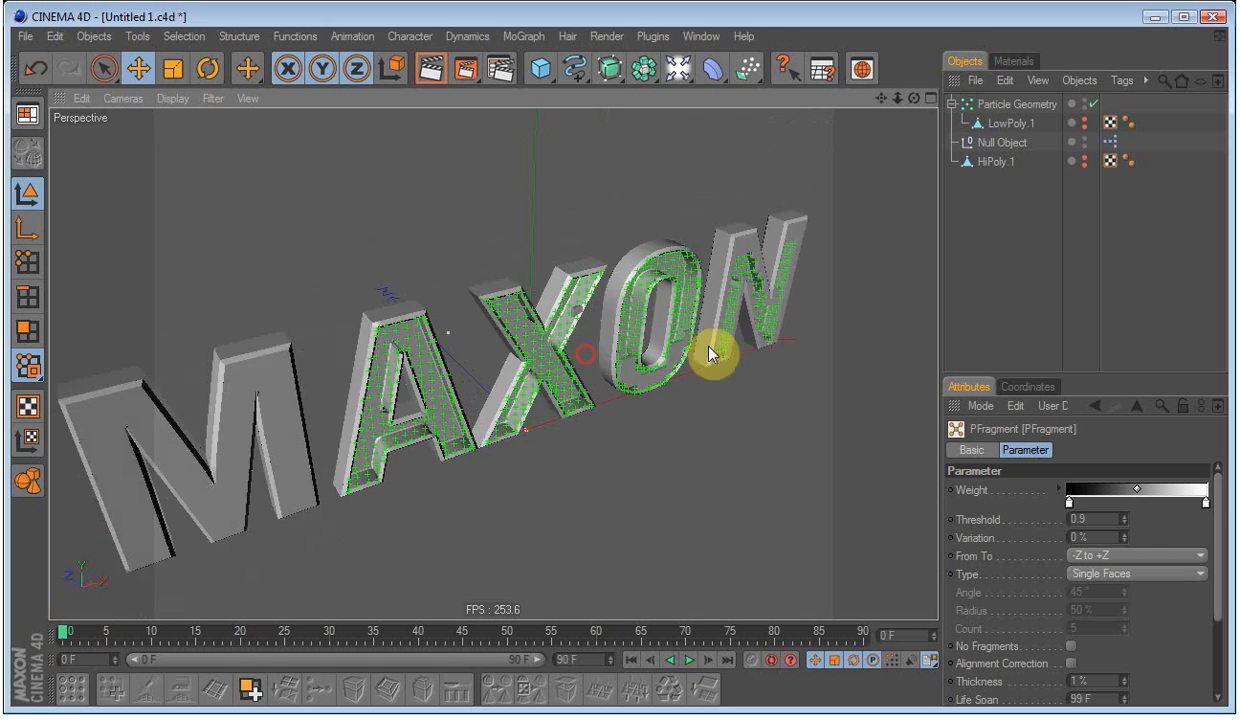
- Inspect the green fragment faces on the LowPoly MAXON text from orbit and side views
{"action": "left_click_drag", "start_coordinate": [712, 352], "coordinate": [836, 516]}
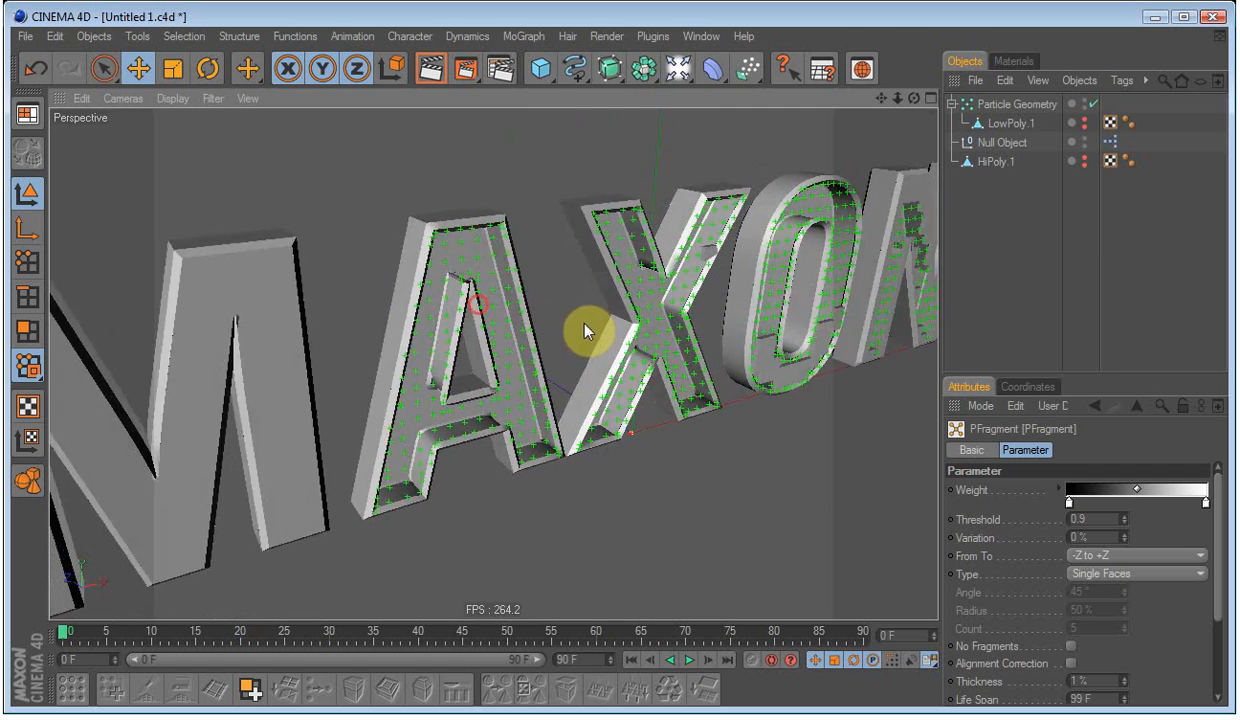
{"action": "left_click", "coordinate": [1004, 122]}
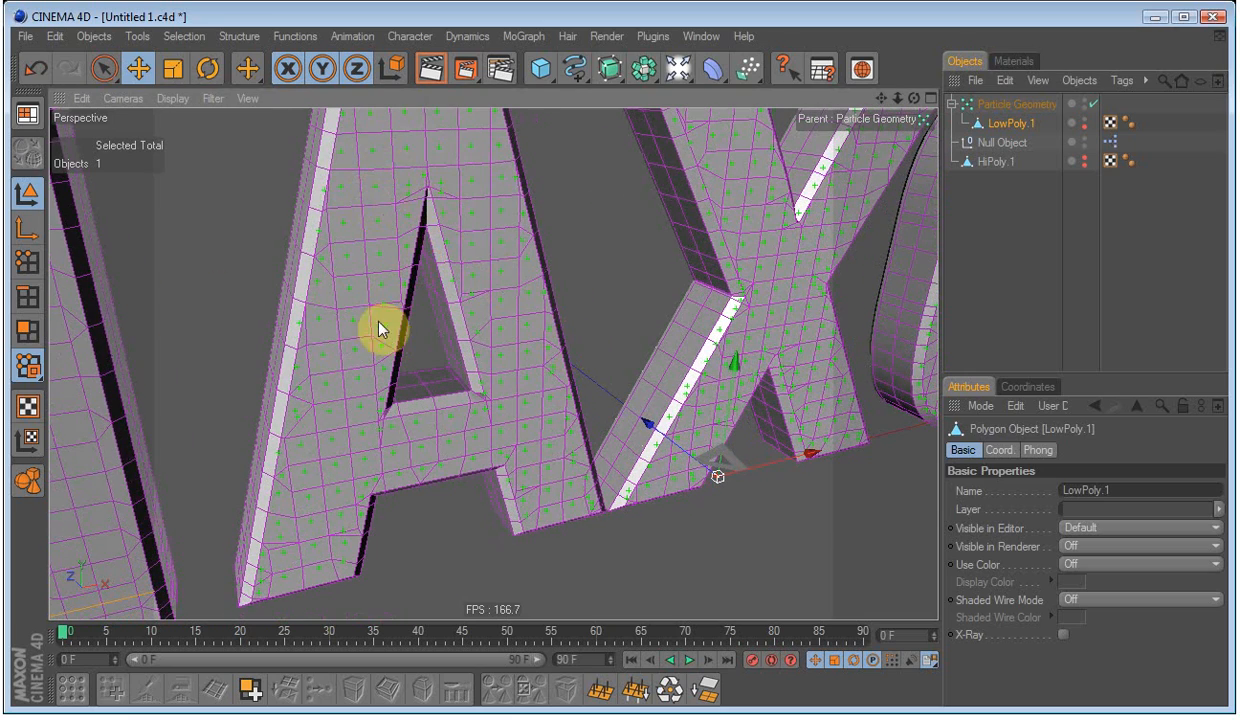
{"action": "mouse_move", "coordinate": [404, 176]}
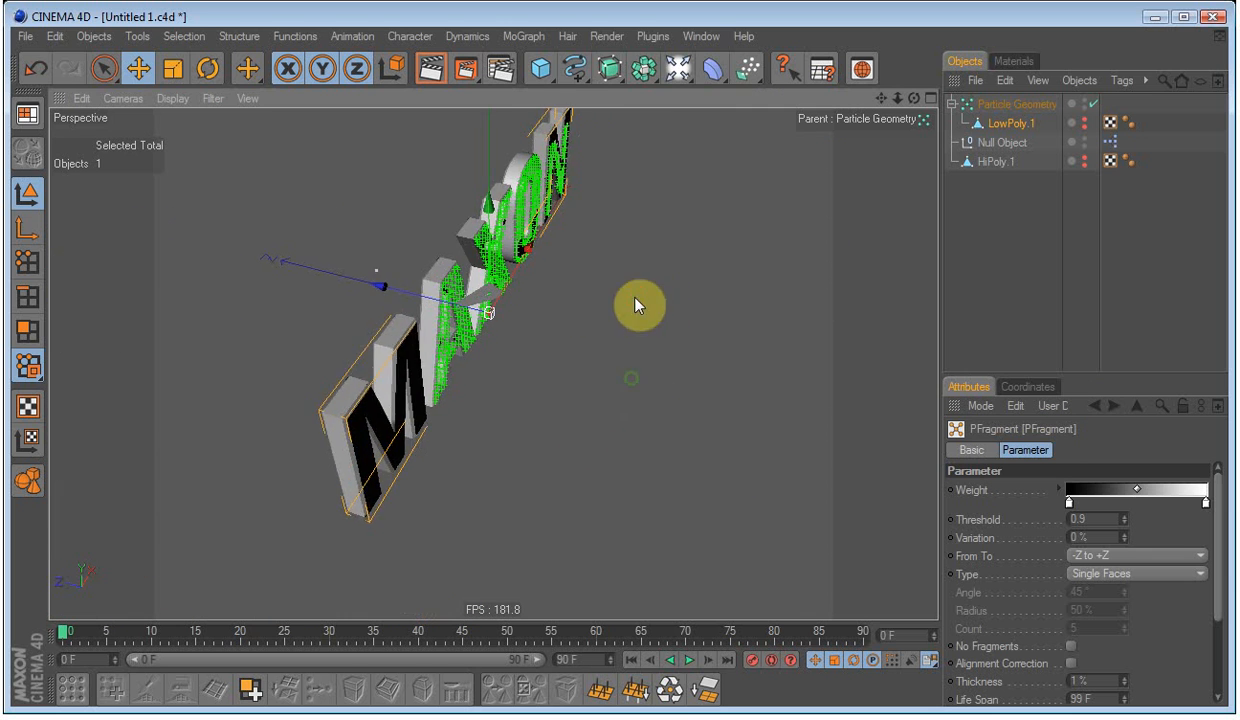
{"action": "left_click_drag", "start_coordinate": [636, 304], "coordinate": [624, 288]}
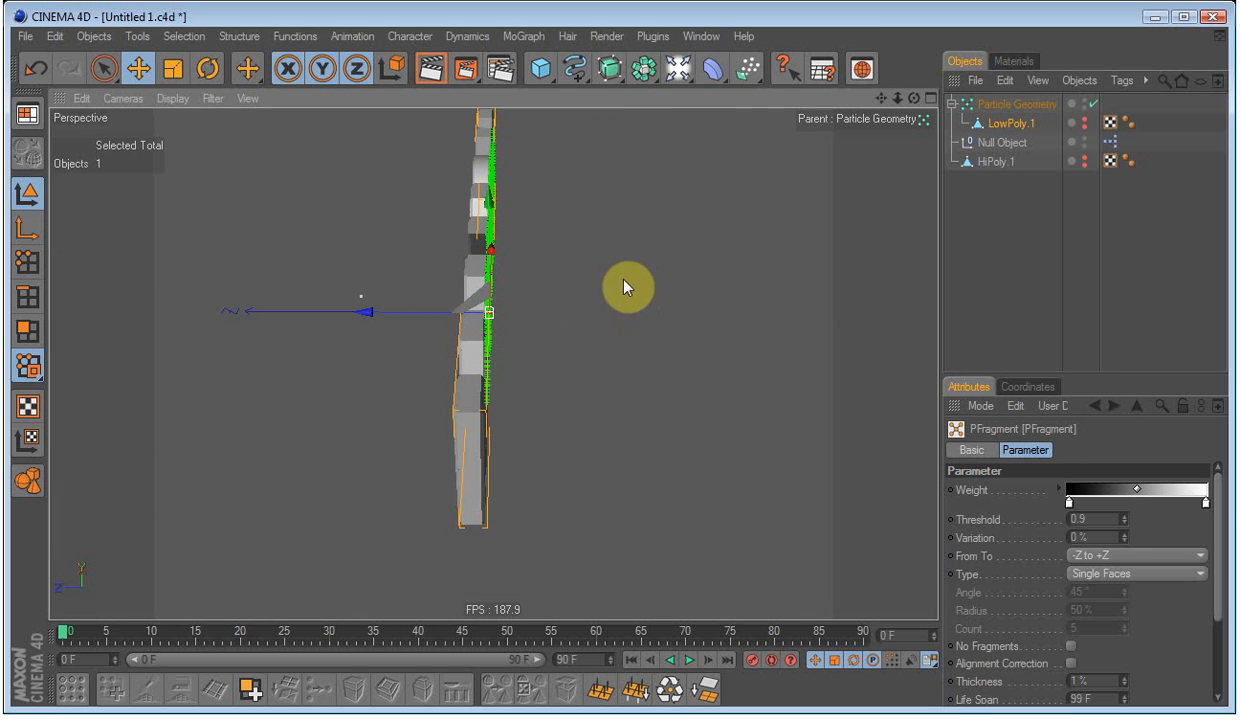
{"action": "mouse_move", "coordinate": [648, 308]}
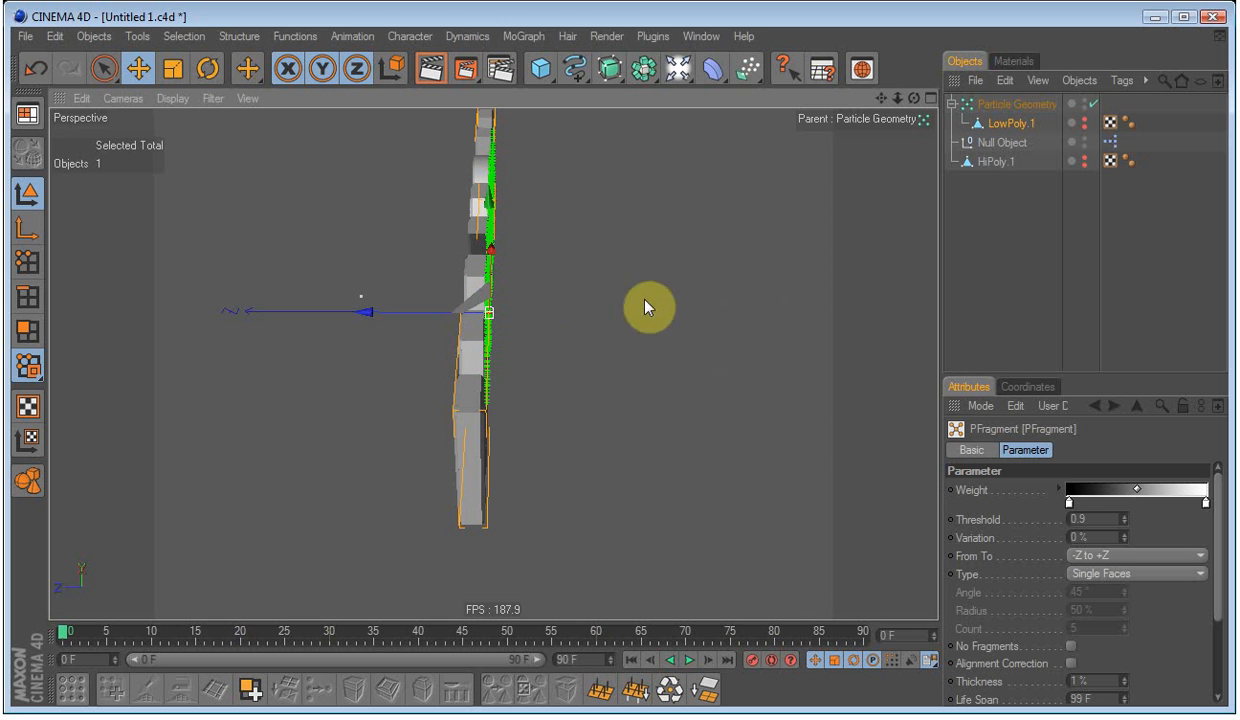
{"action": "mouse_move", "coordinate": [1122, 532]}
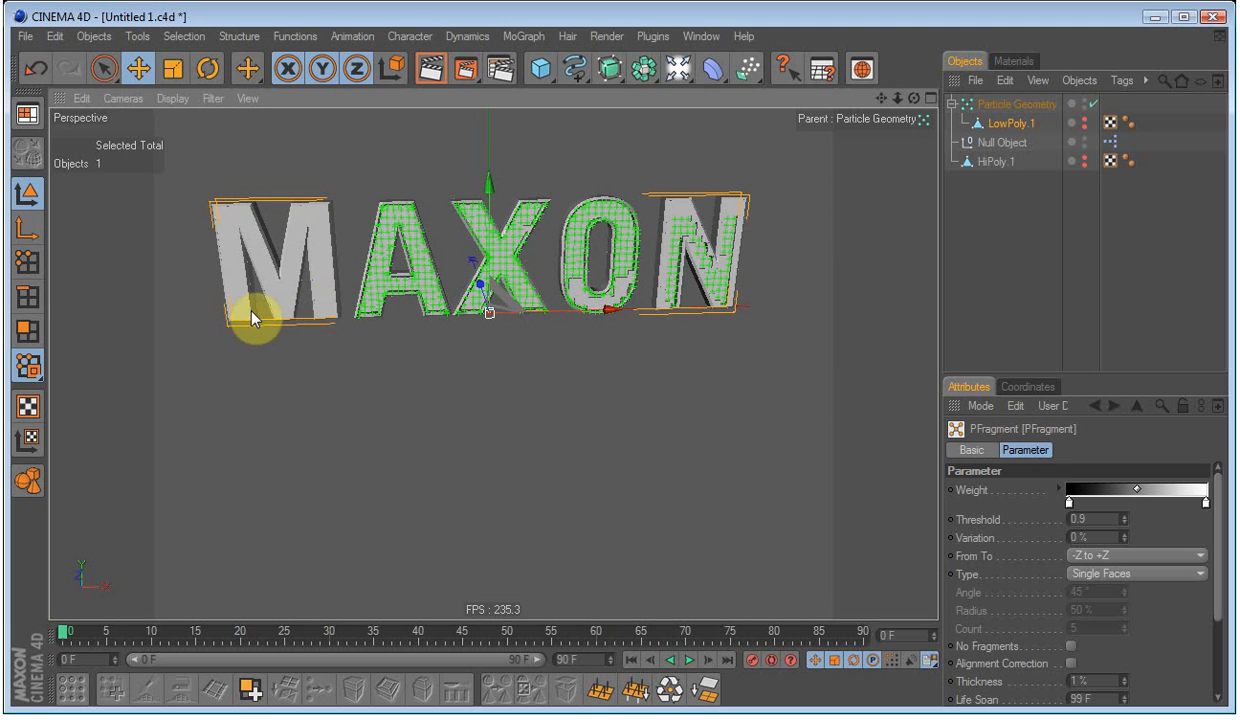
- Set PFragment's From To direction to +X to -X and scrub the timeline to preview the scatter
{"action": "left_click", "coordinate": [1136, 572]}
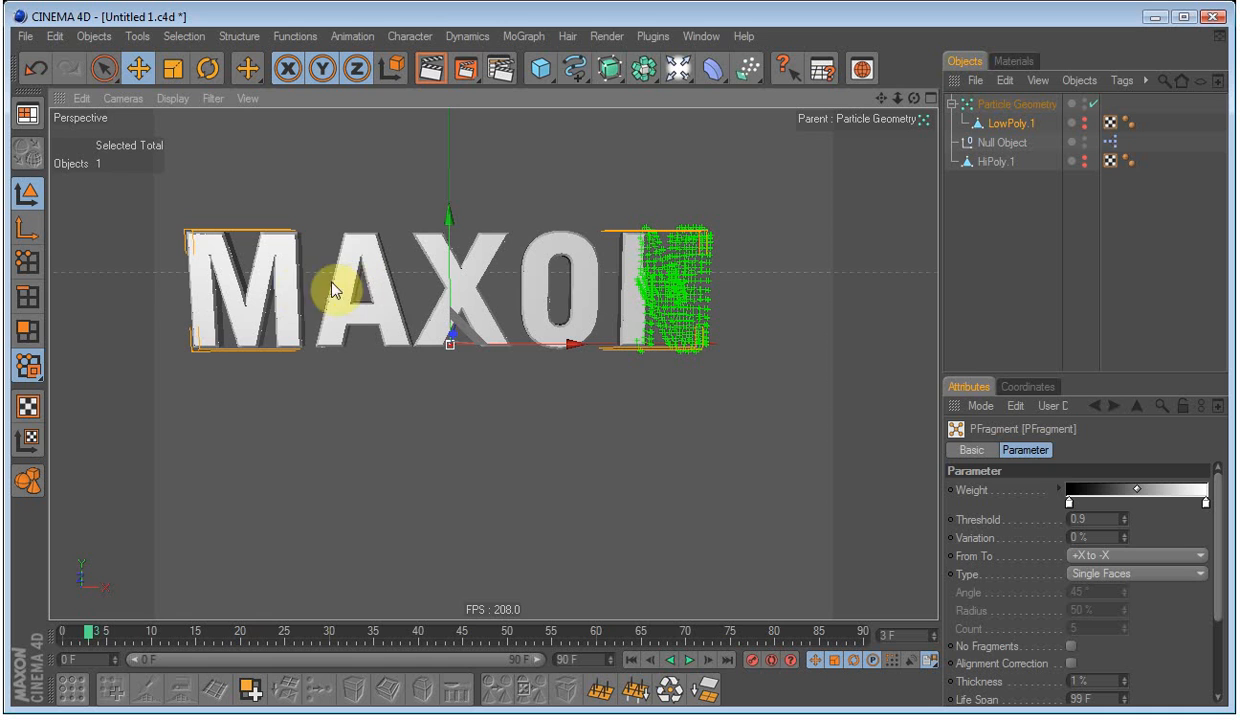
{"action": "mouse_move", "coordinate": [520, 184]}
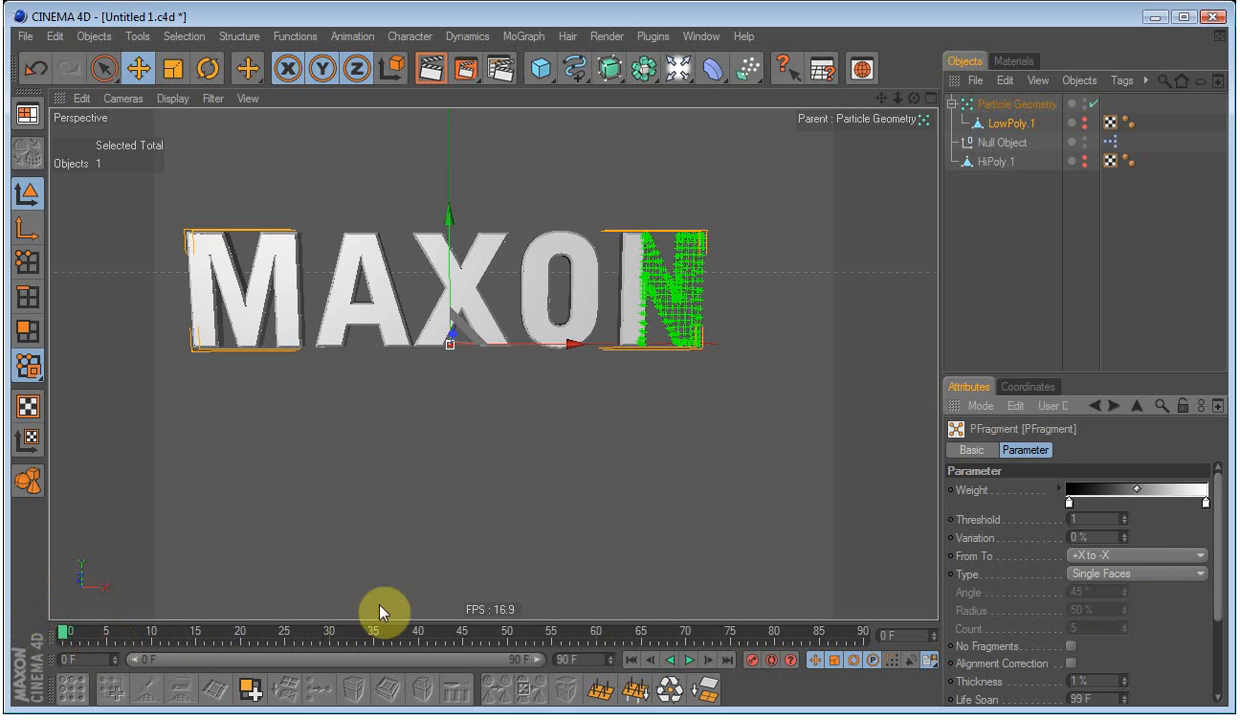
{"action": "mouse_move", "coordinate": [952, 524]}
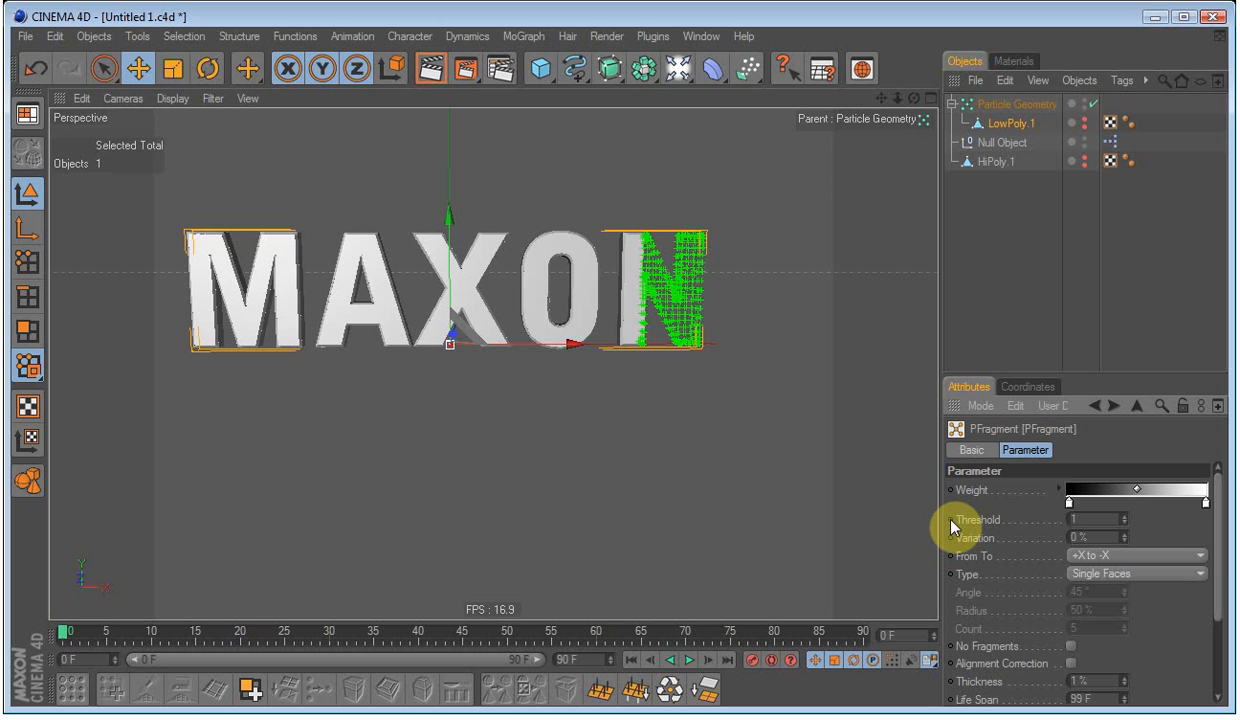
{"action": "left_click_drag", "start_coordinate": [96, 636], "coordinate": [888, 636]}
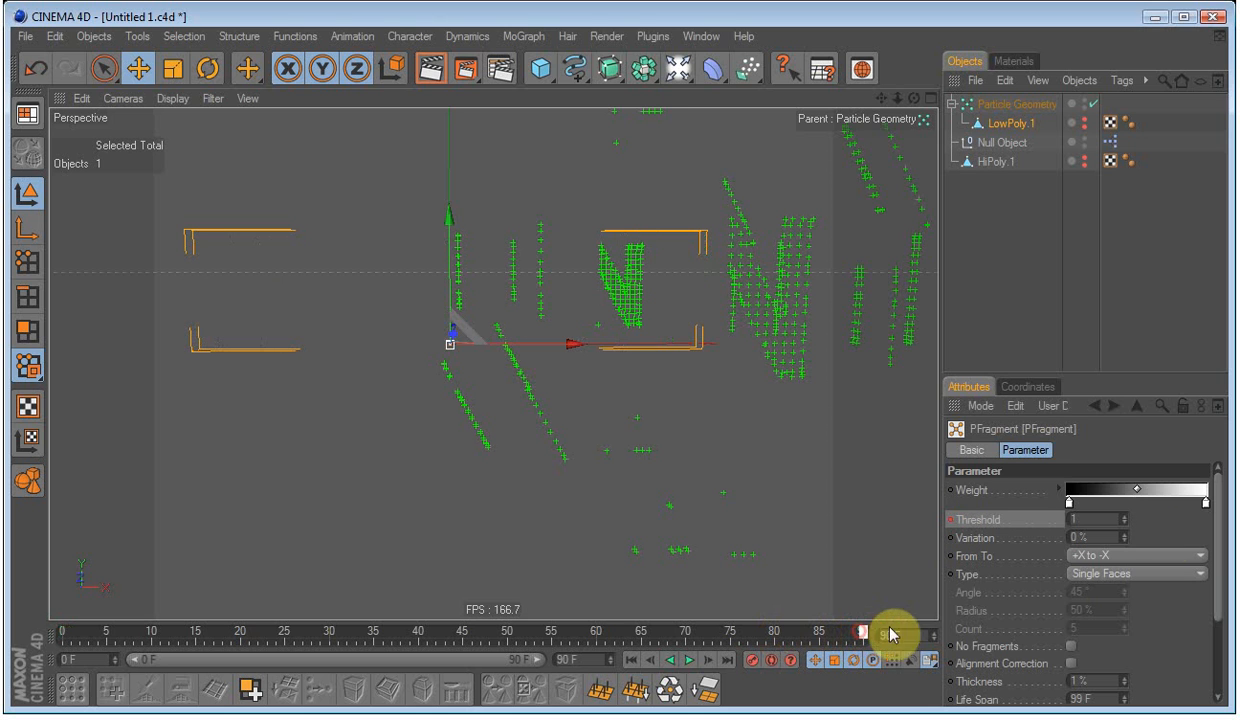